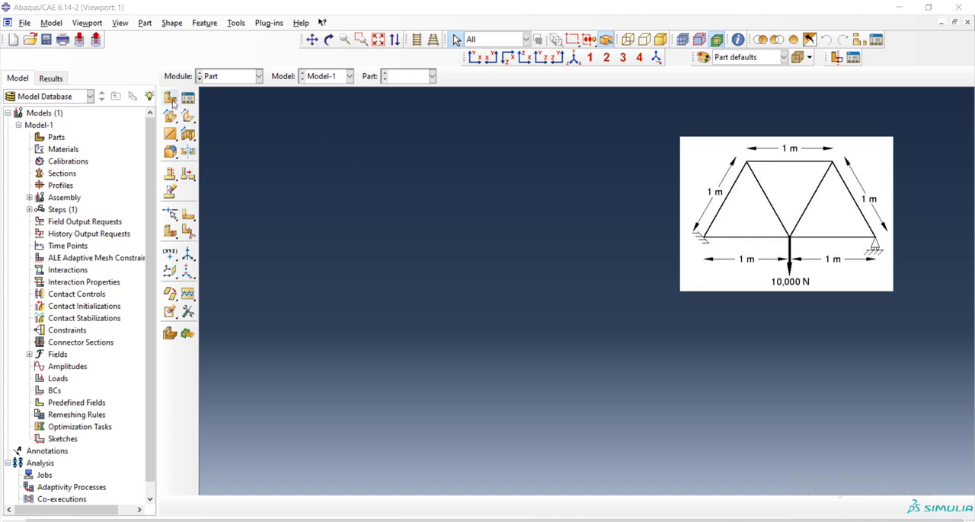
# Begin a new part and name it truss, correcting a mistyped name first.
pyautogui.click(171, 97)
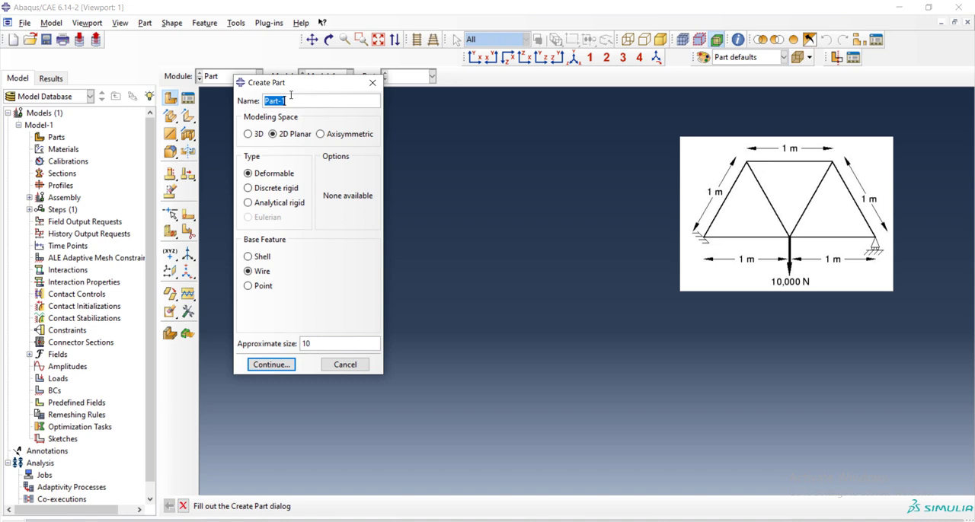
pyautogui.moveTo(299, 100)
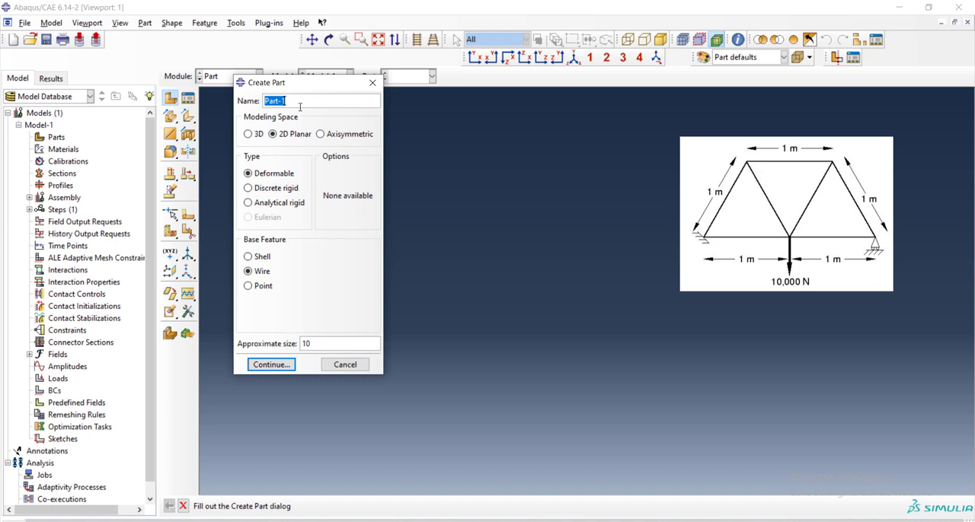
pyautogui.write('???')
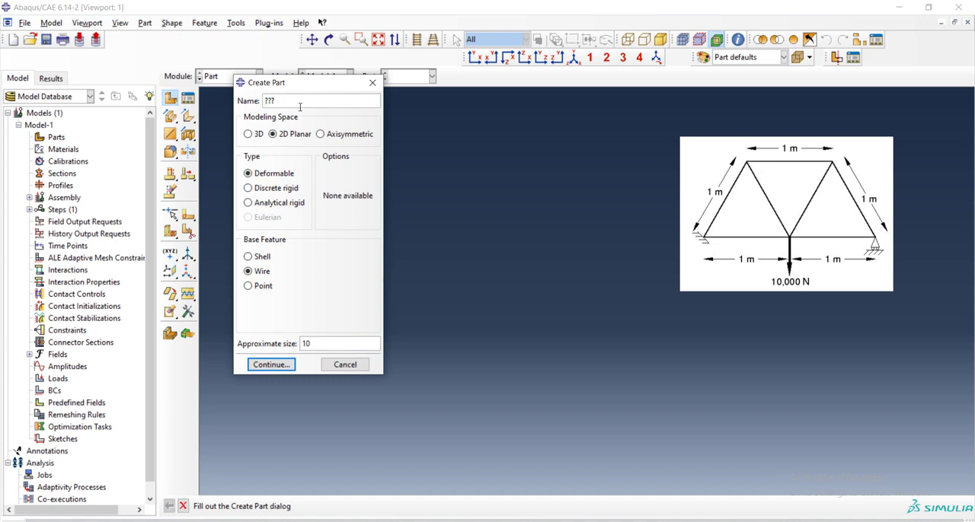
pyautogui.write('??')
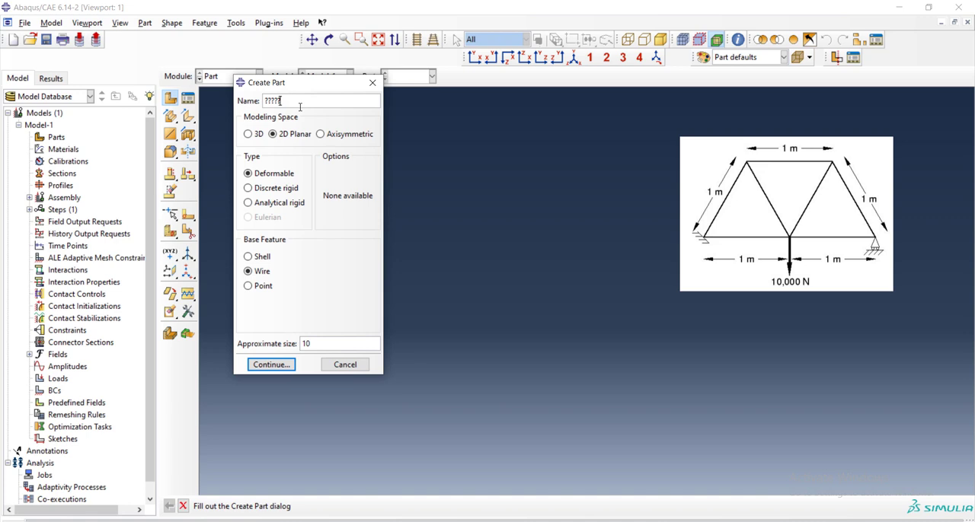
pyautogui.press('Ctrl+a')
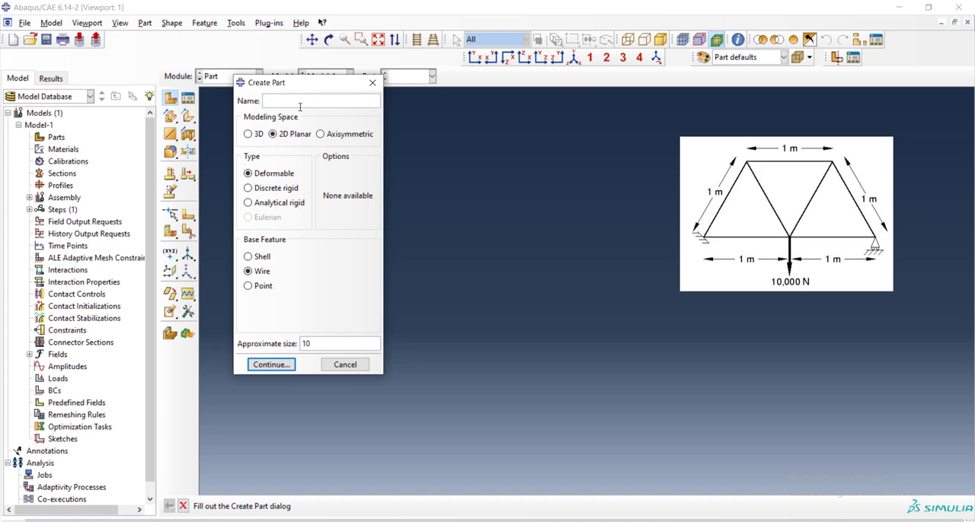
pyautogui.write('t')
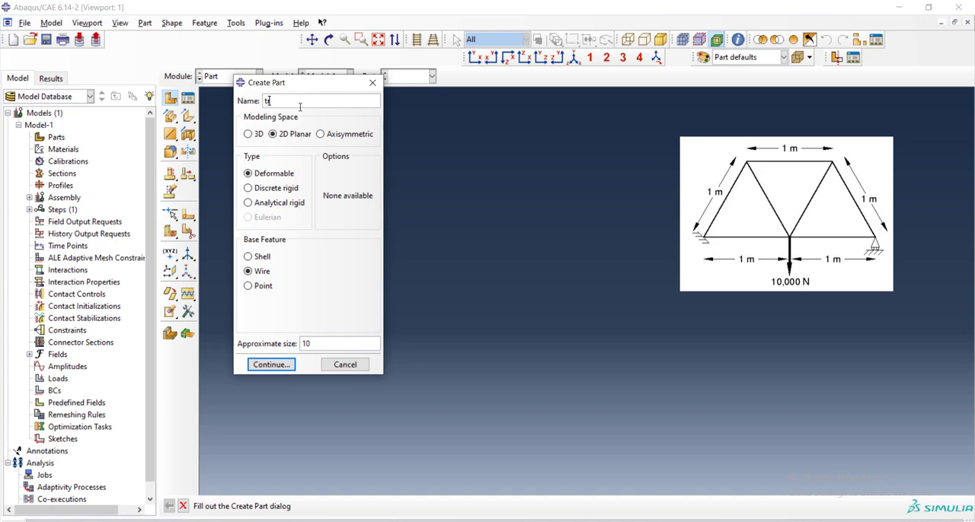
pyautogui.write('russ')
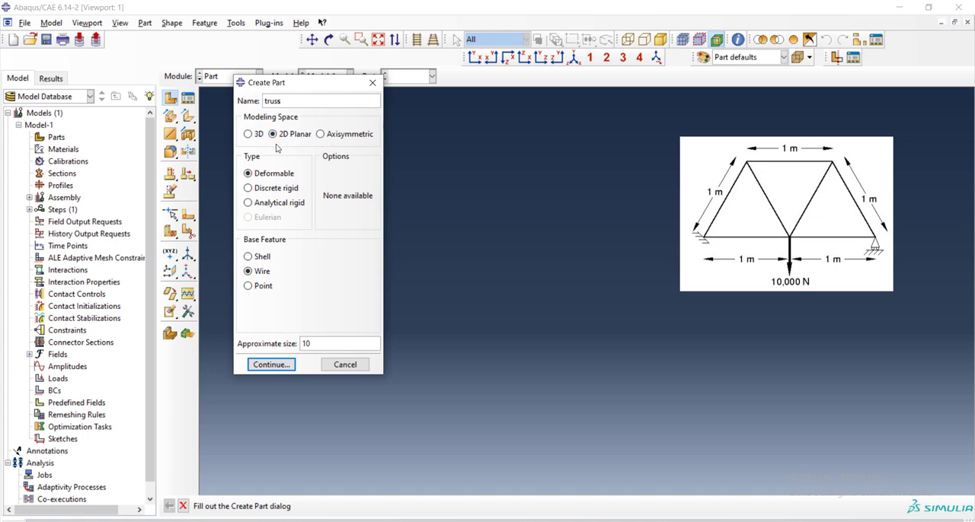
pyautogui.moveTo(262, 159)
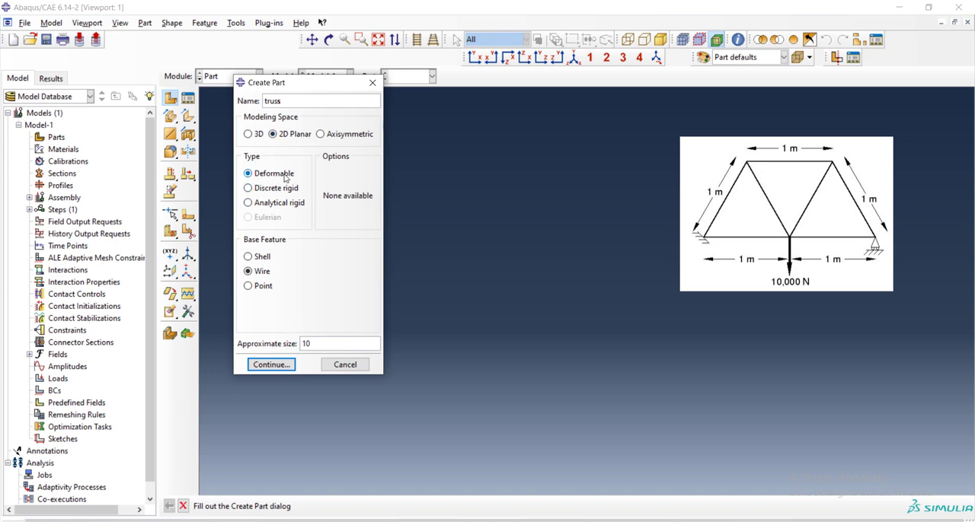
pyautogui.moveTo(274, 201)
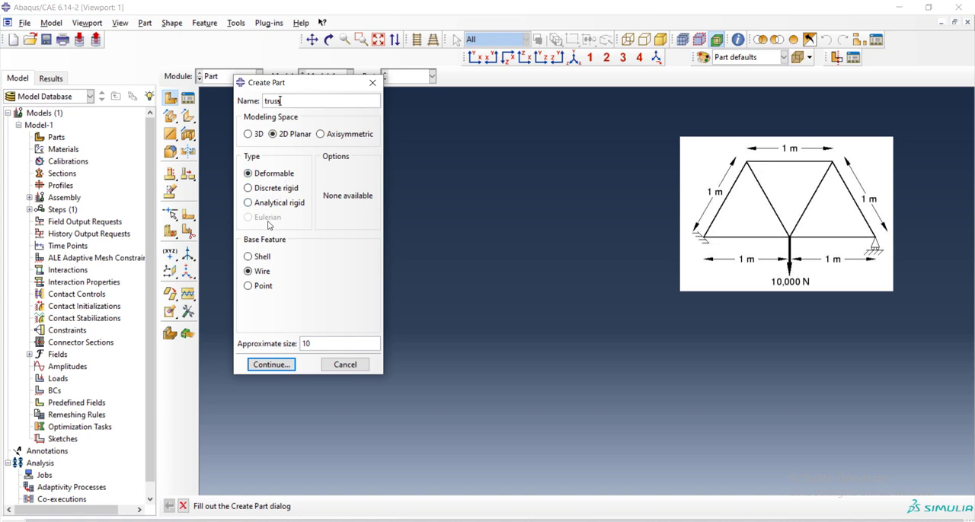
pyautogui.moveTo(262, 271)
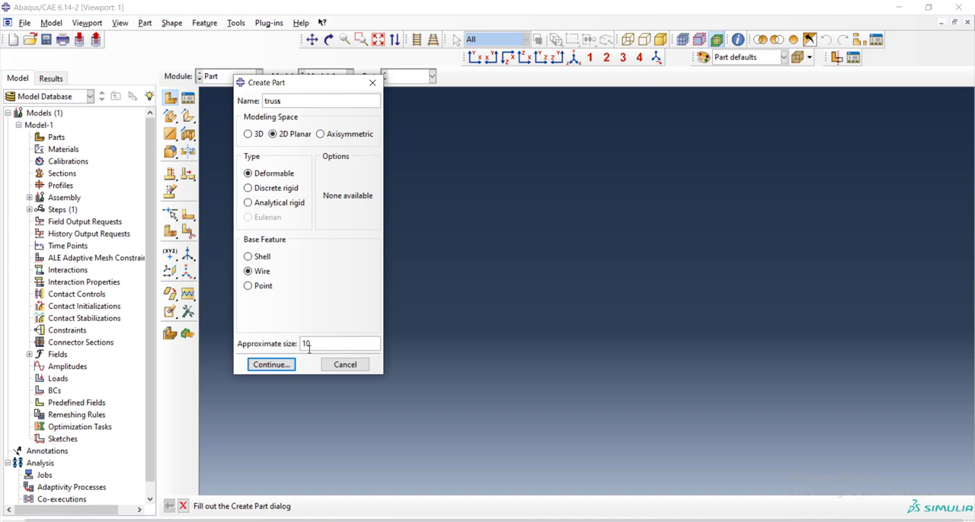
# Accept the part settings and draw the two triangles' nodes with connected lines in the sketcher.
pyautogui.click(271, 364)
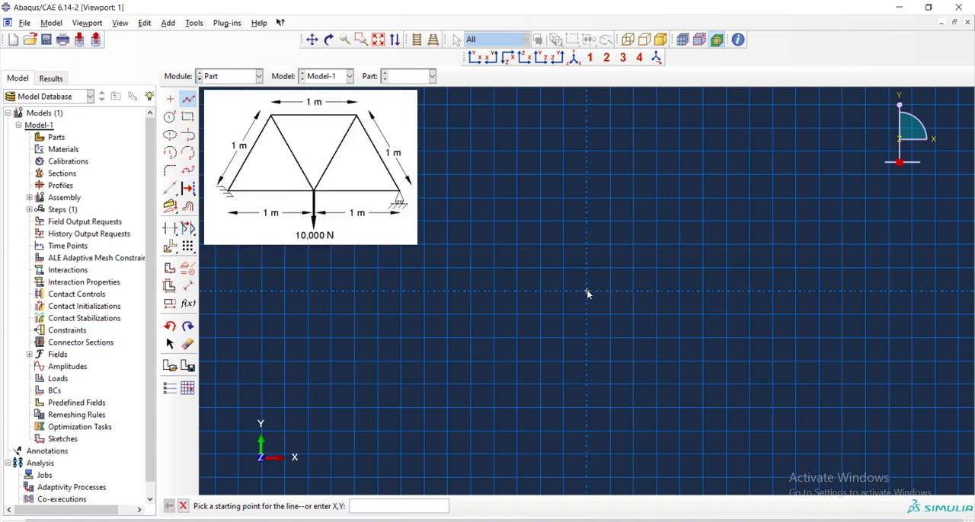
pyautogui.click(586, 293)
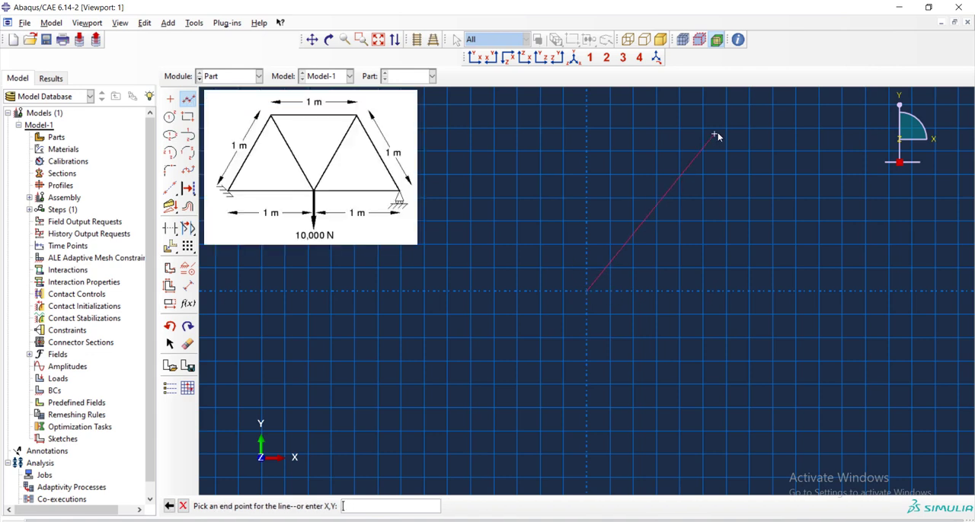
pyautogui.click(712, 122)
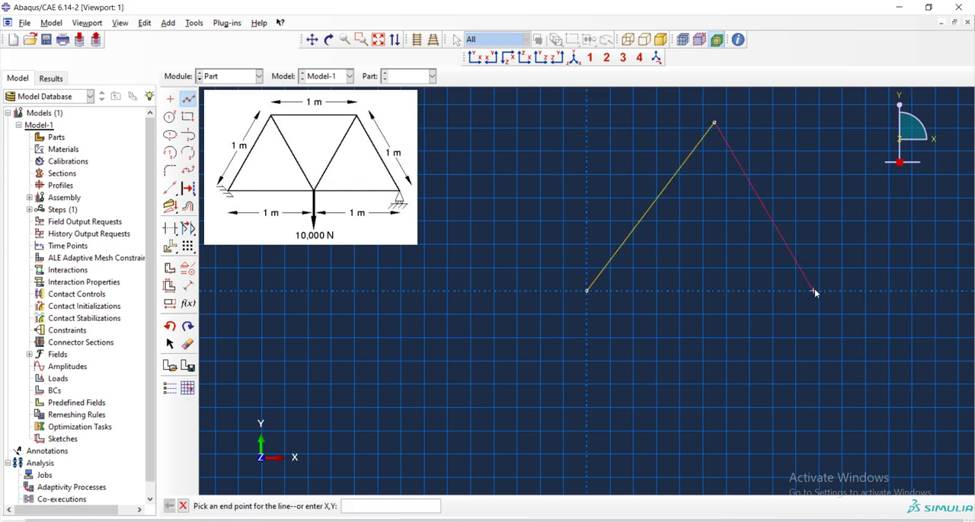
pyautogui.click(815, 292)
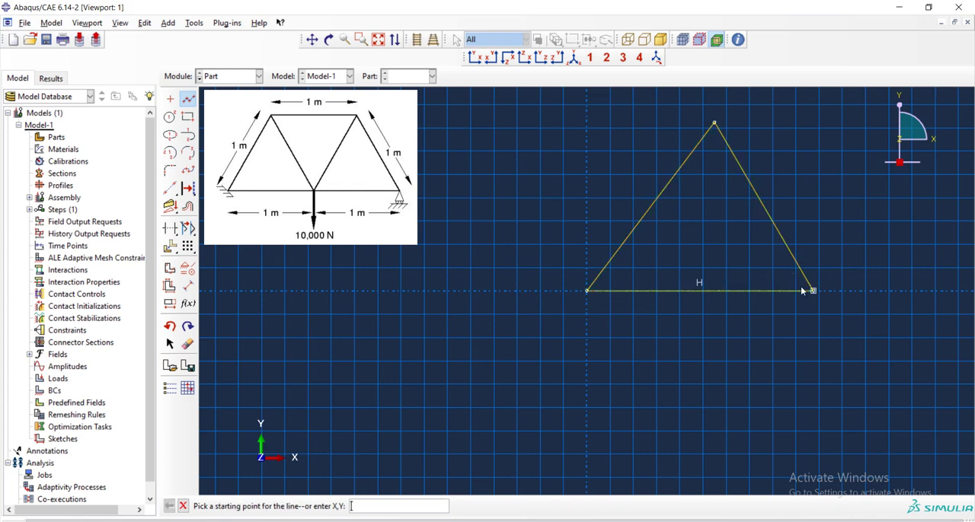
pyautogui.click(813, 289)
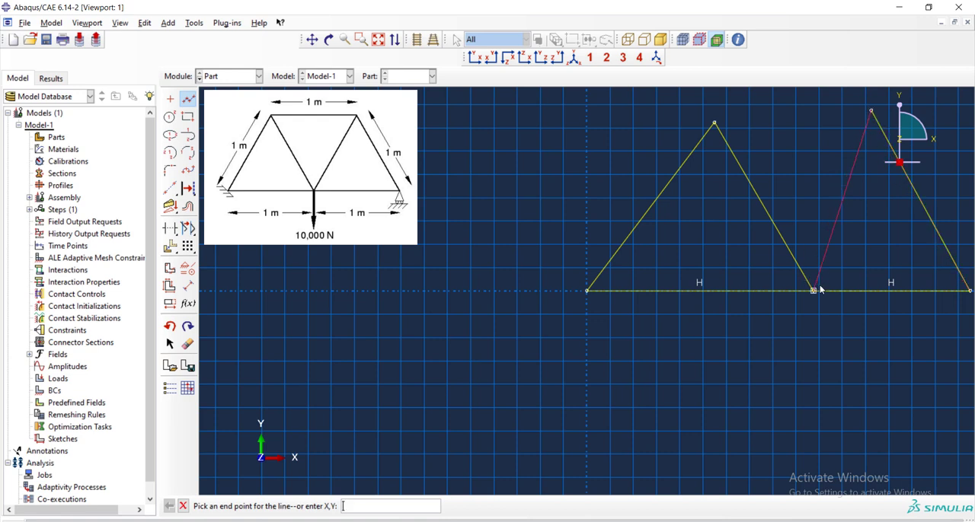
pyautogui.click(715, 123)
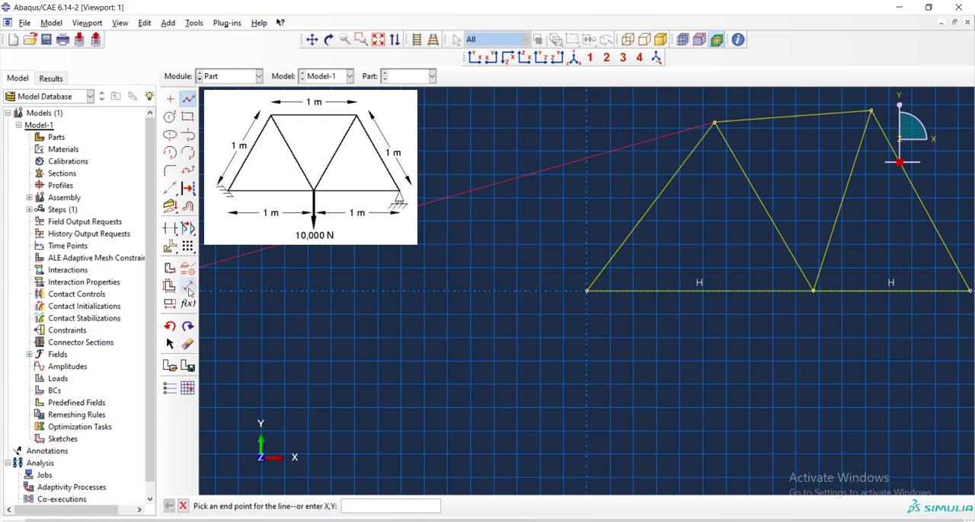
# Dimension the bottom-left, inclined and inner diagonal members to length 1.
pyautogui.click(189, 286)
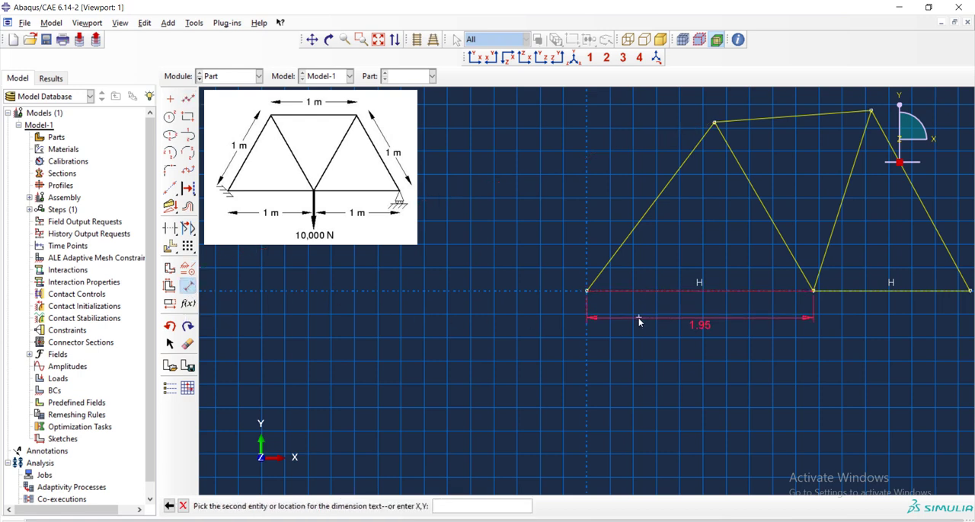
pyautogui.click(639, 320)
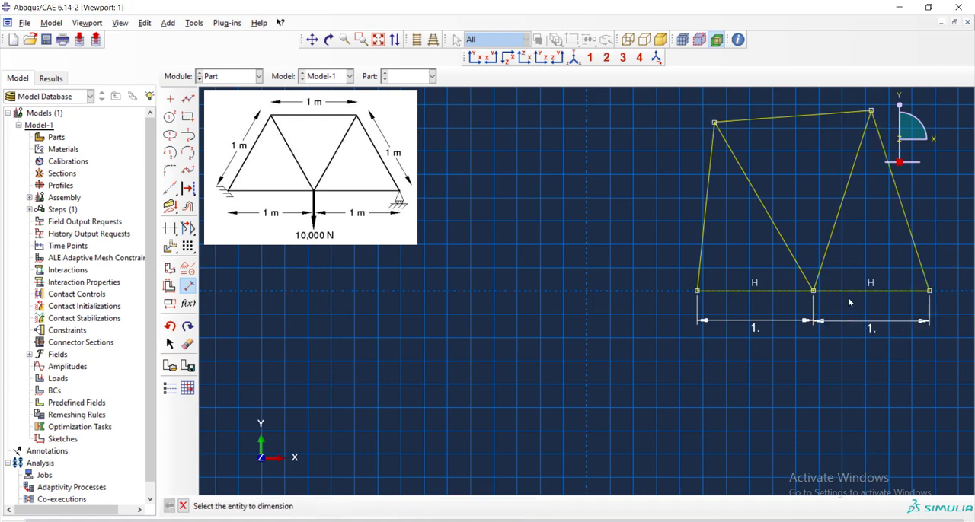
pyautogui.click(792, 122)
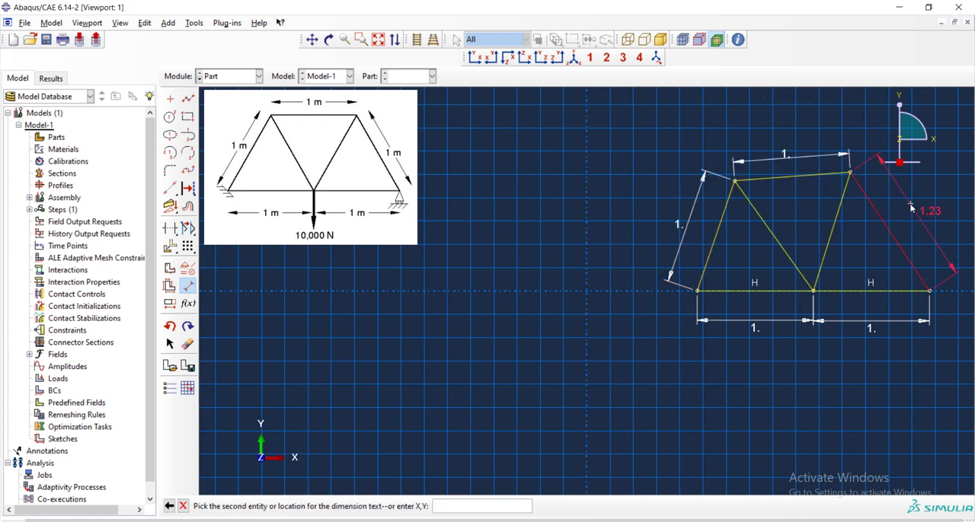
pyautogui.click(911, 207)
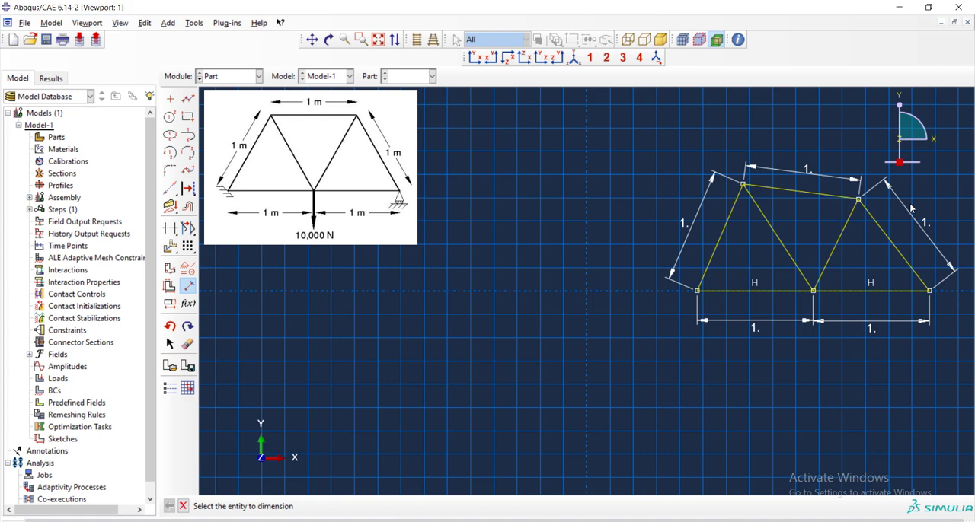
pyautogui.click(743, 186)
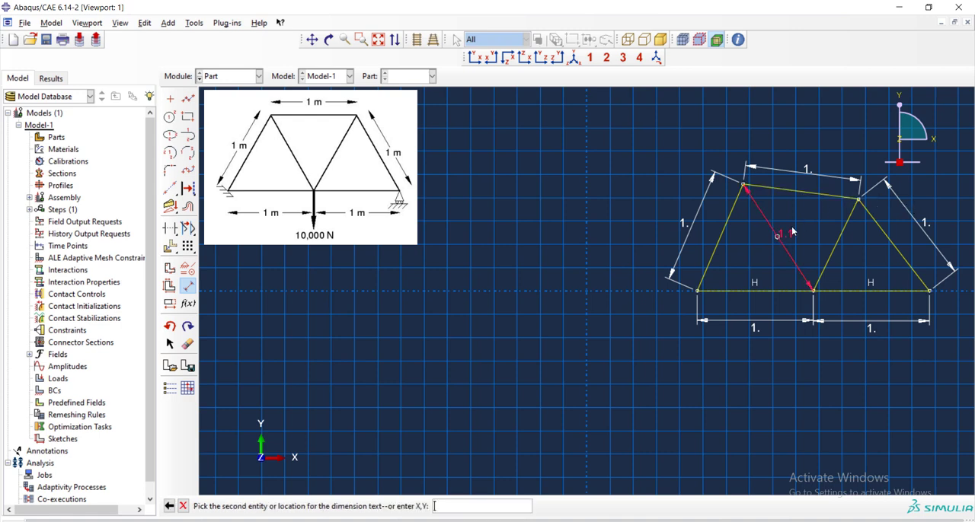
pyautogui.click(795, 223)
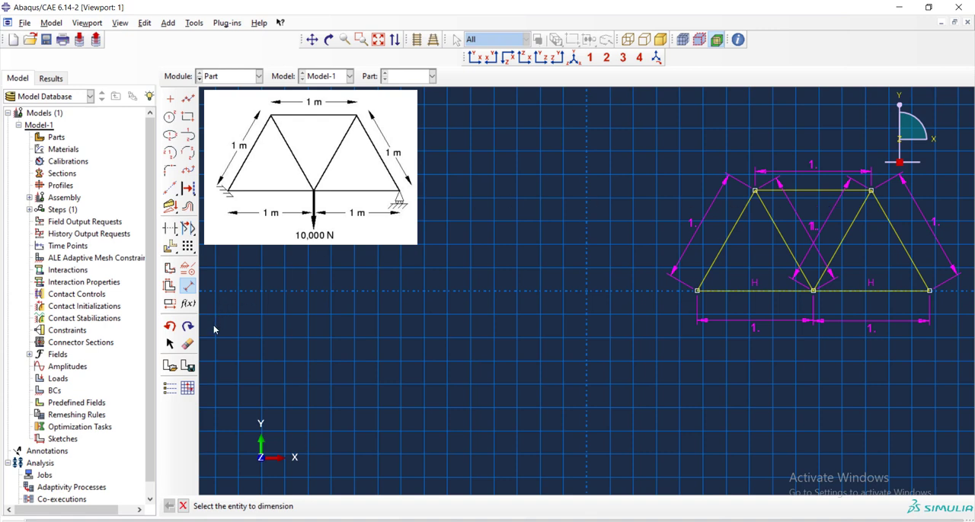
# Back out of the delete tool and finish the sketch to create the wire part.
pyautogui.click(188, 344)
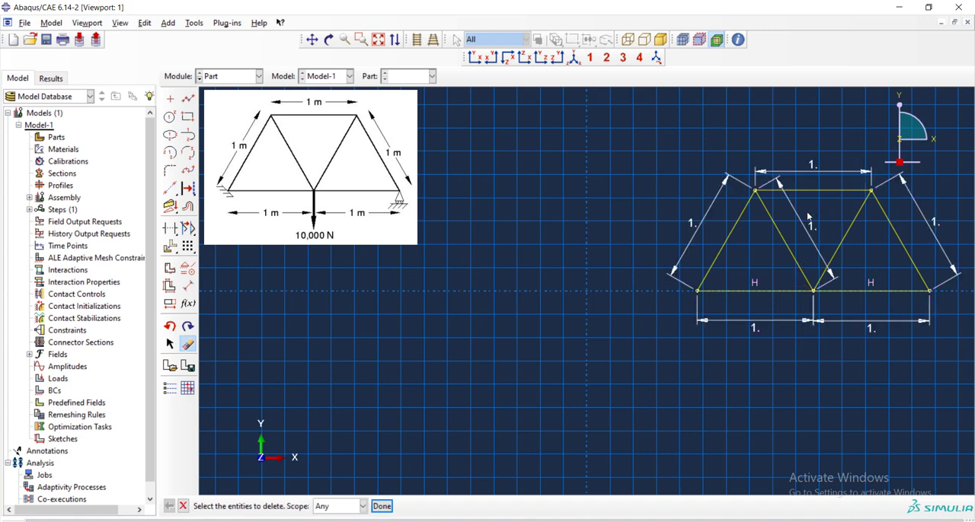
pyautogui.click(381, 505)
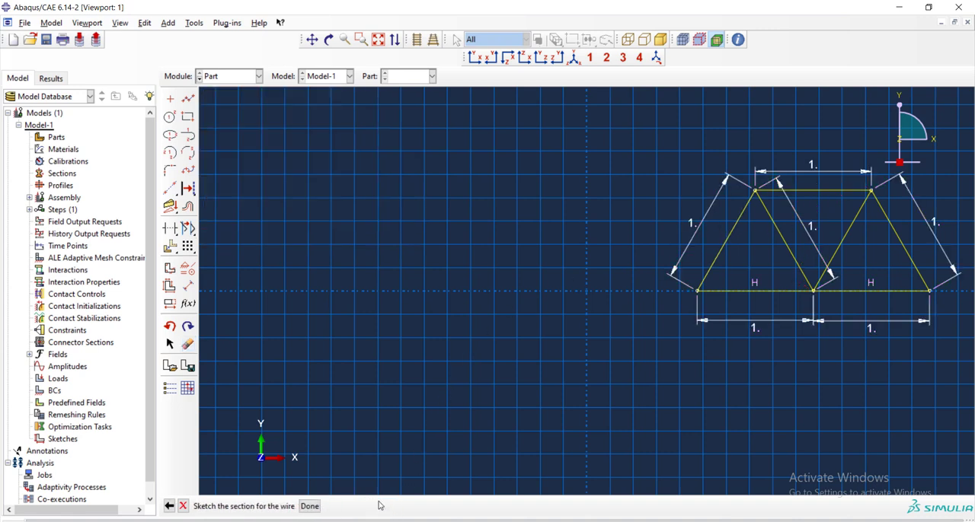
pyautogui.click(309, 506)
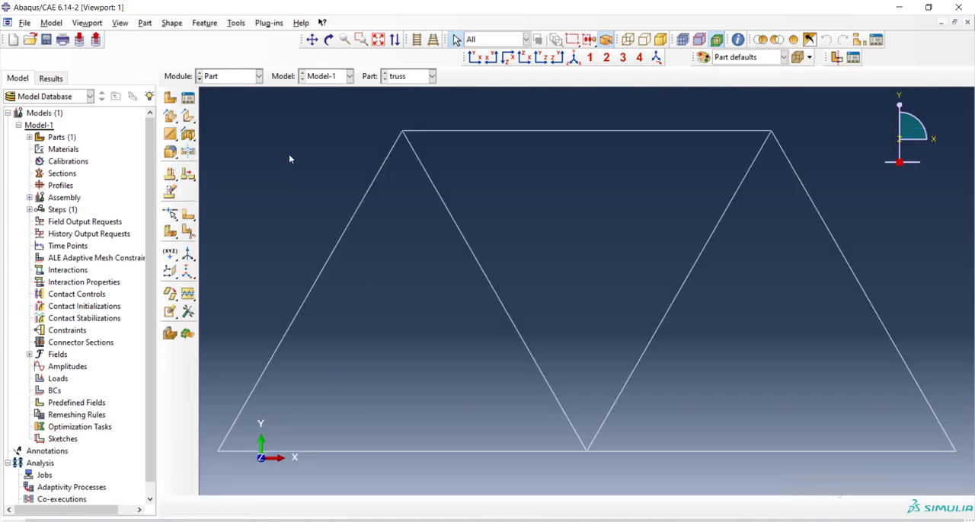
# Switch to the Property module and start a material named Steel.
pyautogui.click(259, 77)
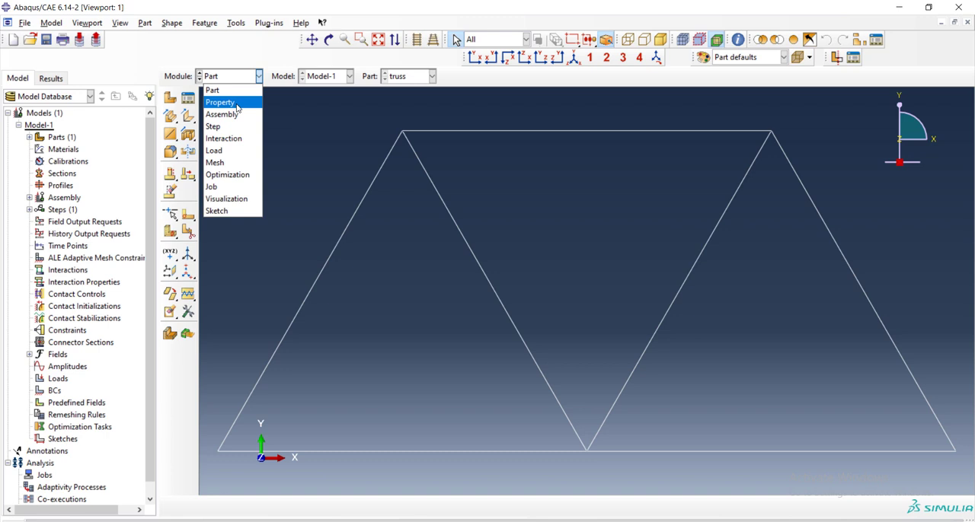
pyautogui.click(219, 102)
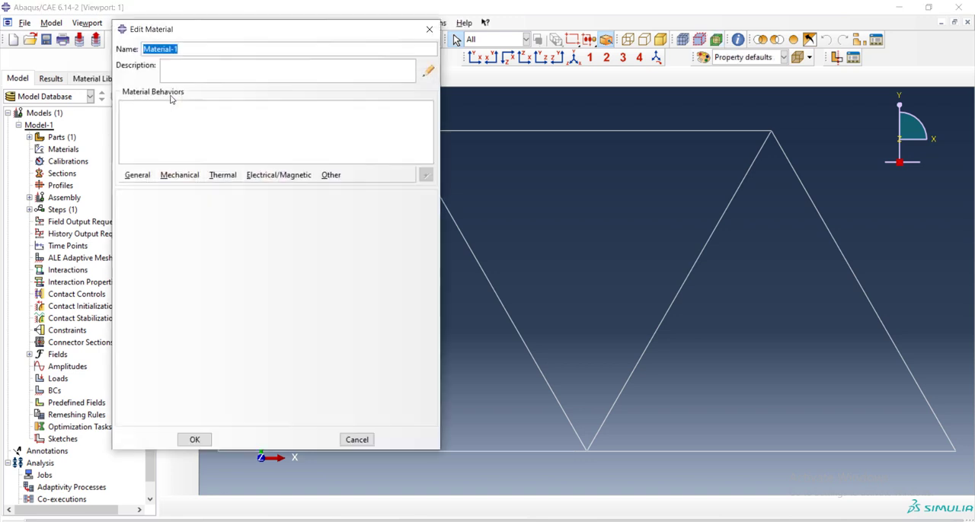
pyautogui.moveTo(201, 141)
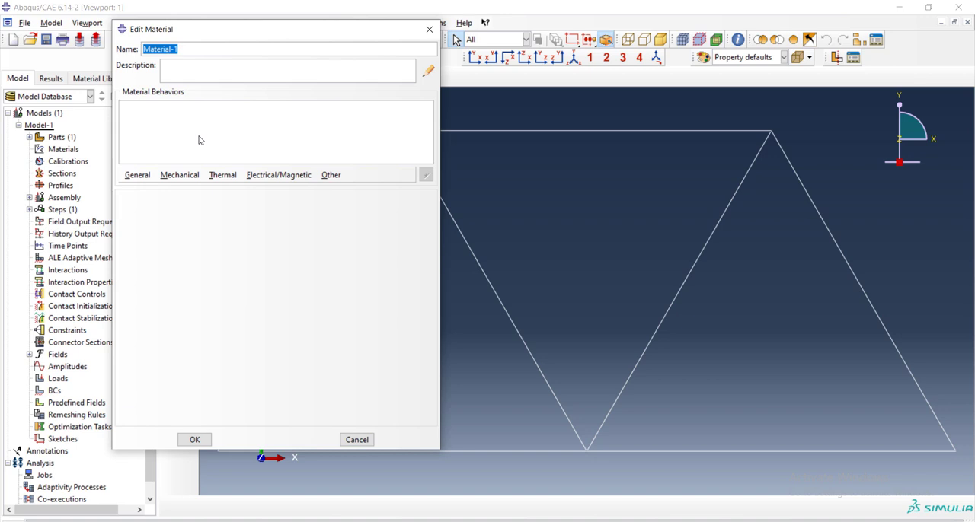
pyautogui.write('Steel')
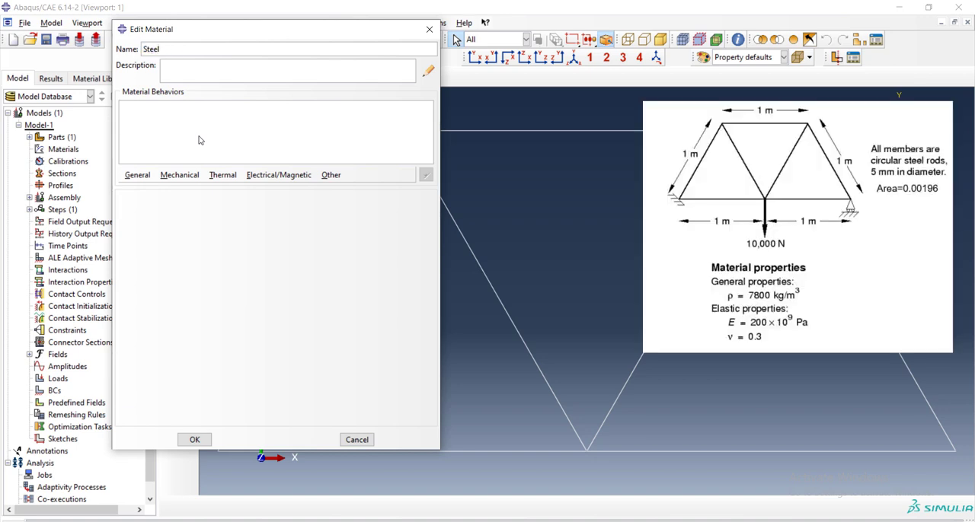
pyautogui.click(287, 48)
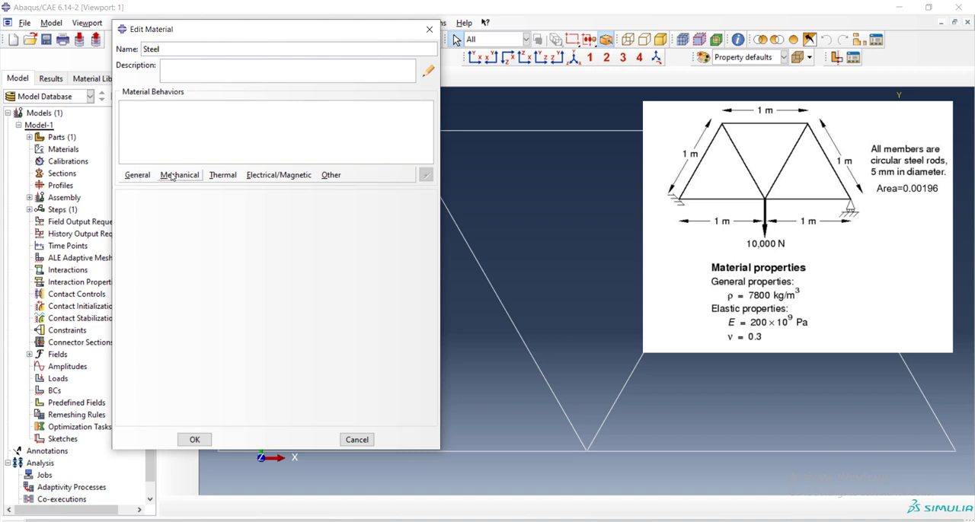
# Give Steel linear elastic behaviour with Young's modulus 2e11 and Poisson's ratio 0.3.
pyautogui.click(180, 174)
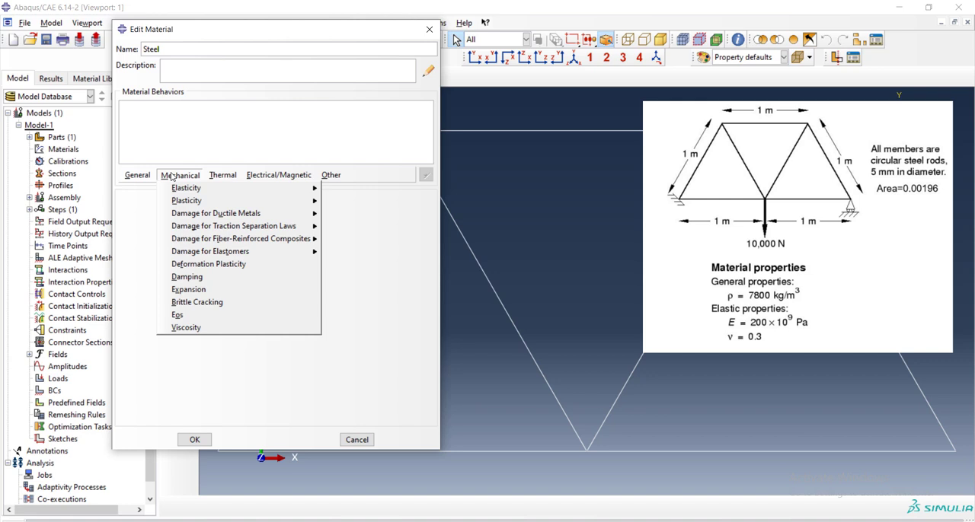
pyautogui.moveTo(186, 188)
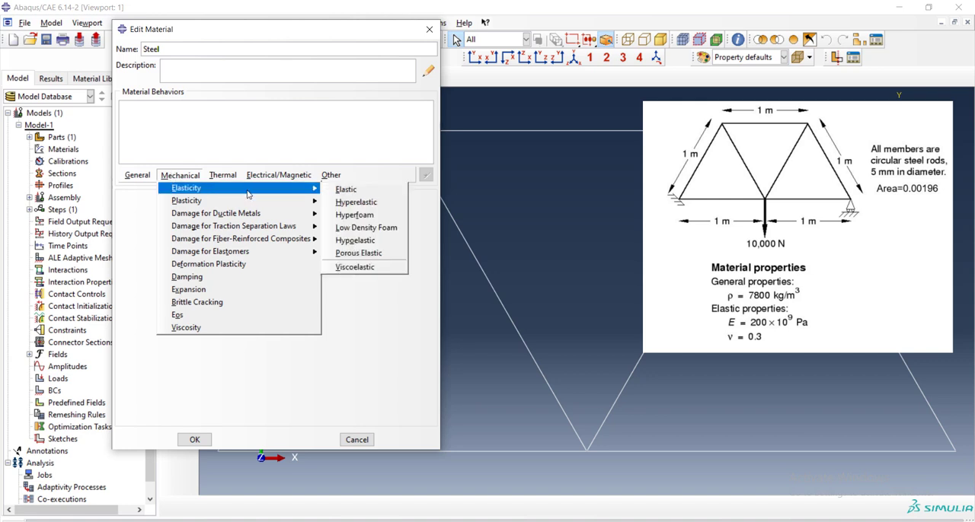
pyautogui.click(344, 189)
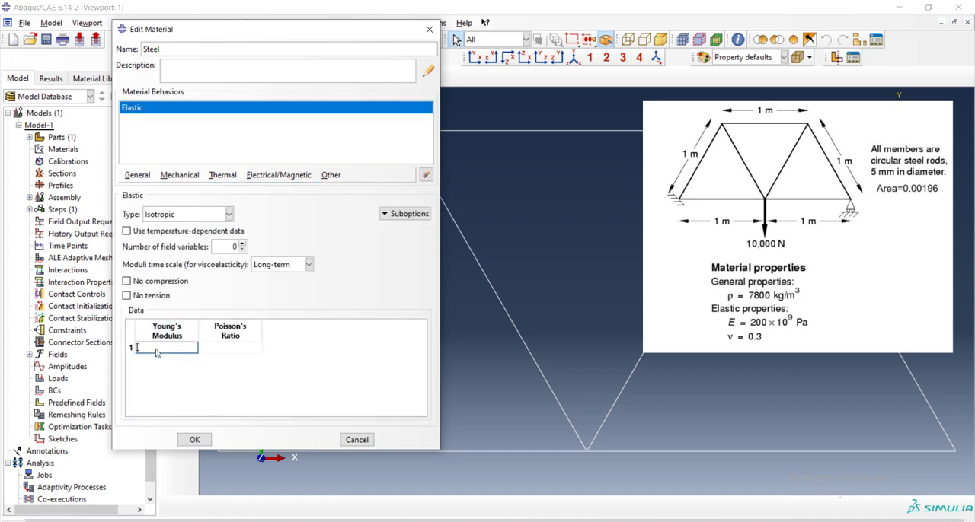
pyautogui.write('2e')
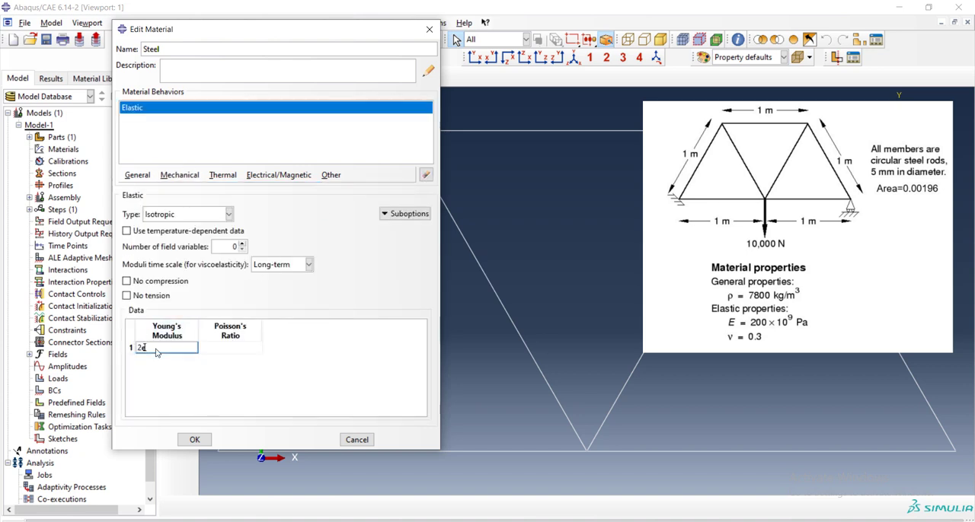
pyautogui.write('e11')
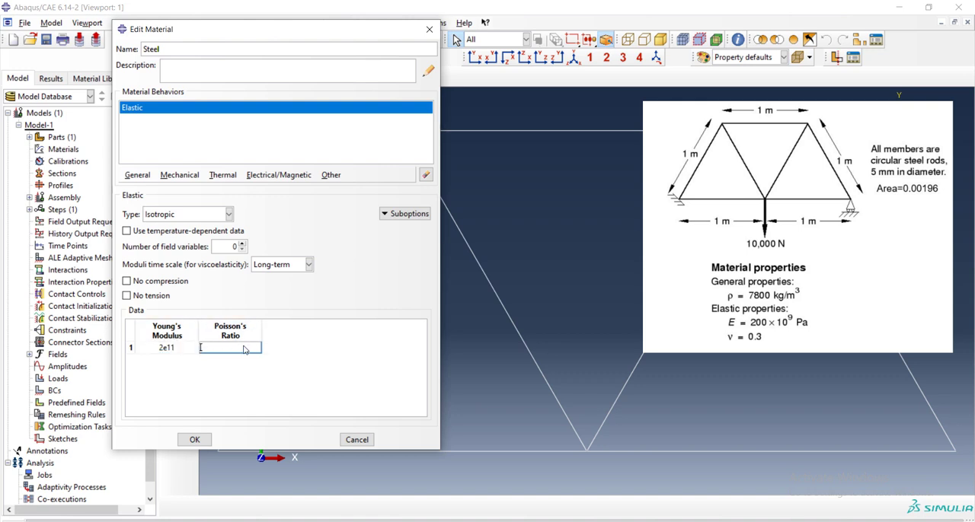
pyautogui.write('0.3')
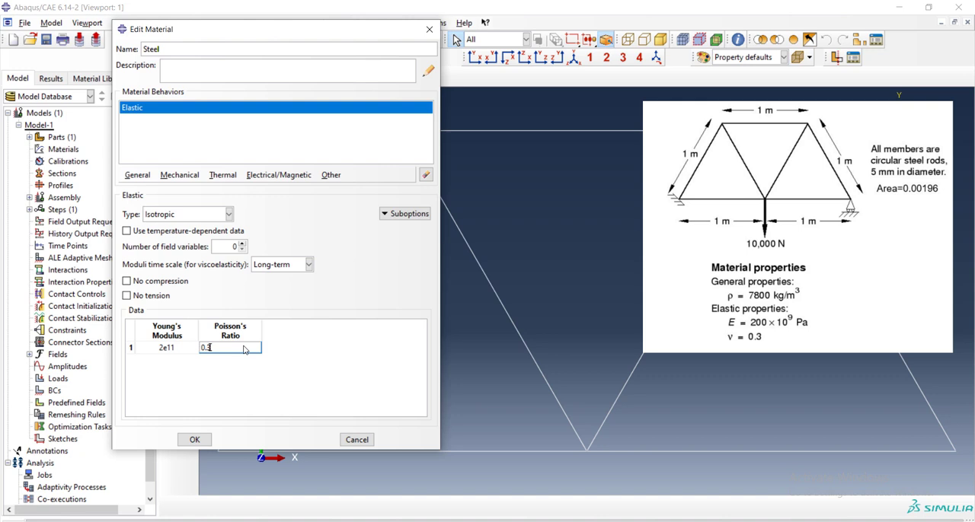
pyautogui.click(195, 439)
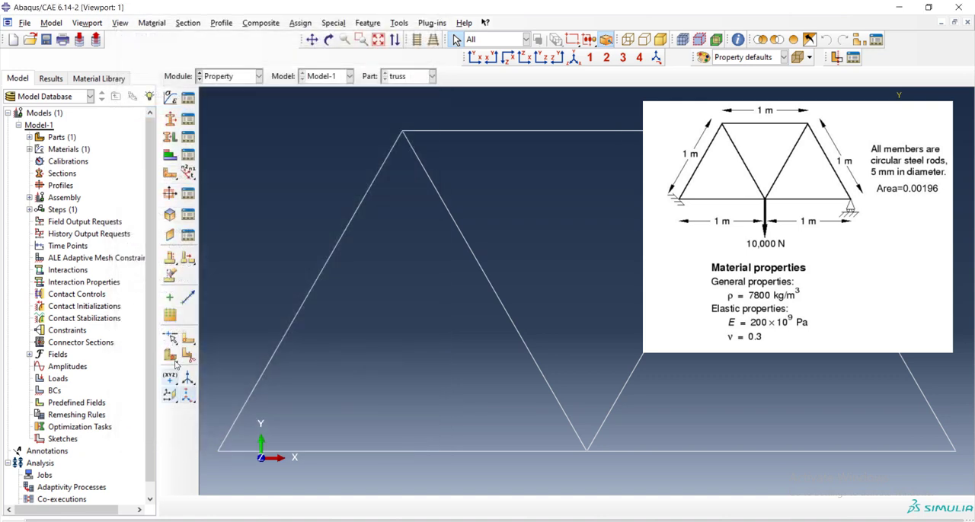
pyautogui.moveTo(171, 119)
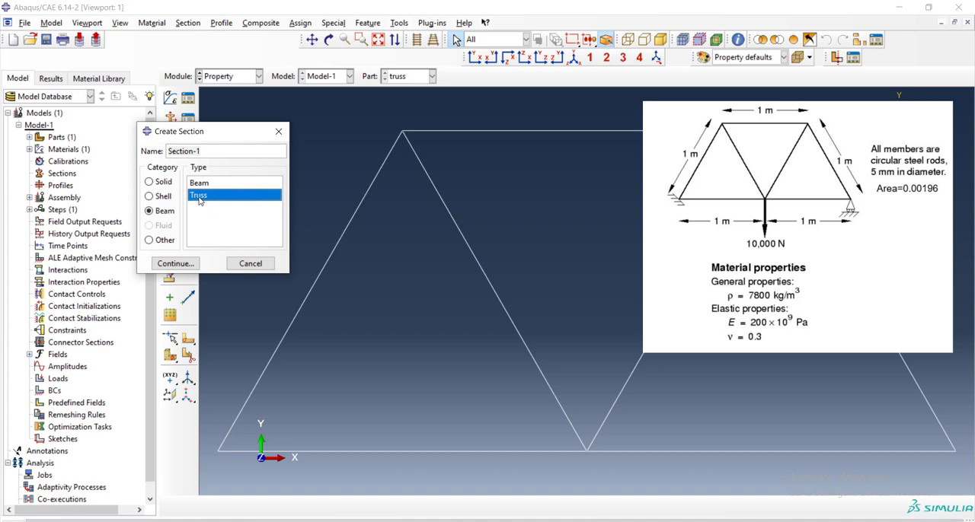
pyautogui.moveTo(200, 195)
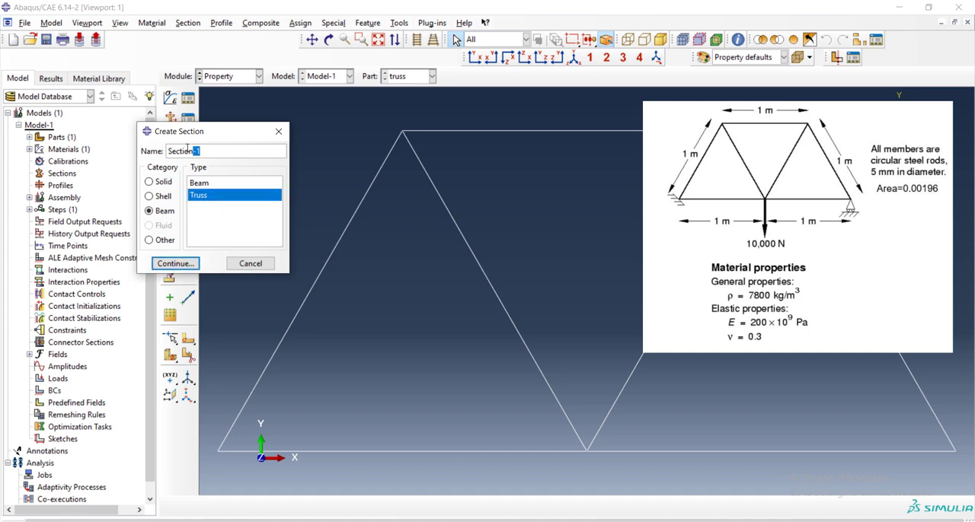
# Name the new truss-type section Truss and continue to its properties.
pyautogui.write('T')
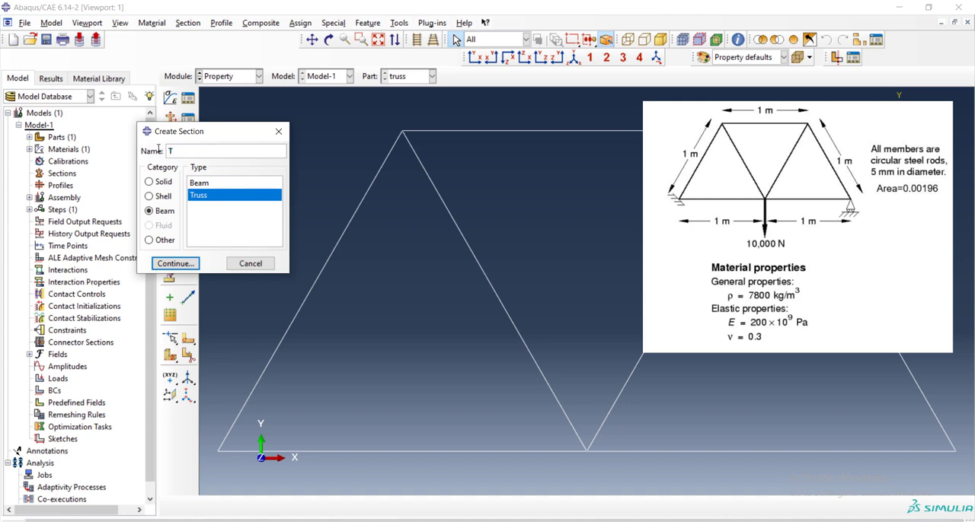
pyautogui.write('russ')
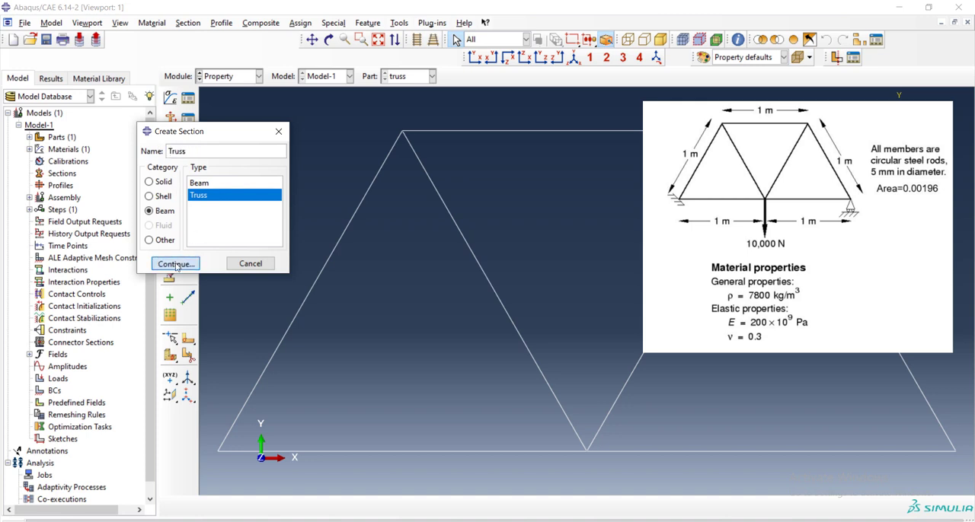
pyautogui.click(174, 263)
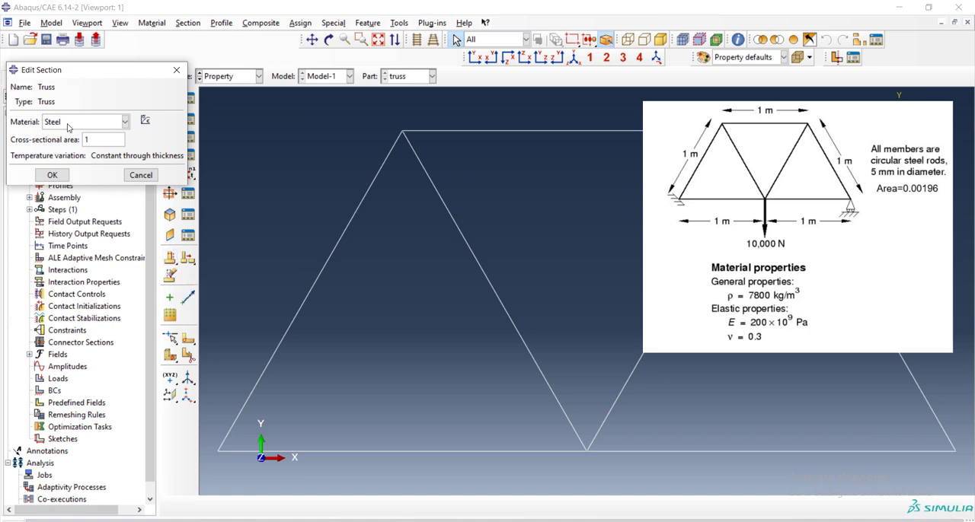
# Set the section's material to Steel with area 0.00196 and dismiss the Section Manager.
pyautogui.click(124, 122)
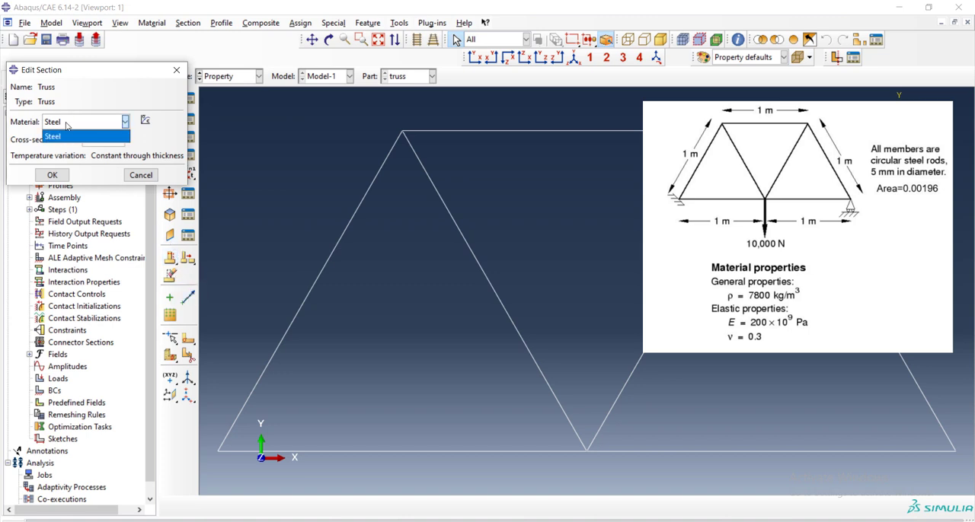
pyautogui.click(52, 137)
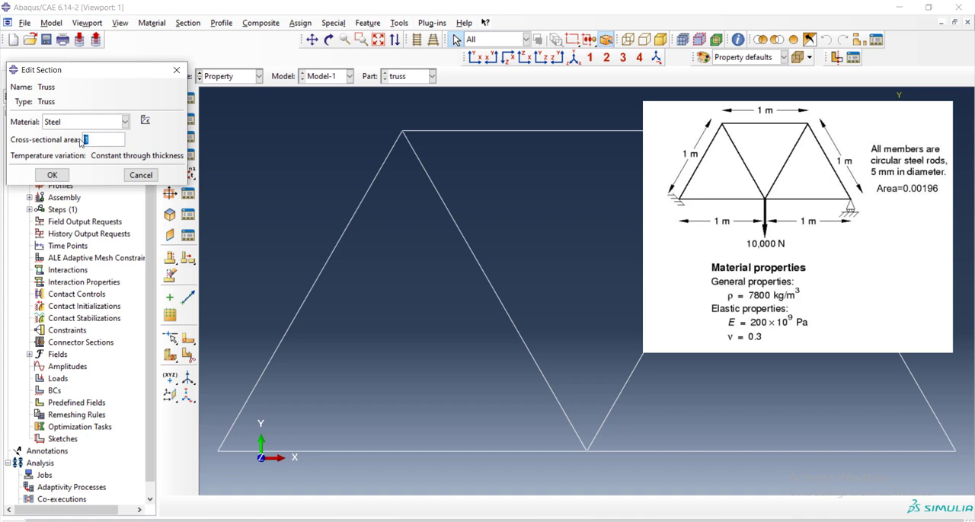
pyautogui.write('0.00196')
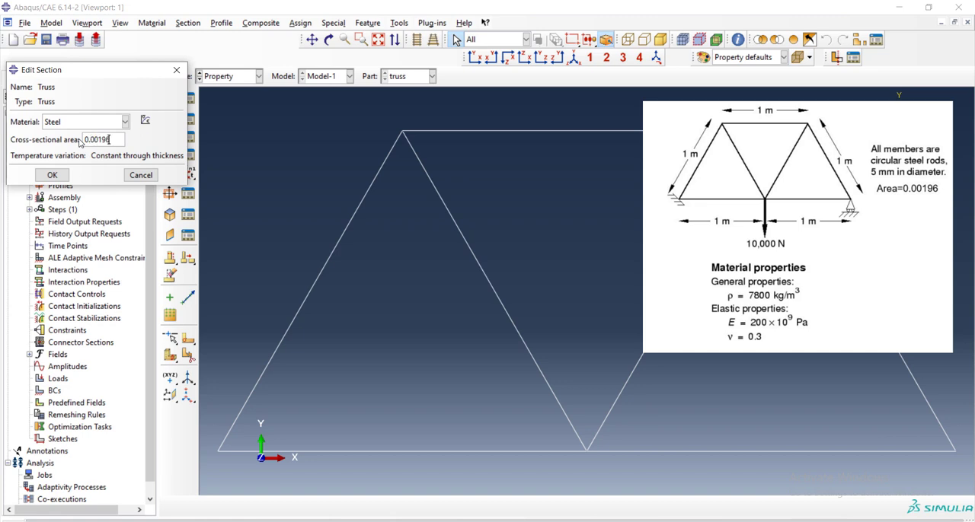
pyautogui.click(52, 175)
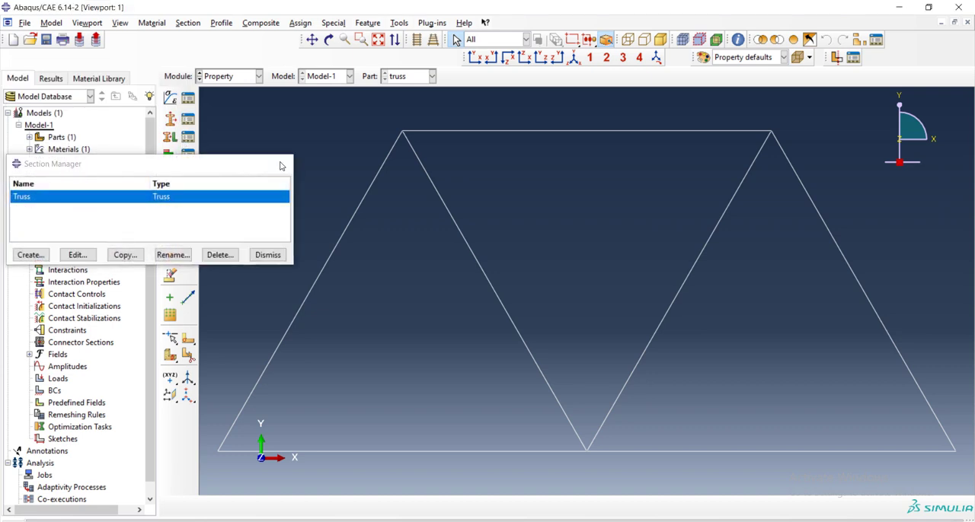
pyautogui.click(268, 254)
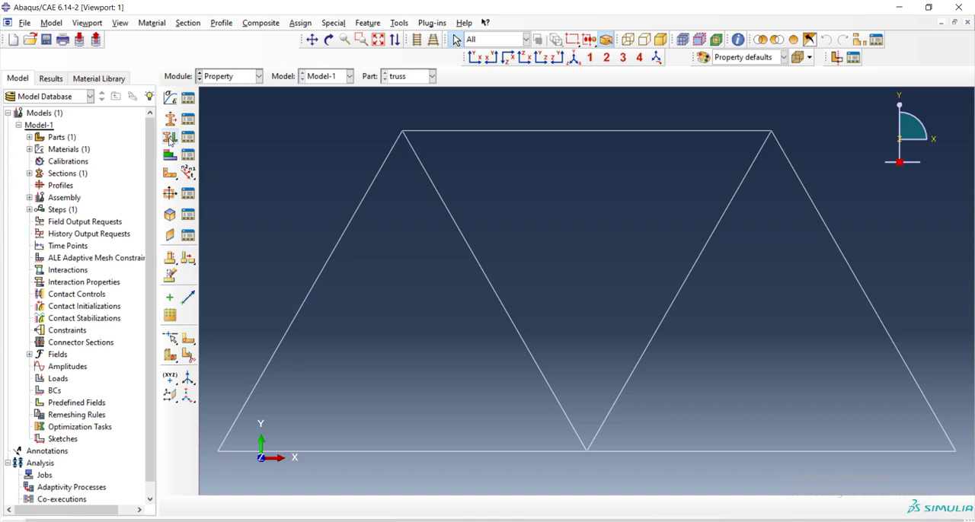
pyautogui.moveTo(169, 139)
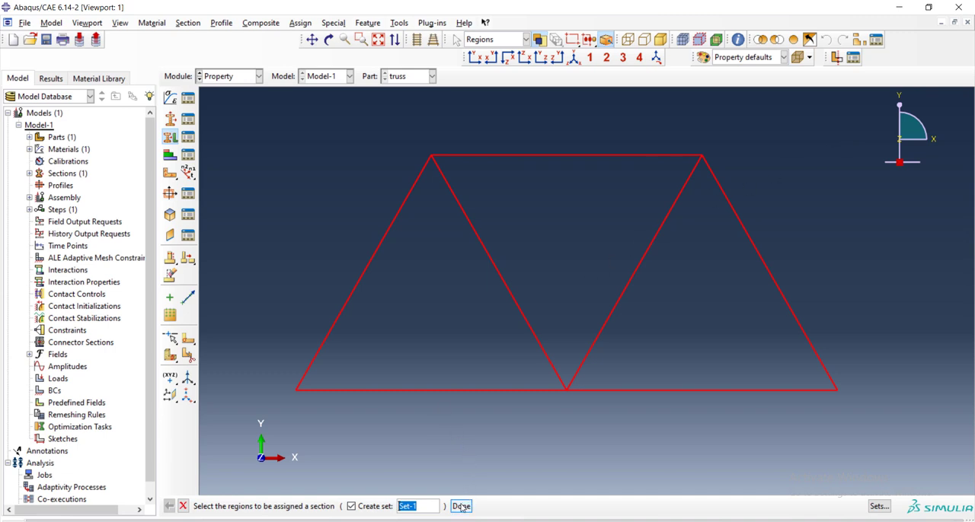
# Assign the Truss section to all selected members and bring up the module list.
pyautogui.click(460, 506)
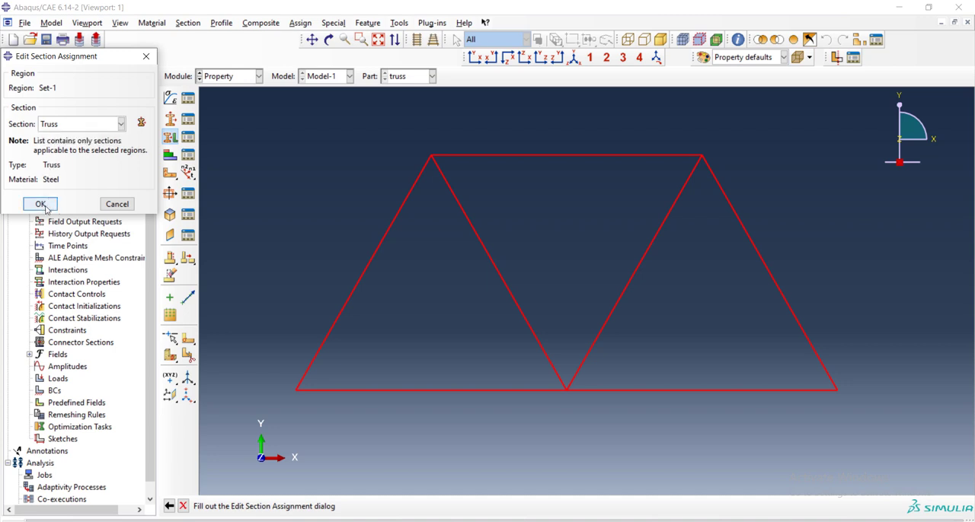
pyautogui.click(40, 204)
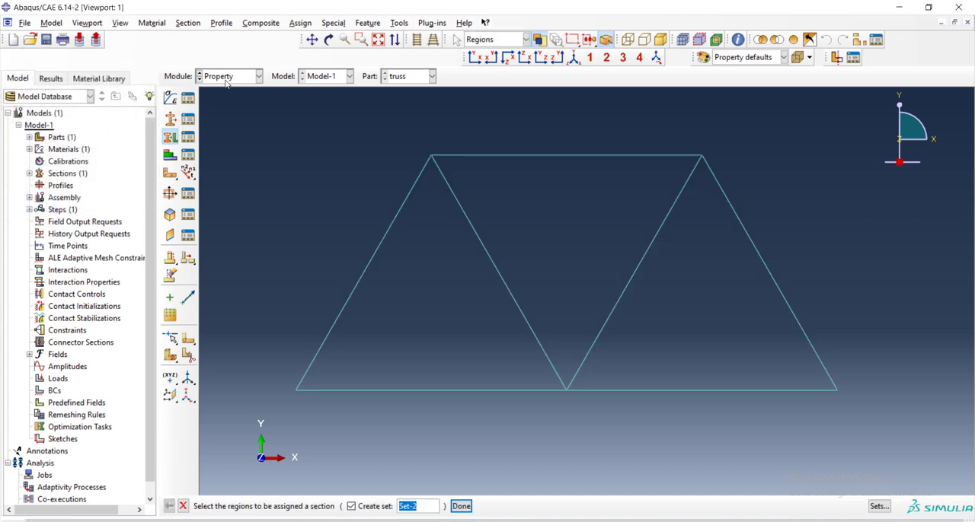
pyautogui.click(257, 77)
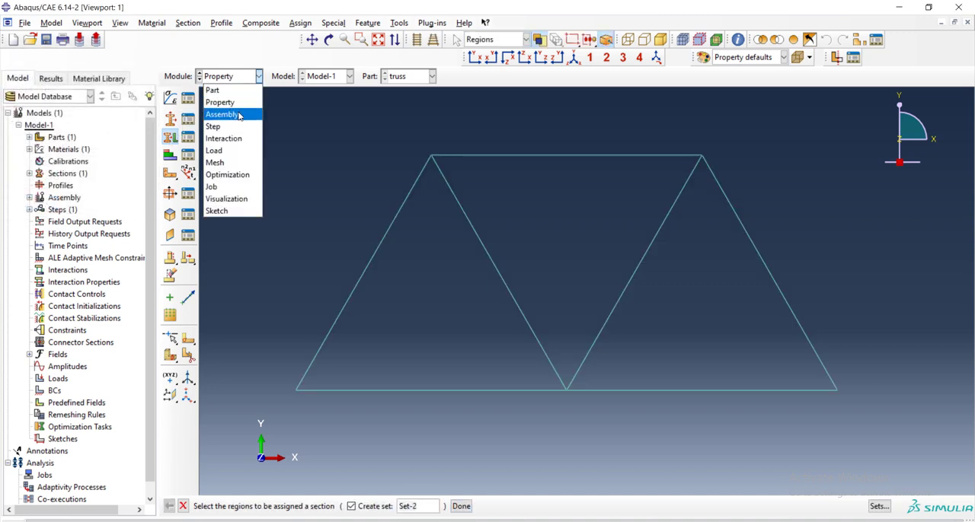
# In the Assembly module, place an independent instance of the truss part.
pyautogui.click(222, 114)
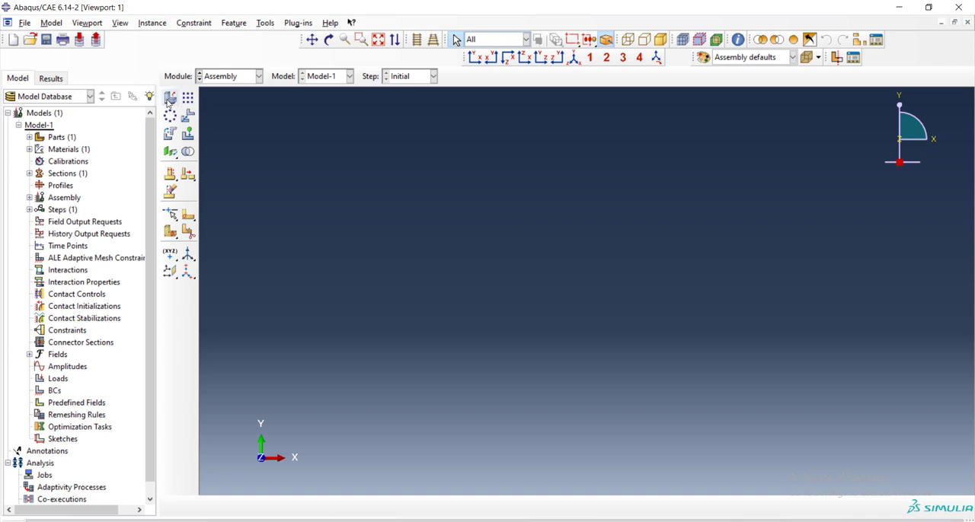
pyautogui.moveTo(171, 97)
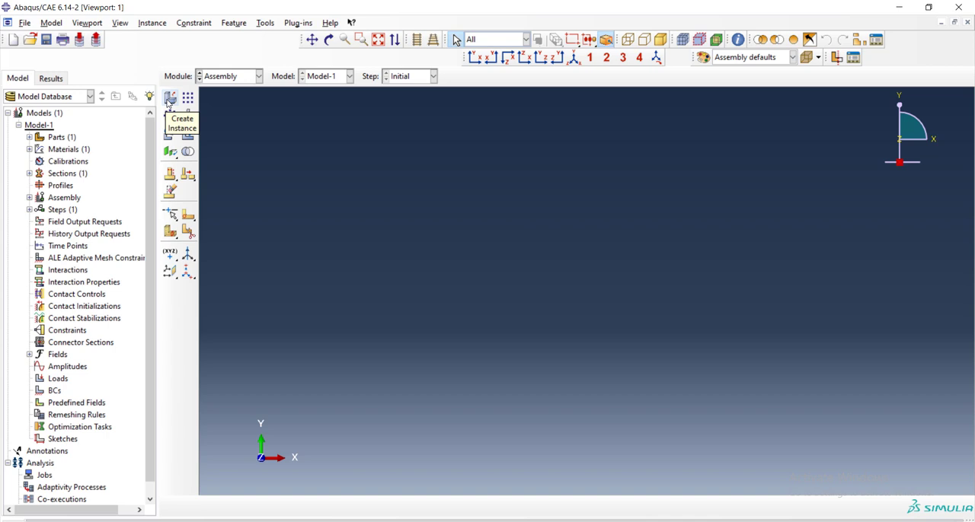
pyautogui.click(170, 98)
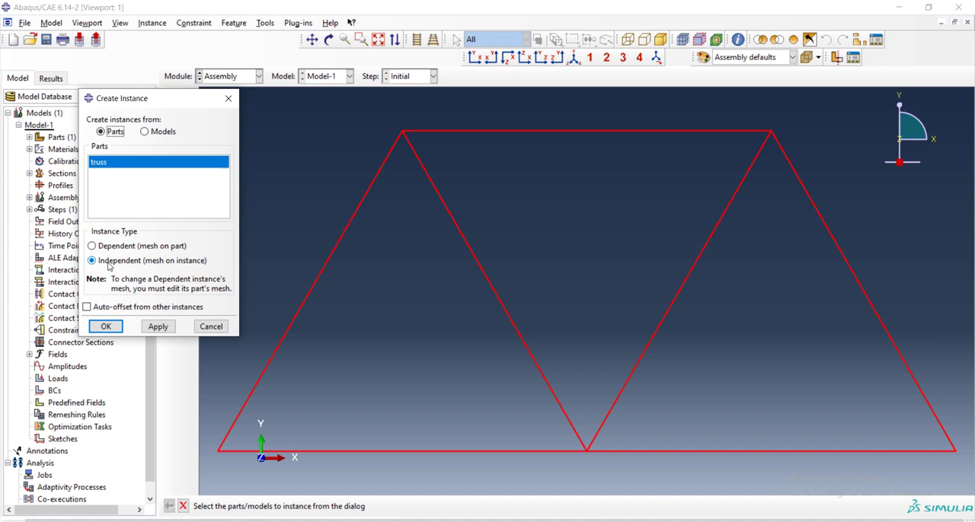
pyautogui.moveTo(119, 265)
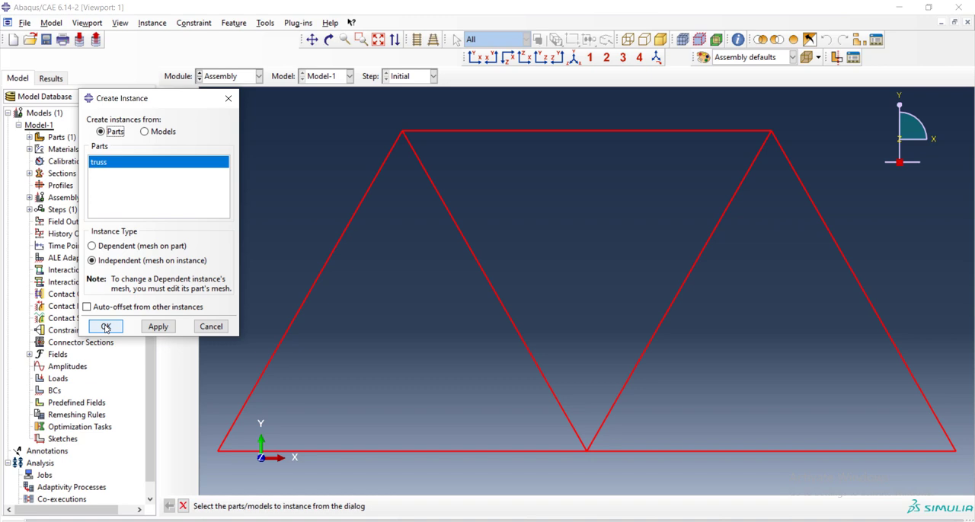
pyautogui.click(105, 326)
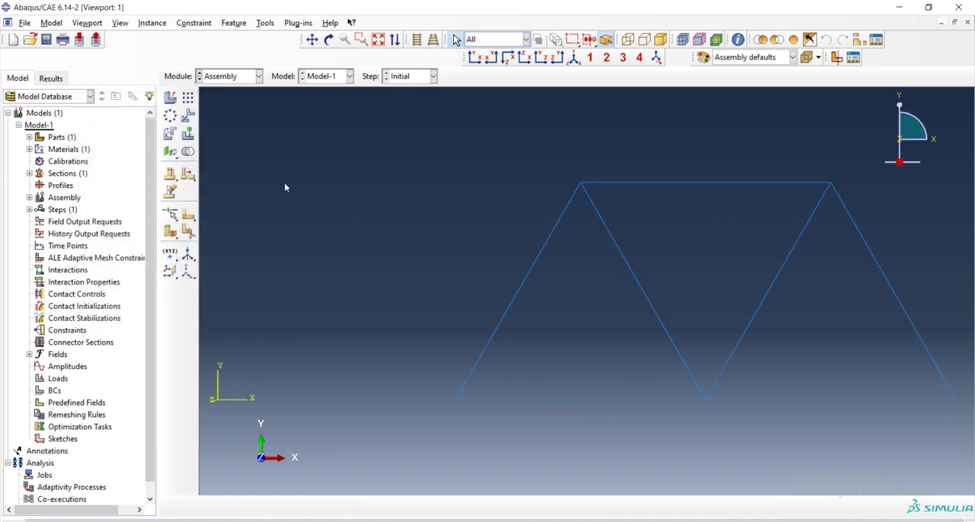
pyautogui.click(262, 77)
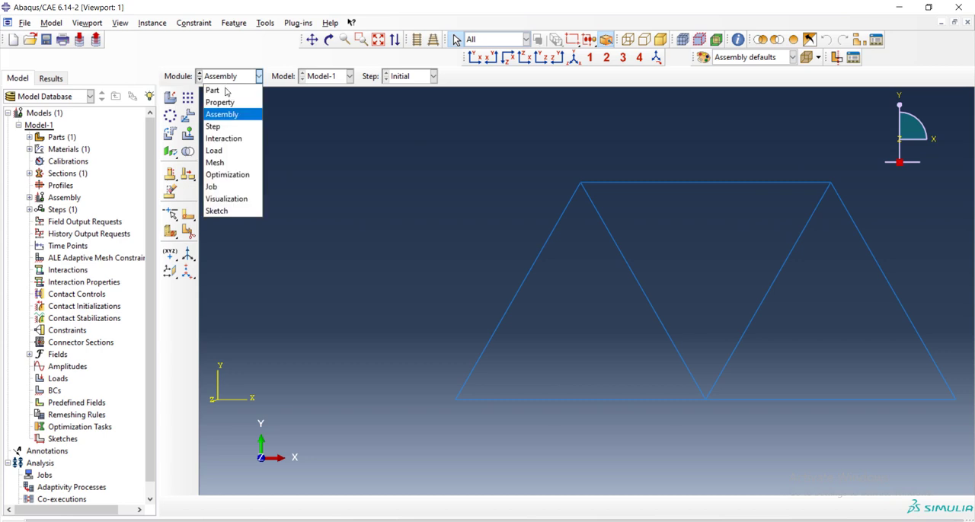
# In the Step module, start a static linear-perturbation step after Initial.
pyautogui.click(213, 125)
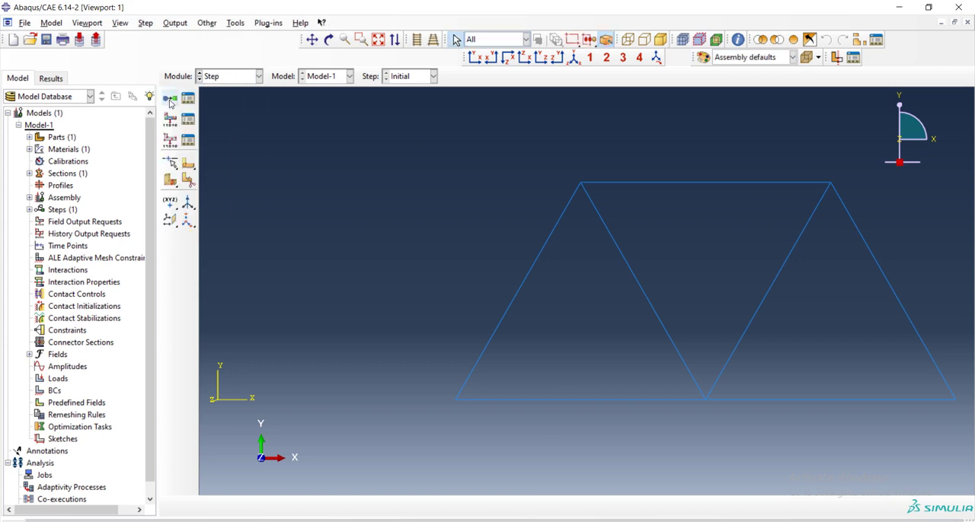
pyautogui.moveTo(169, 99)
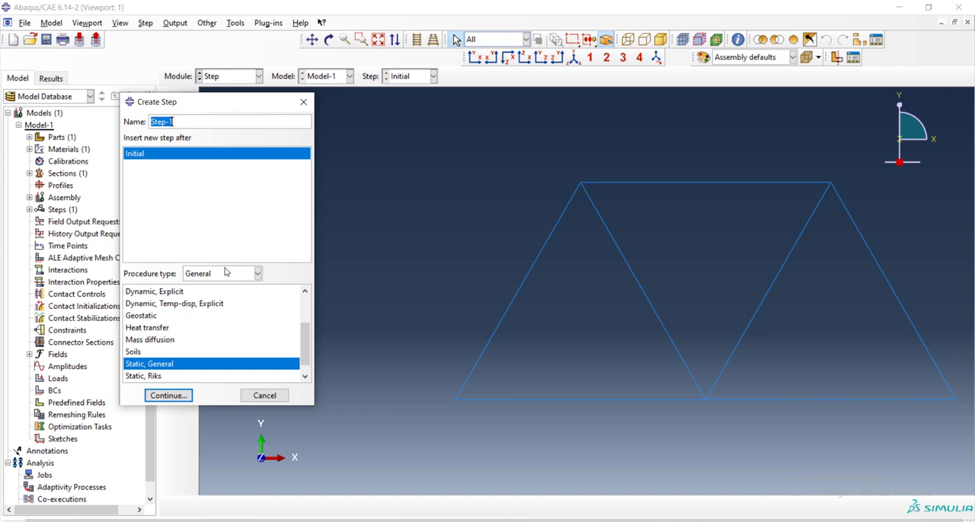
pyautogui.click(258, 274)
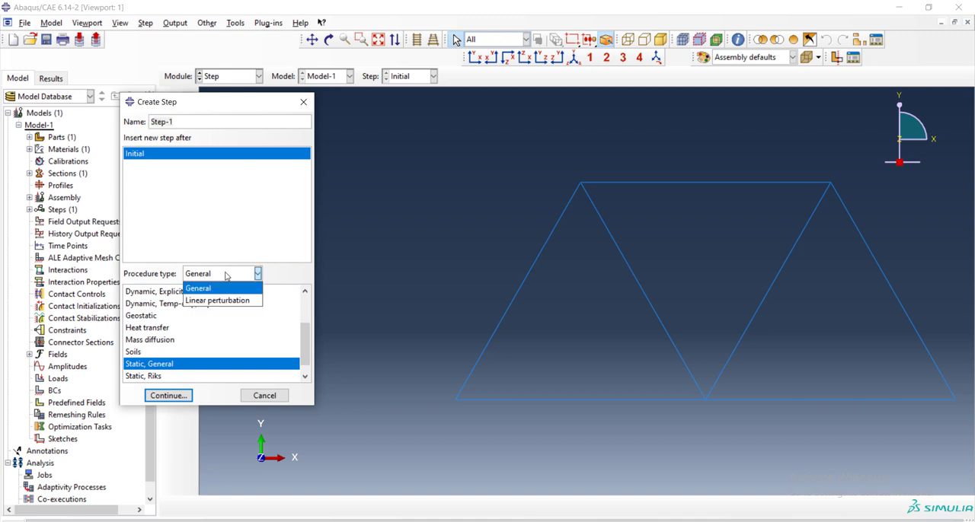
pyautogui.moveTo(221, 300)
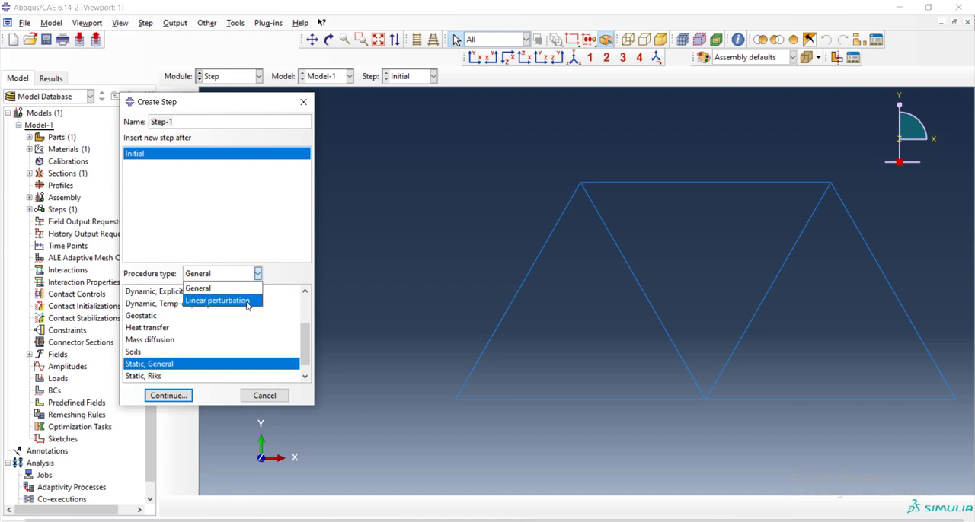
pyautogui.click(216, 300)
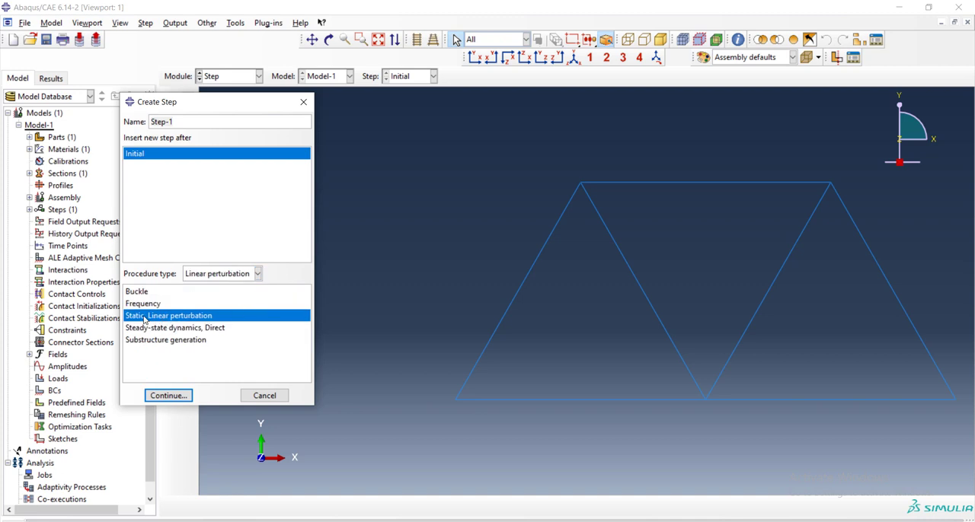
pyautogui.moveTo(180, 316)
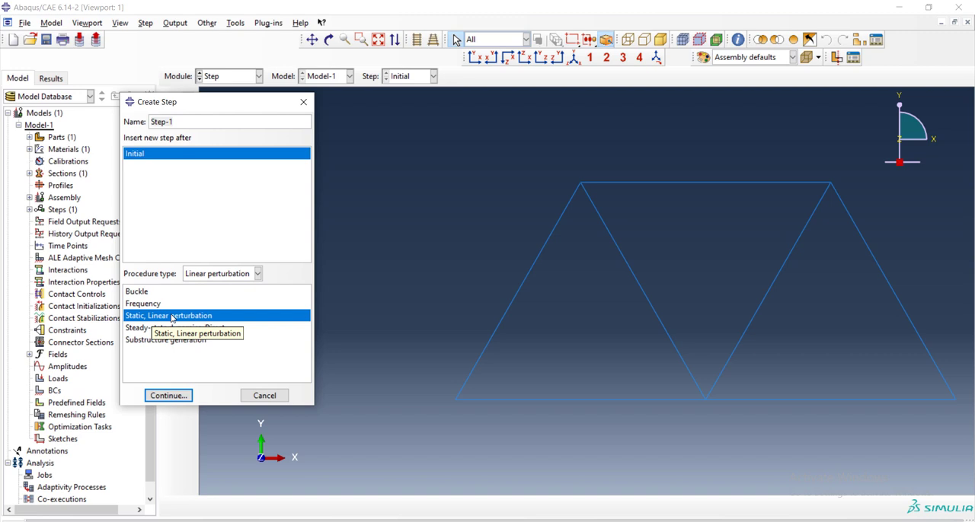
pyautogui.moveTo(167, 396)
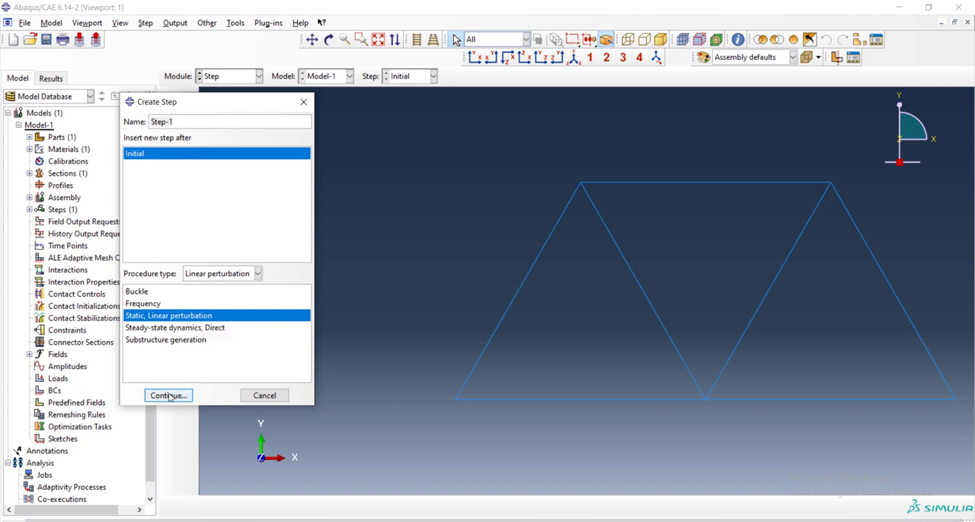
pyautogui.click(168, 396)
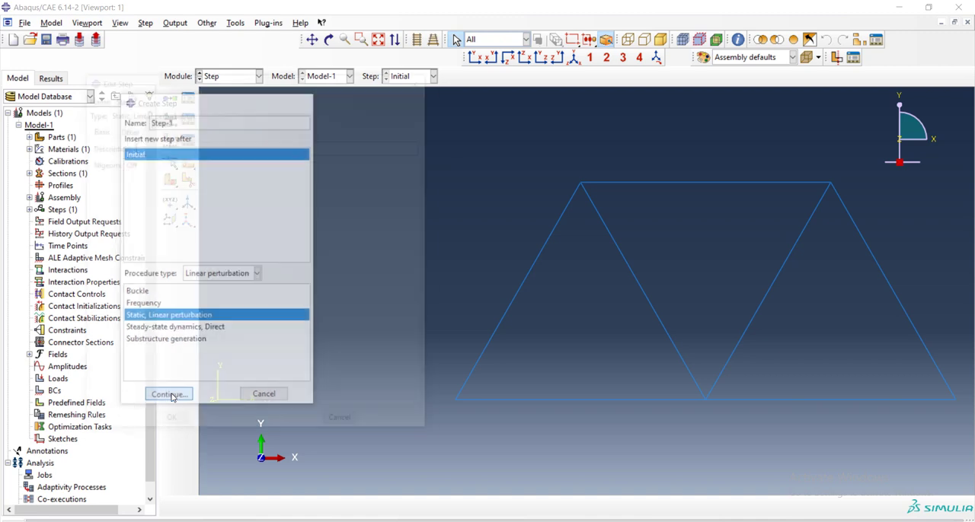
# Describe the step as Truss and confirm Step-1.
pyautogui.click(168, 393)
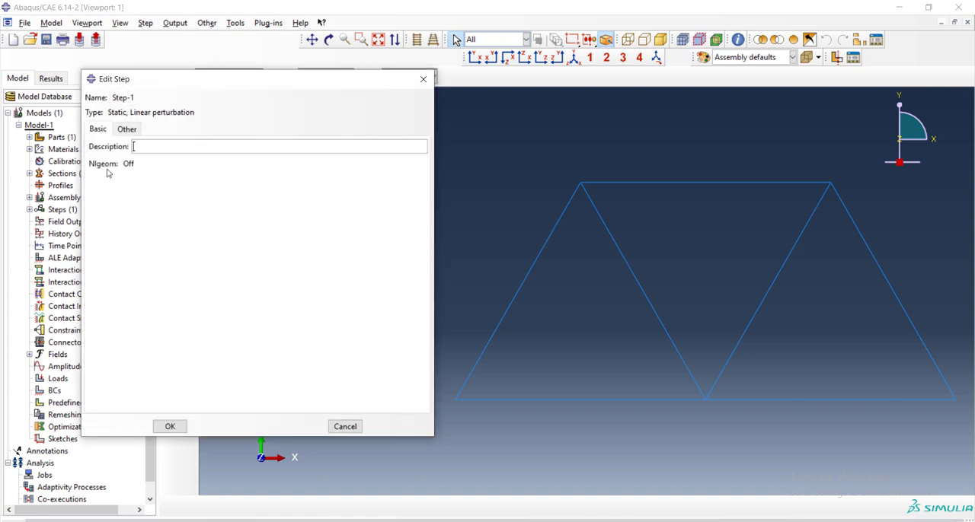
pyautogui.moveTo(134, 186)
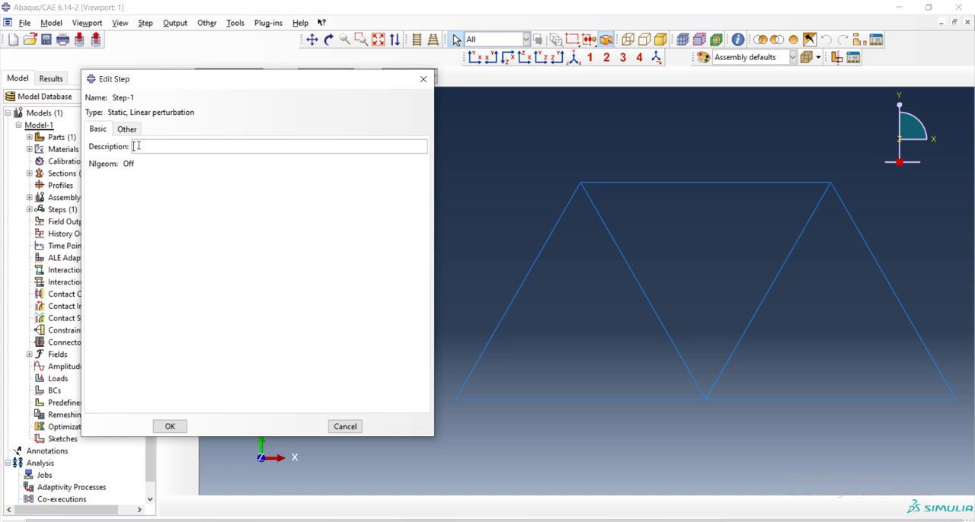
pyautogui.write('Truss')
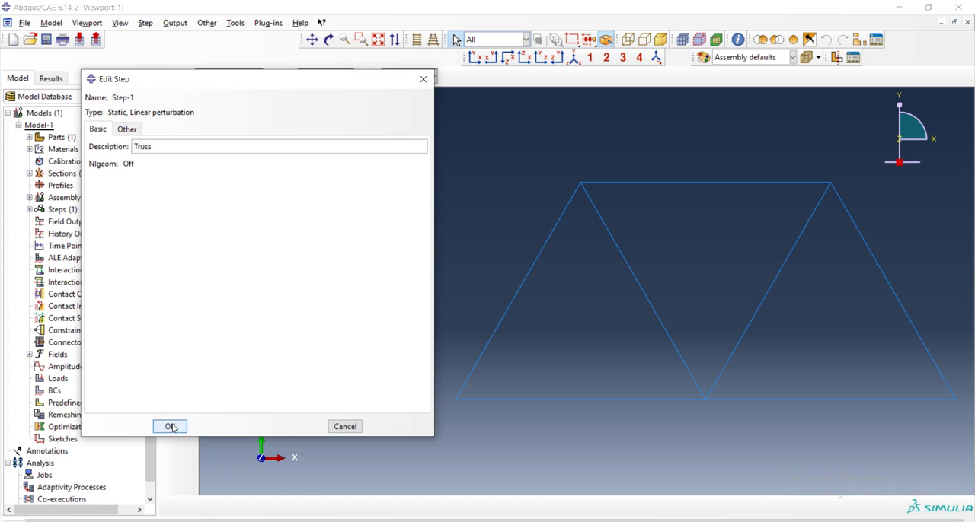
pyautogui.click(170, 426)
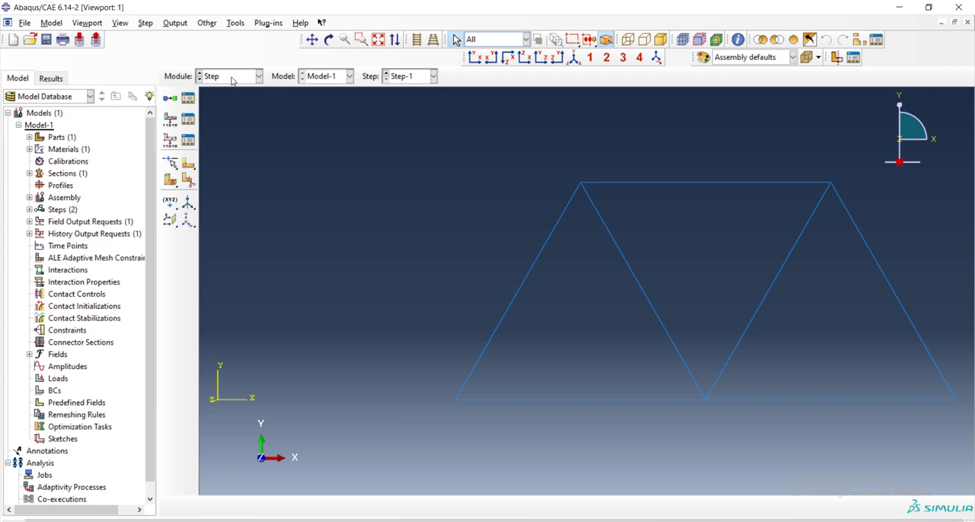
pyautogui.click(256, 77)
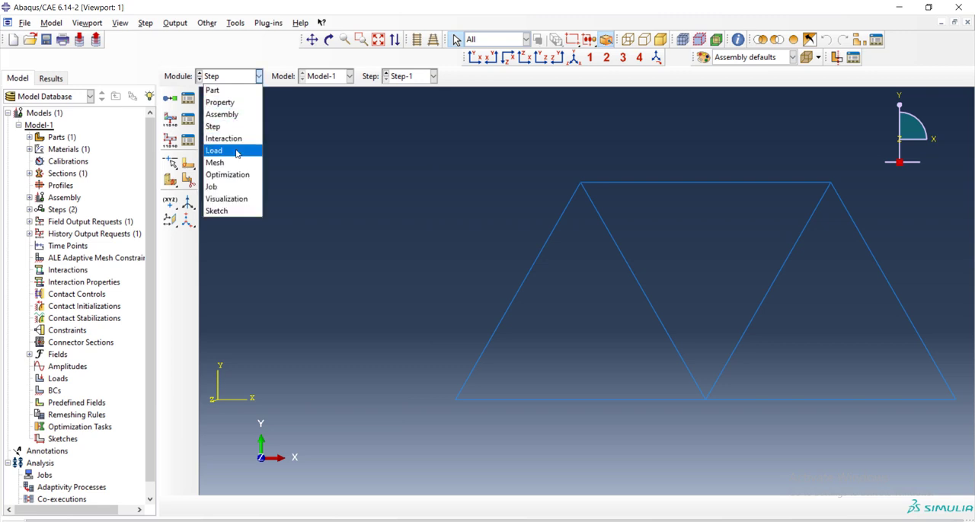
# In the Load module, pin the bottom-left joint with a boundary condition named Left.
pyautogui.click(214, 149)
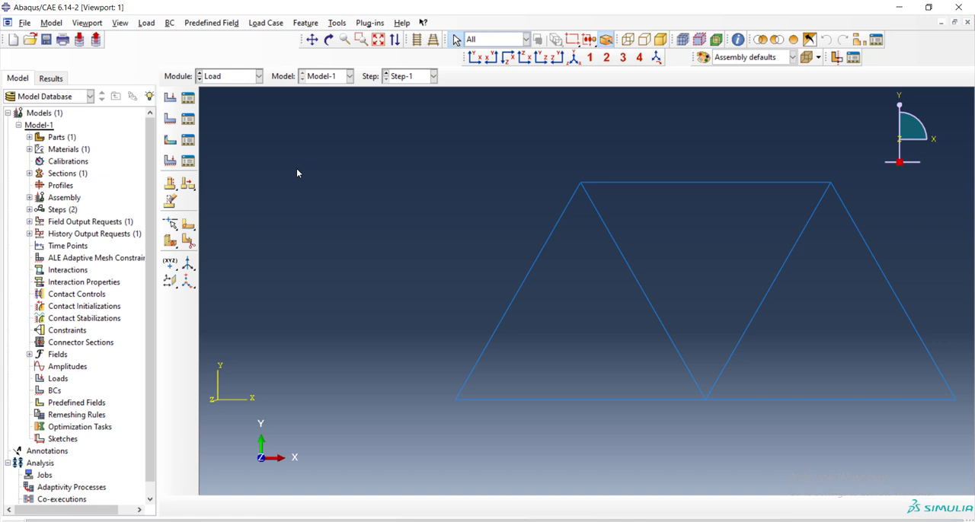
pyautogui.moveTo(169, 118)
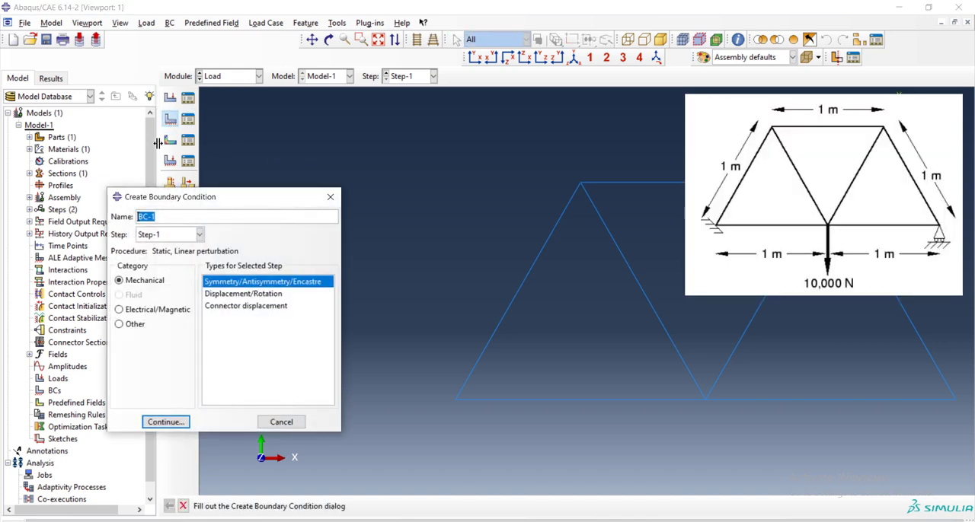
pyautogui.write('Lef')
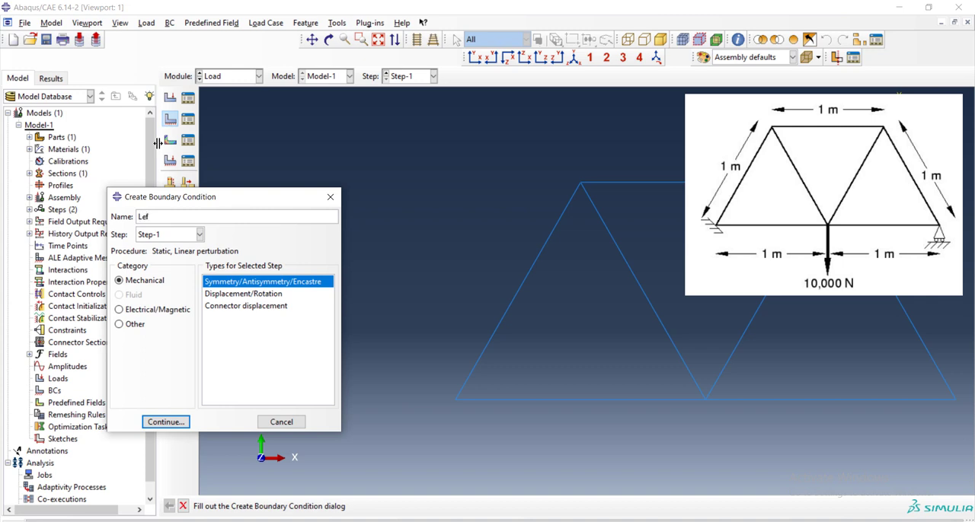
pyautogui.write('t')
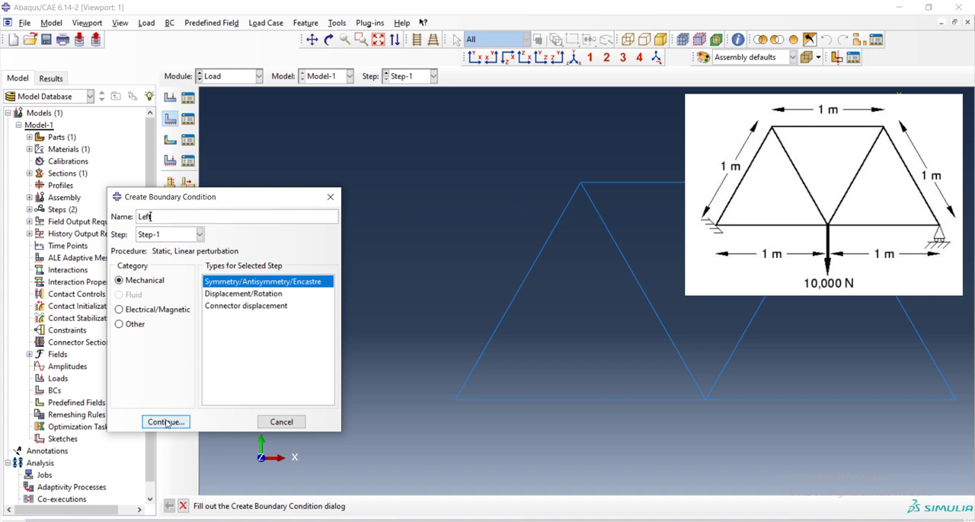
pyautogui.click(165, 422)
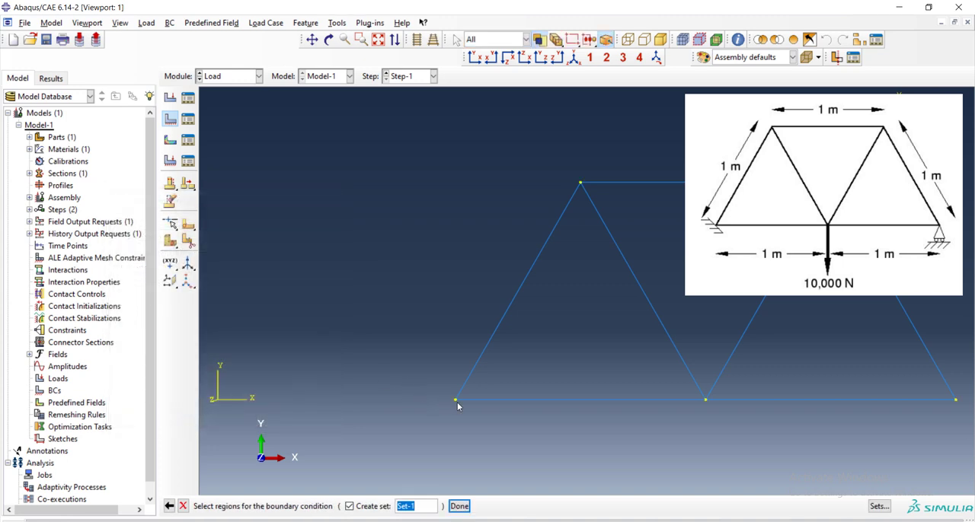
pyautogui.click(458, 506)
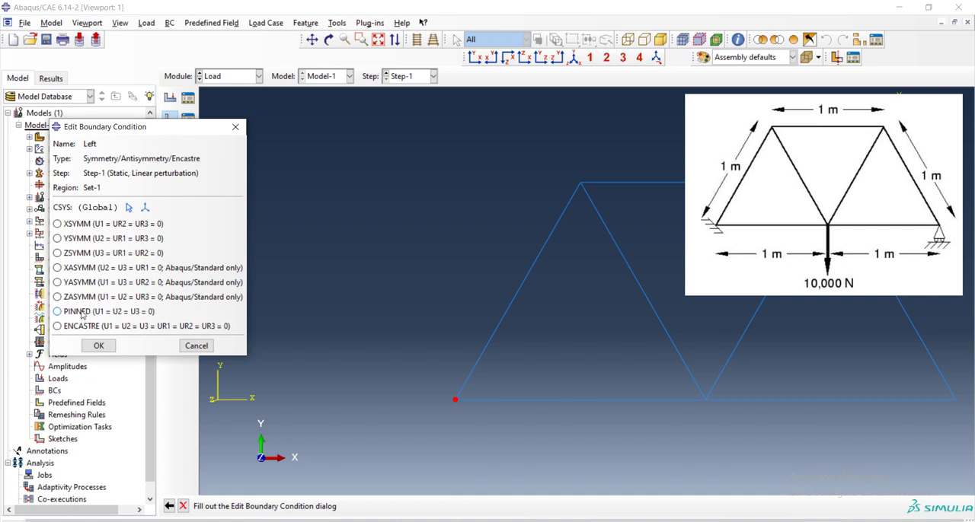
pyautogui.click(56, 326)
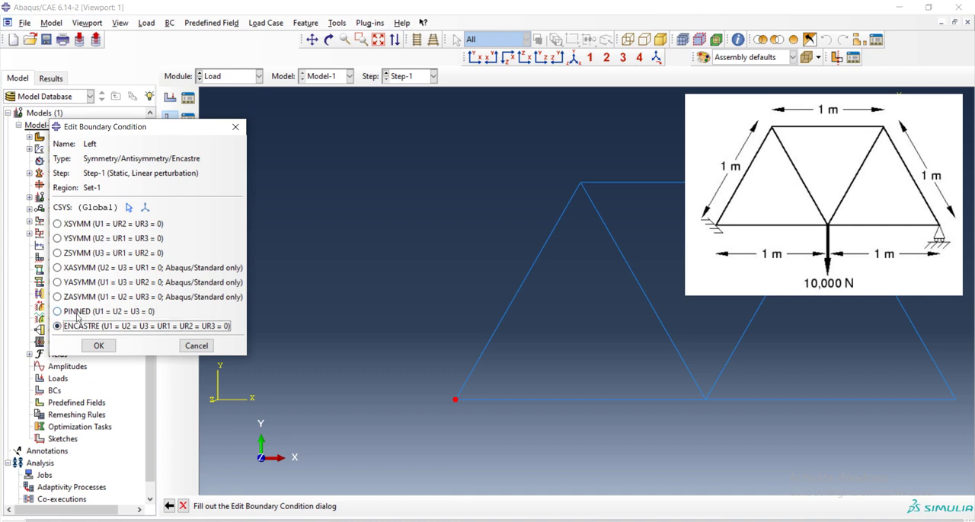
pyautogui.click(58, 311)
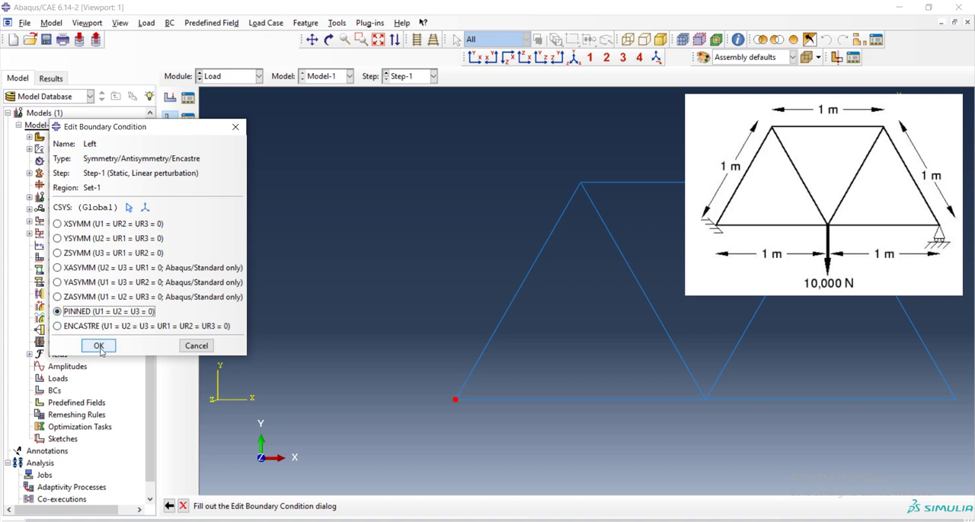
pyautogui.click(97, 345)
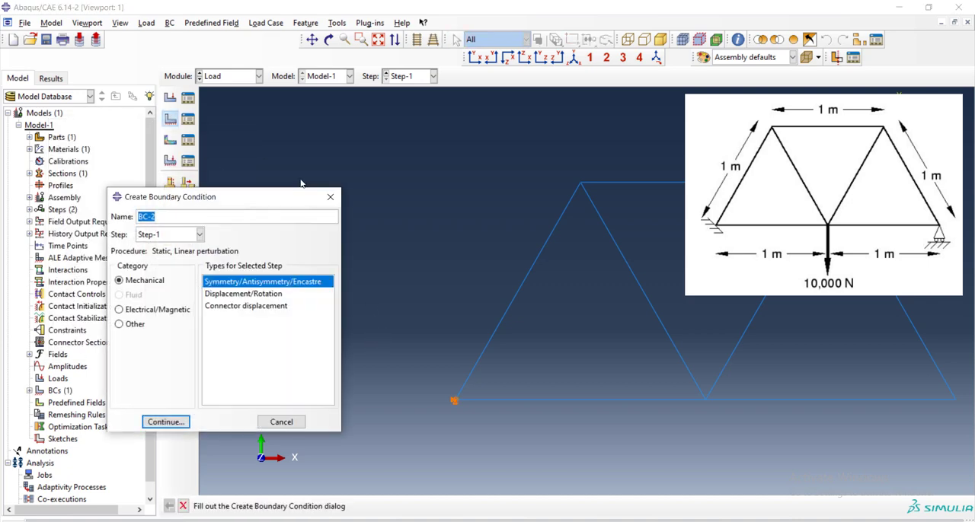
# Add boundary condition Right fixing only vertical displacement (YSYMM) at the bottom-right joint.
pyautogui.write('Ri')
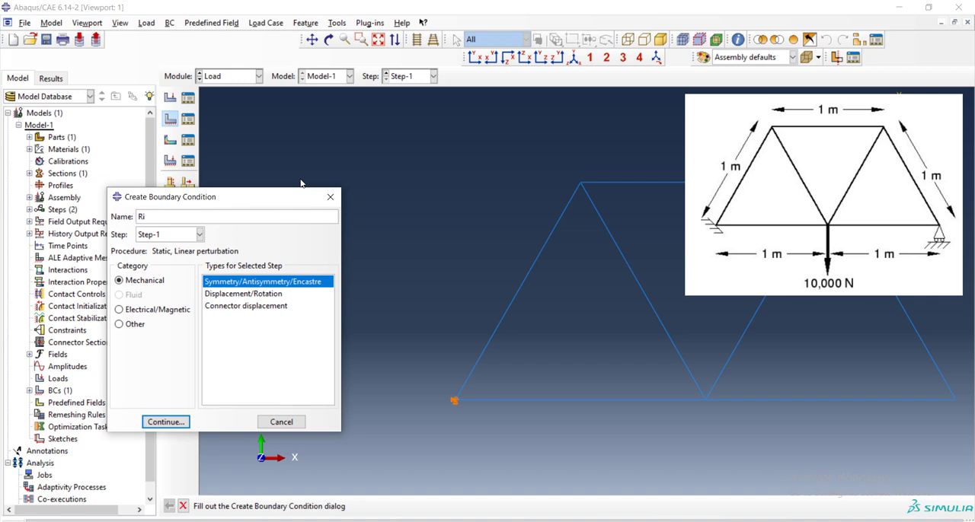
pyautogui.write('ght')
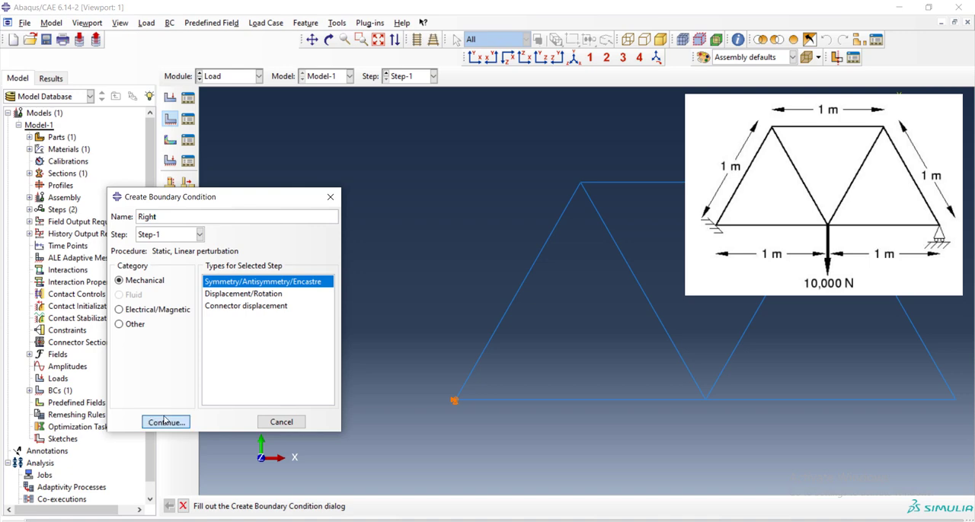
pyautogui.click(165, 422)
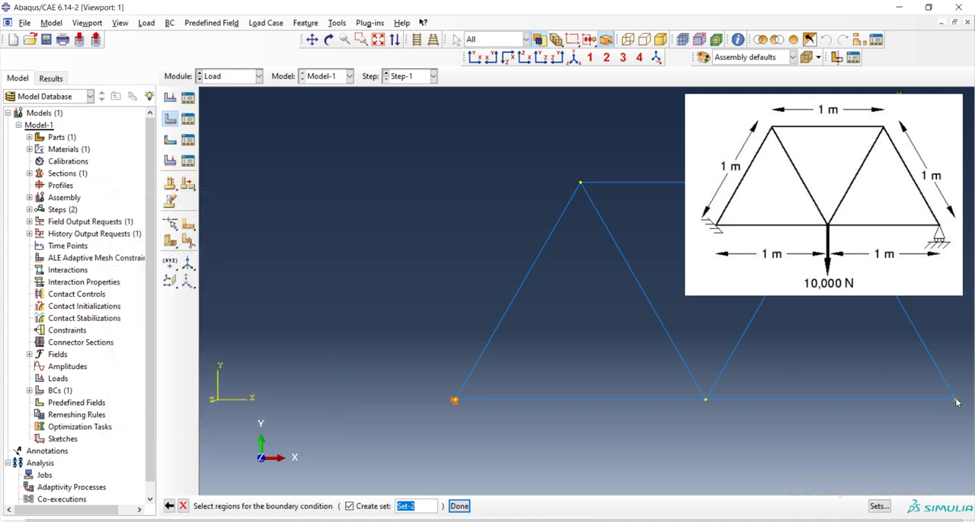
pyautogui.click(458, 505)
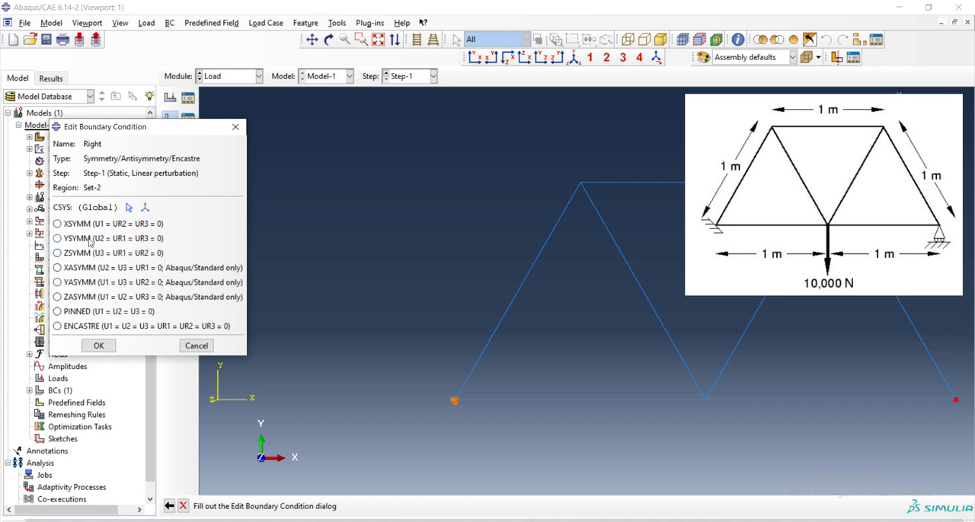
pyautogui.click(57, 238)
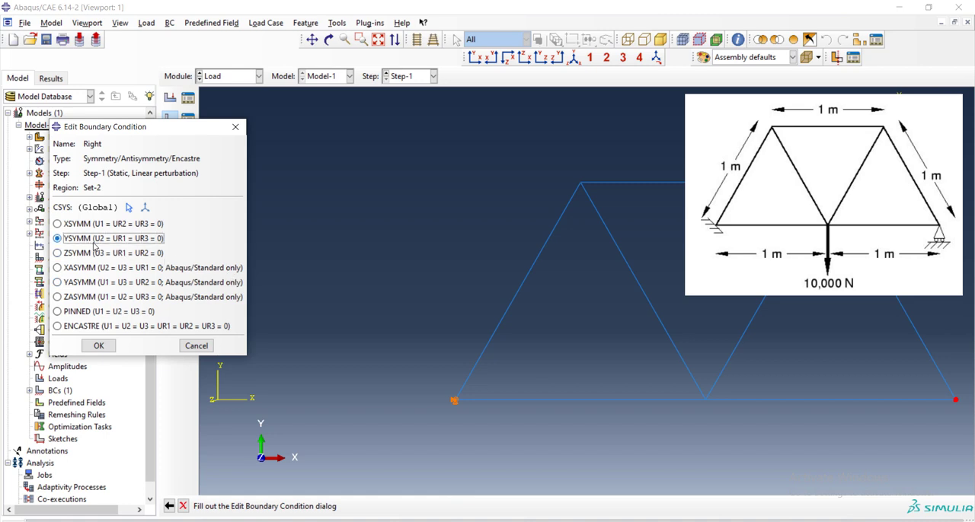
pyautogui.click(98, 346)
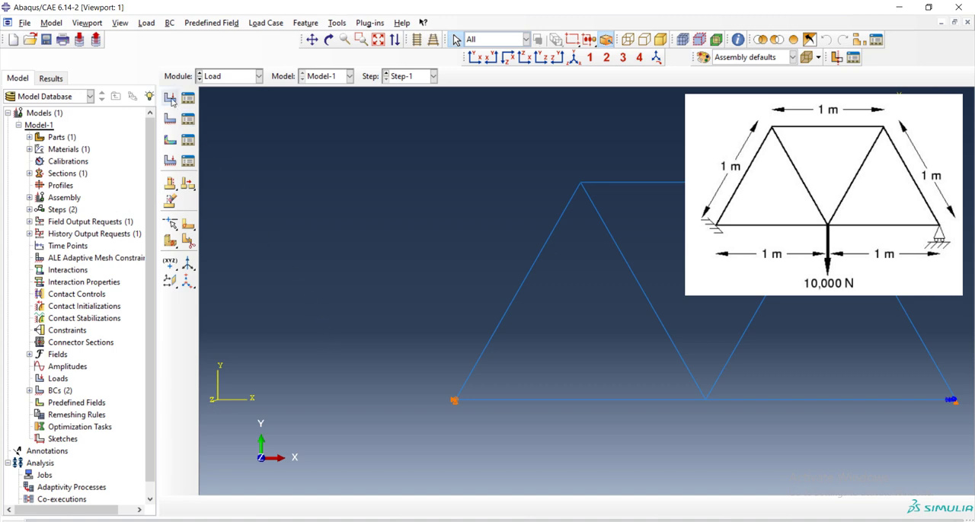
pyautogui.moveTo(171, 97)
pyautogui.write('F')
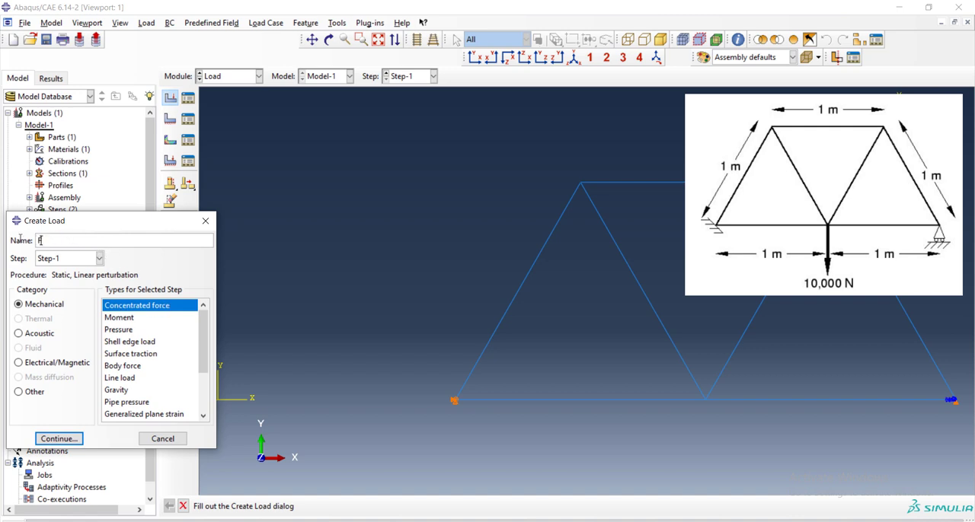
# Create concentrated force Force with CF2 = -10000 at the middle bottom joint.
pyautogui.write('orce')
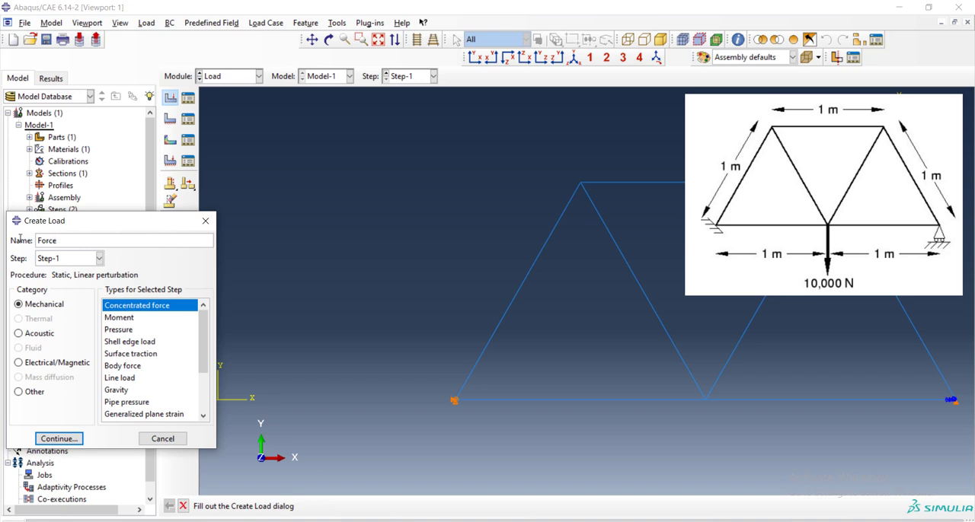
pyautogui.click(58, 438)
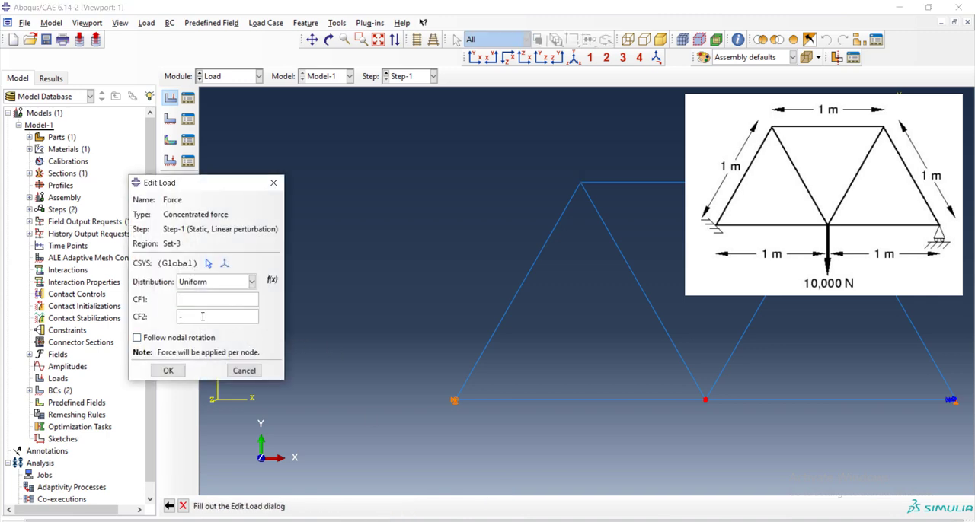
pyautogui.write('-10000')
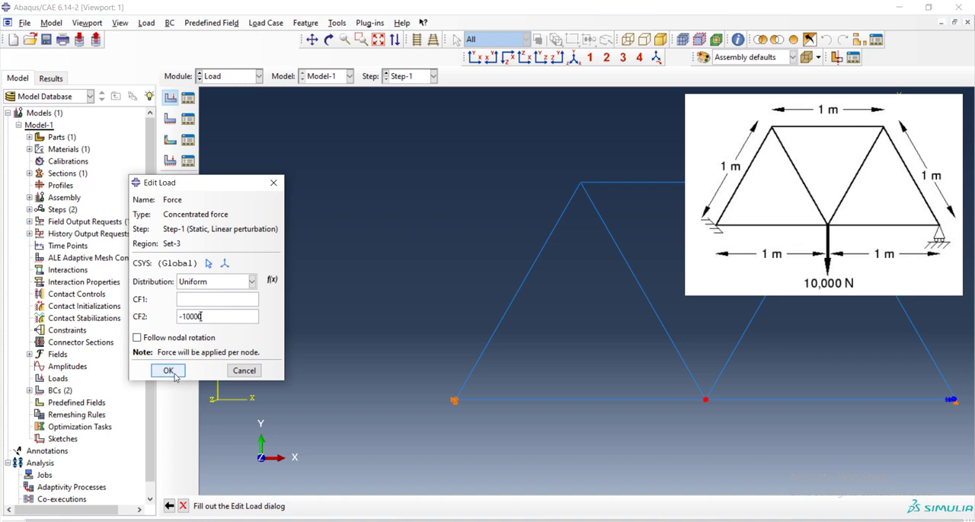
pyautogui.click(168, 370)
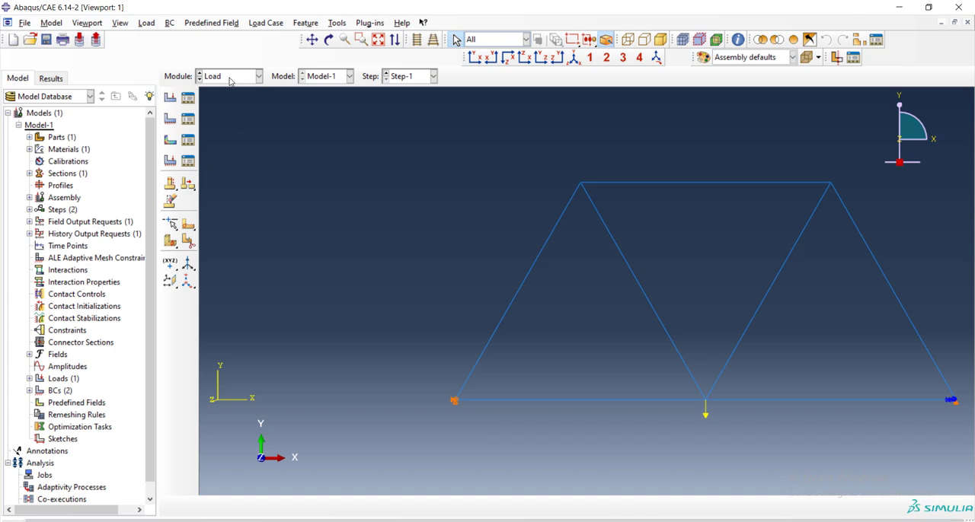
# Switch to the Mesh module and define global seeds on the truss instance so every joint becomes a node.
pyautogui.click(259, 76)
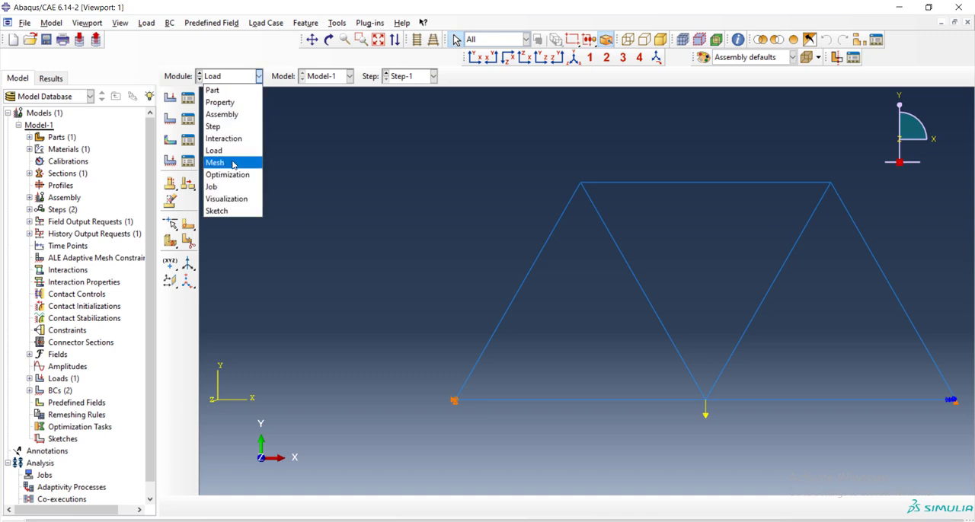
pyautogui.click(216, 162)
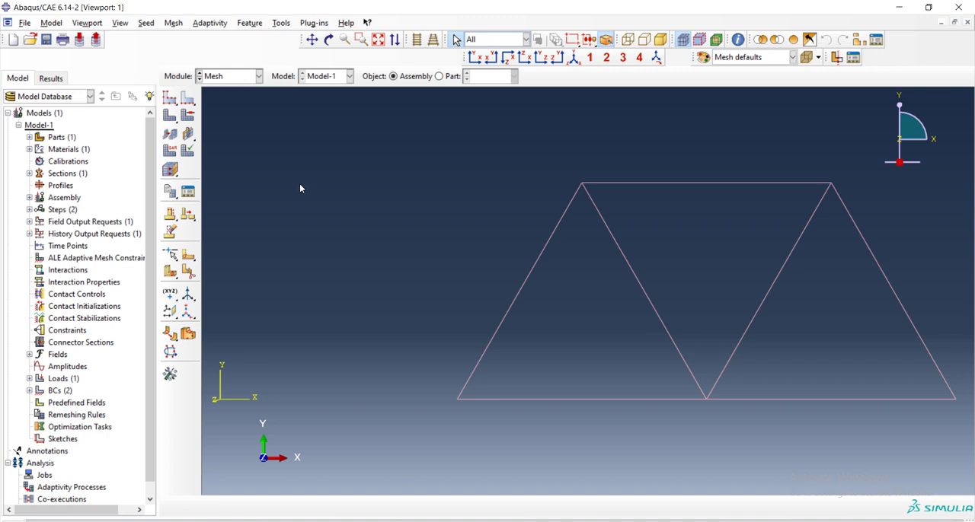
pyautogui.moveTo(476, 295)
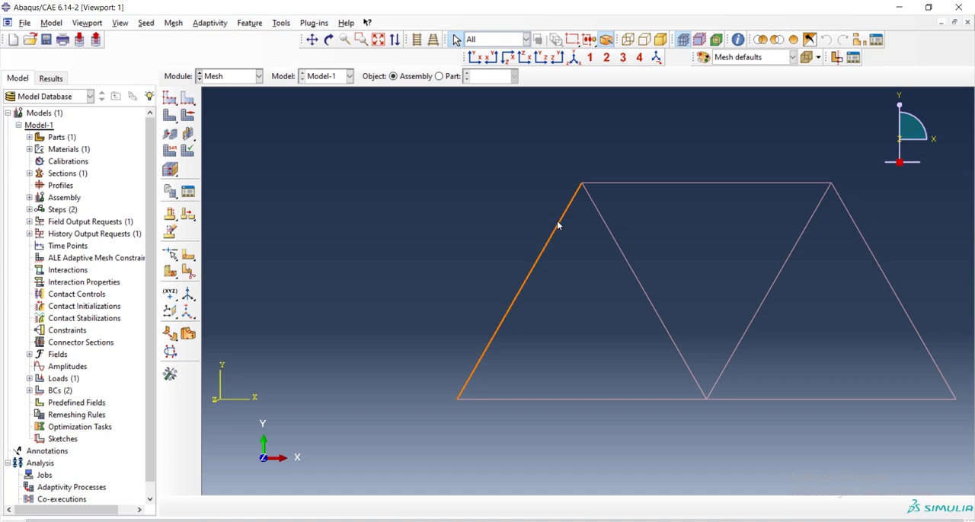
pyautogui.moveTo(550, 222)
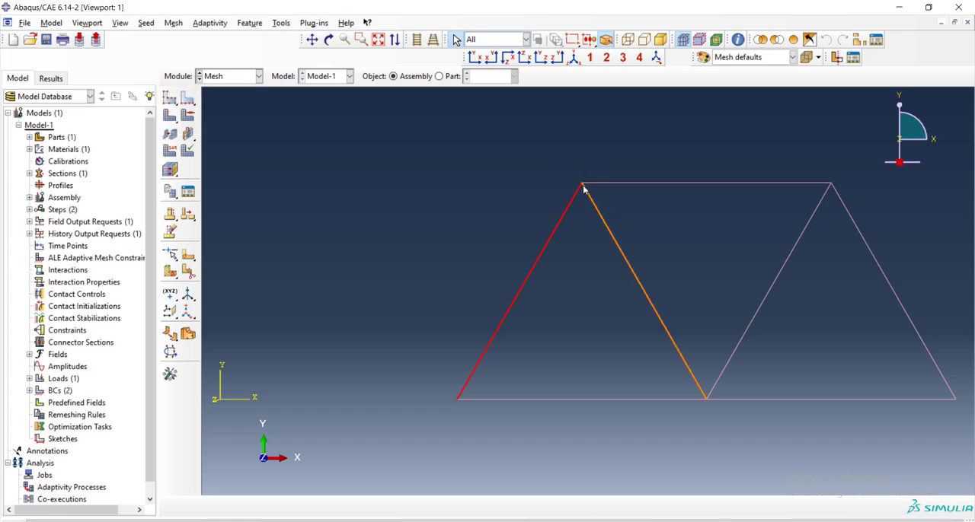
pyautogui.click(582, 189)
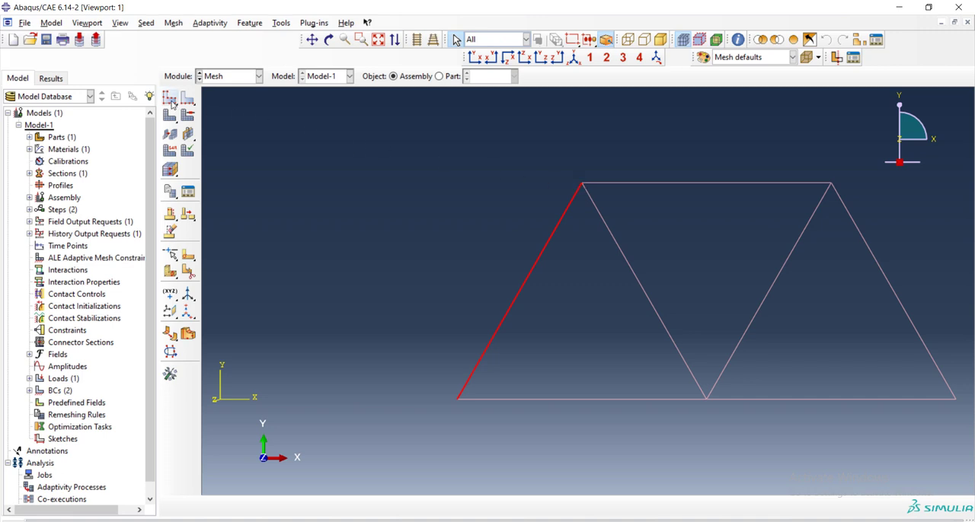
pyautogui.click(171, 101)
pyautogui.write('2')
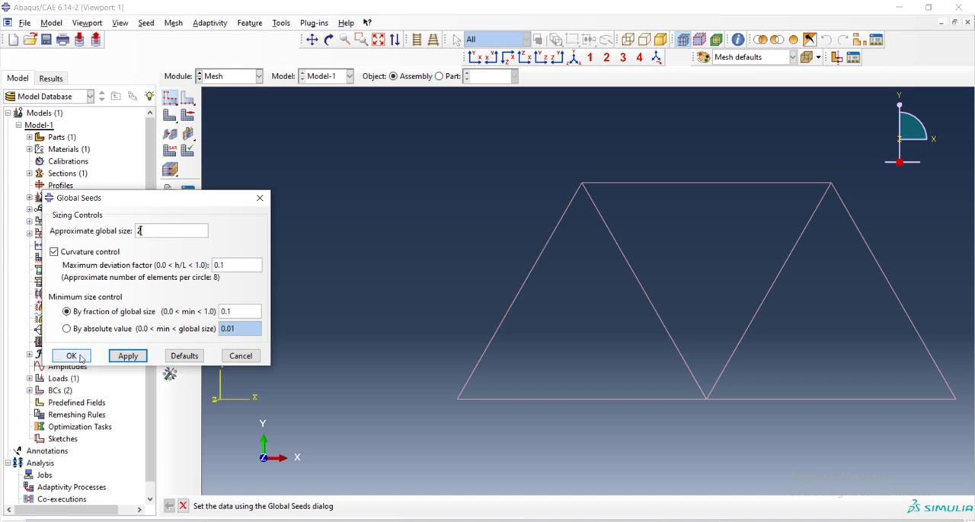
pyautogui.click(70, 357)
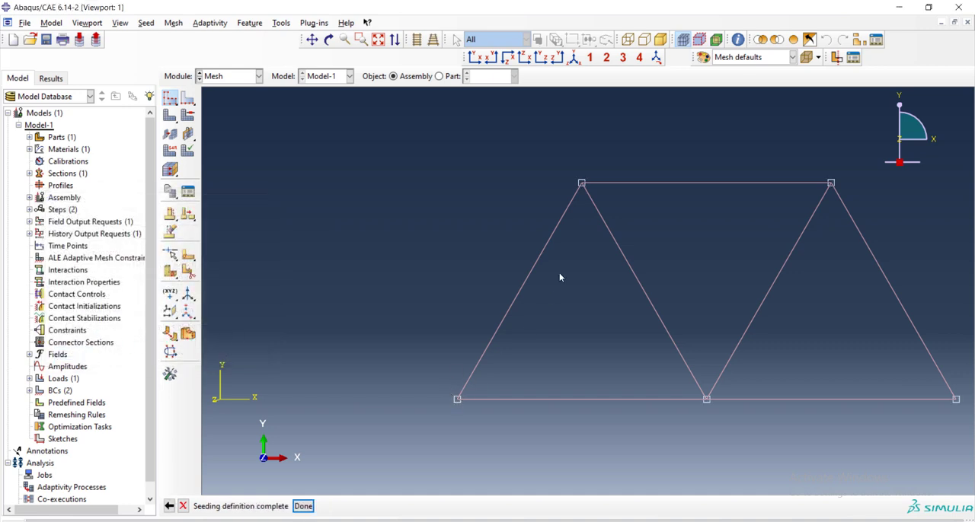
pyautogui.moveTo(607, 393)
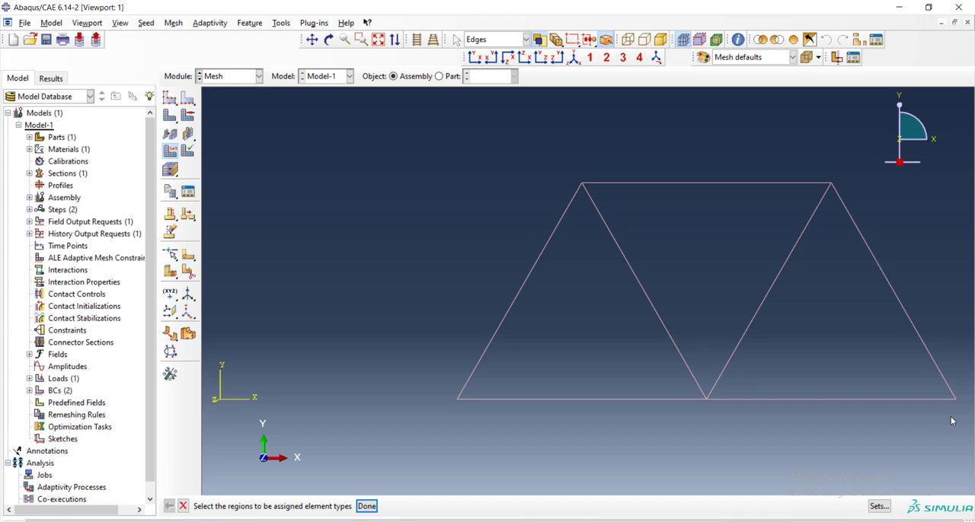
# Assign 2-node linear truss elements (T2D2 family) to all selected members.
pyautogui.moveTo(428, 184); pyautogui.dragTo(951, 420)
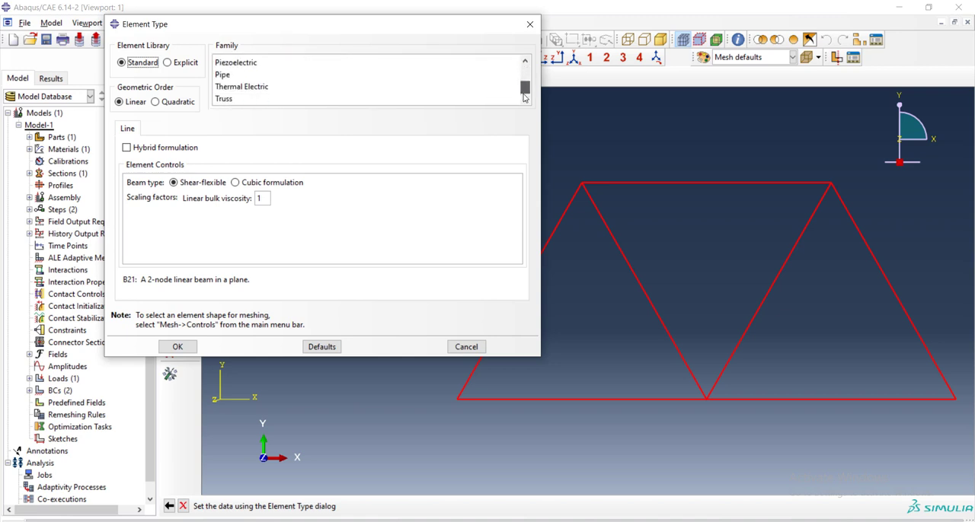
pyautogui.click(226, 99)
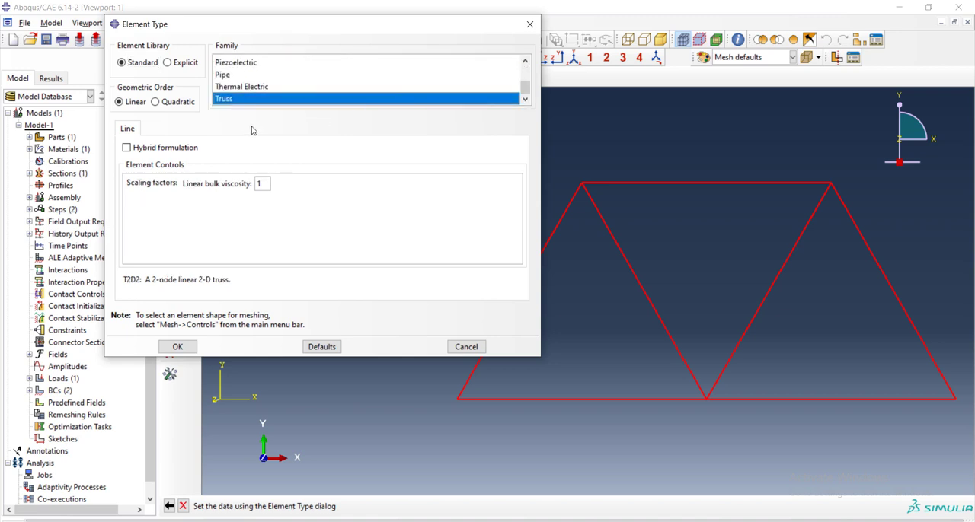
pyautogui.moveTo(275, 132)
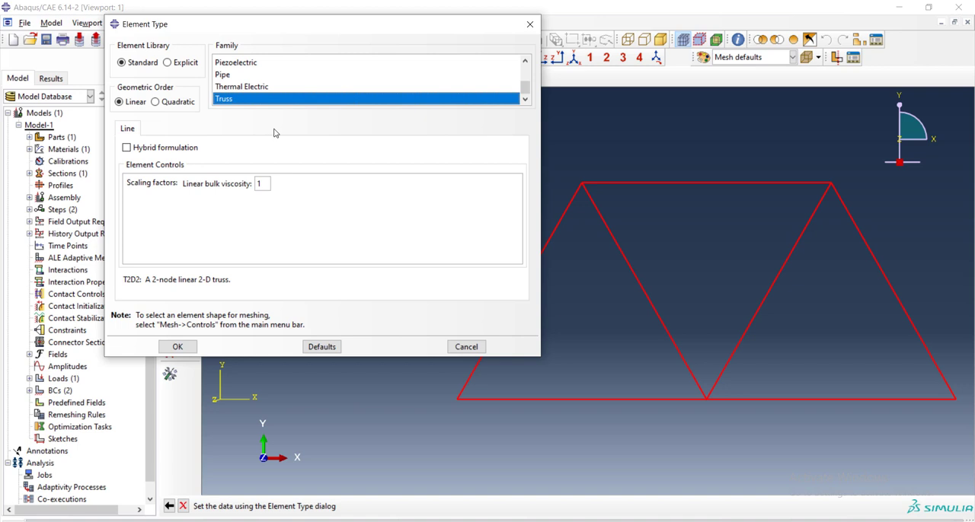
pyautogui.moveTo(280, 262)
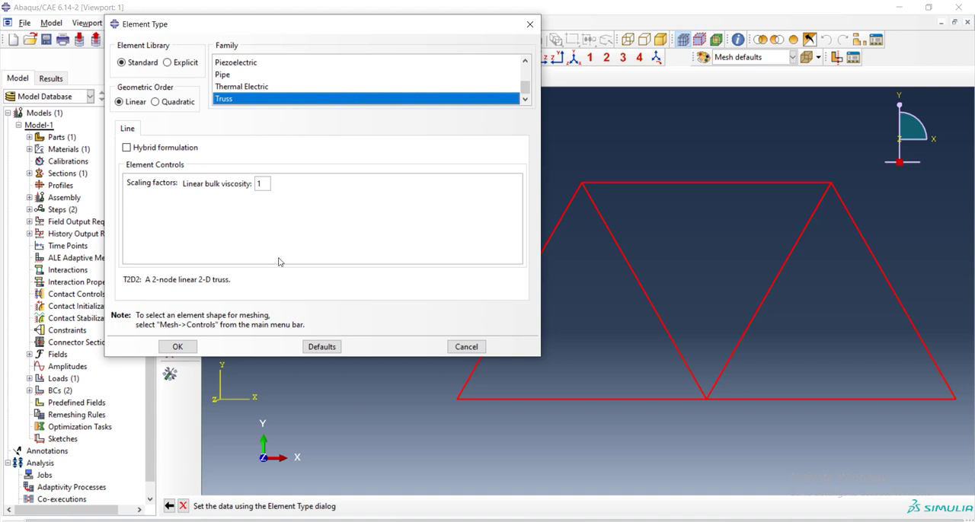
pyautogui.click(176, 348)
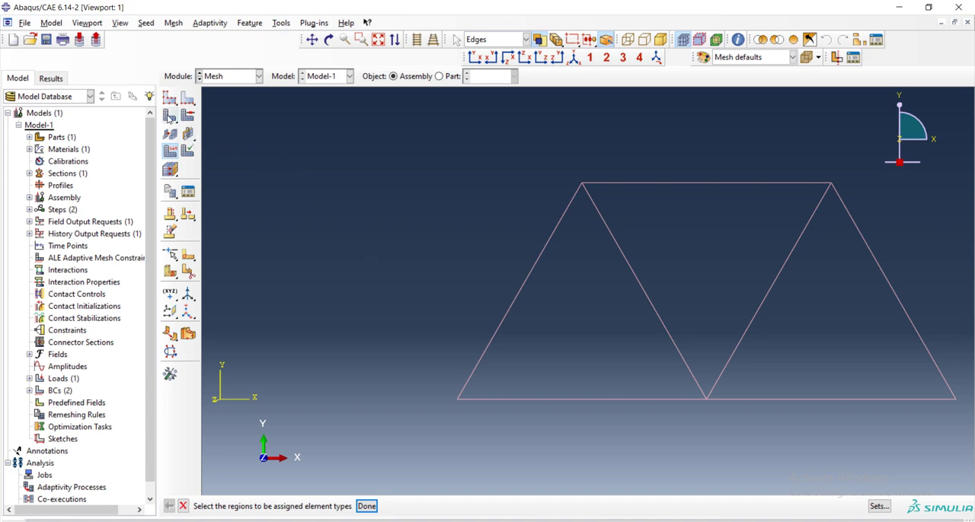
pyautogui.click(366, 506)
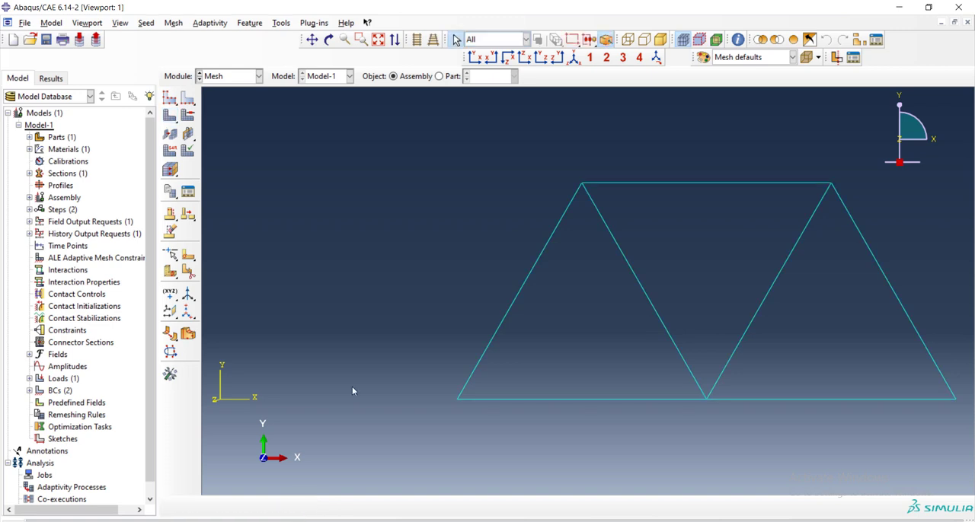
pyautogui.moveTo(238, 93)
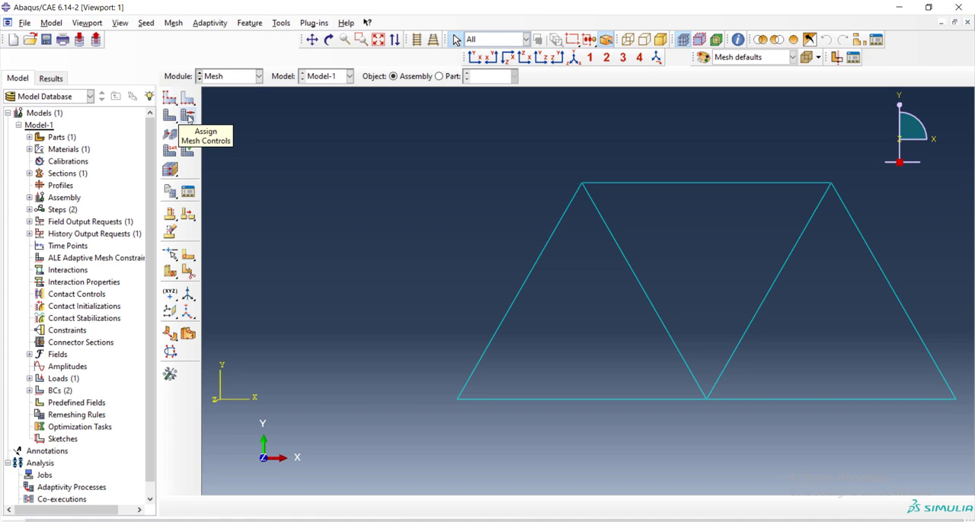
# Mesh the truss instance and return to the module list.
pyautogui.click(188, 114)
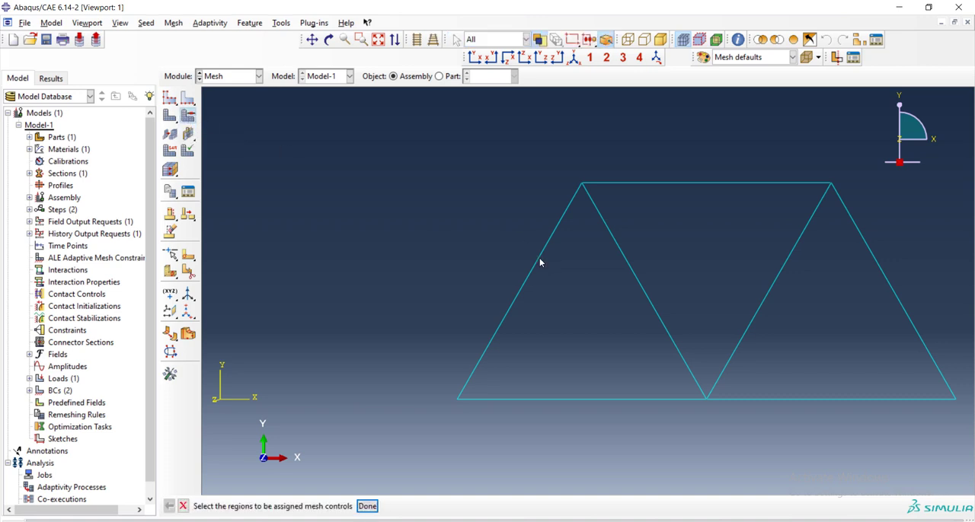
pyautogui.moveTo(533, 272)
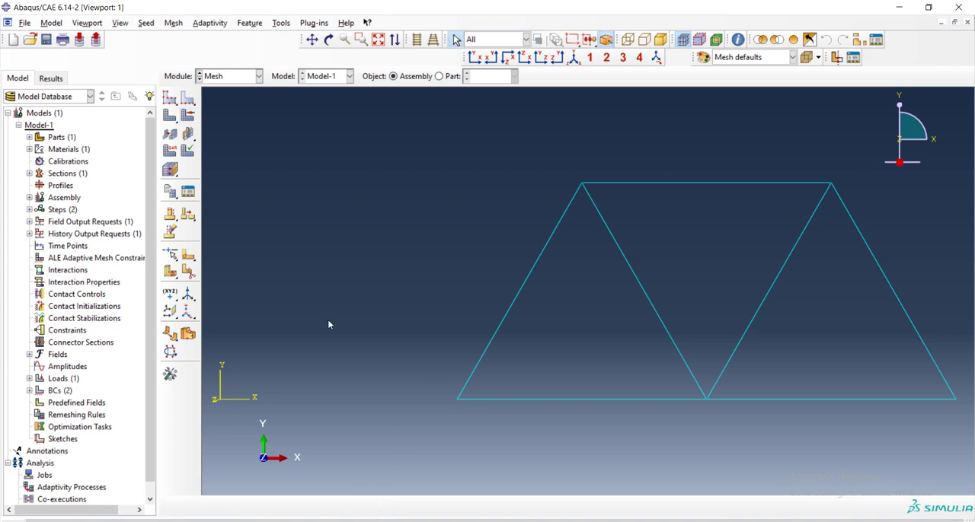
pyautogui.click(257, 76)
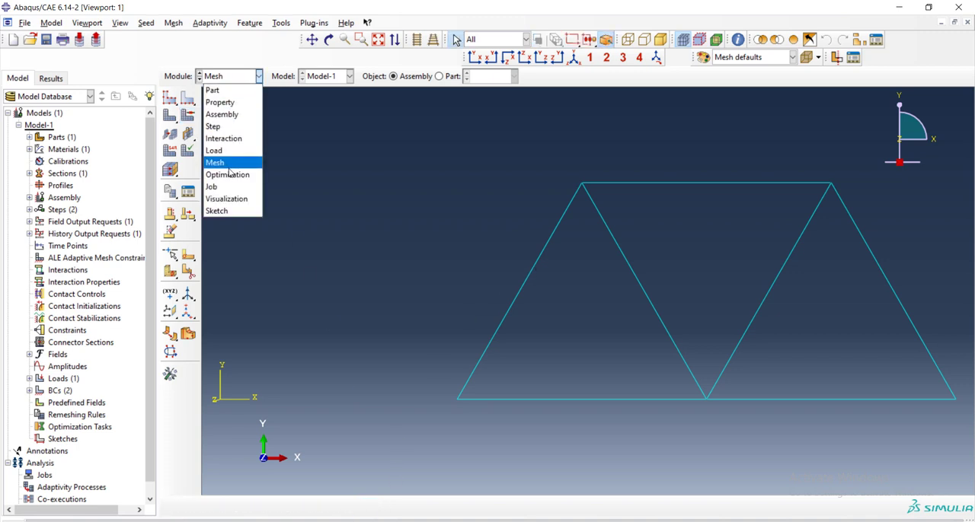
# In the Job module, create a full-analysis job named Truss and accept its settings.
pyautogui.click(210, 186)
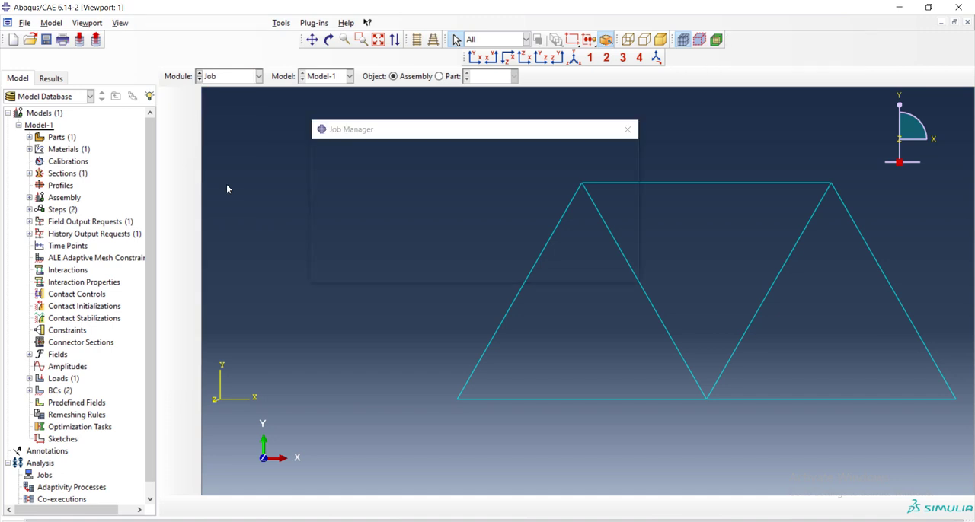
pyautogui.click(338, 271)
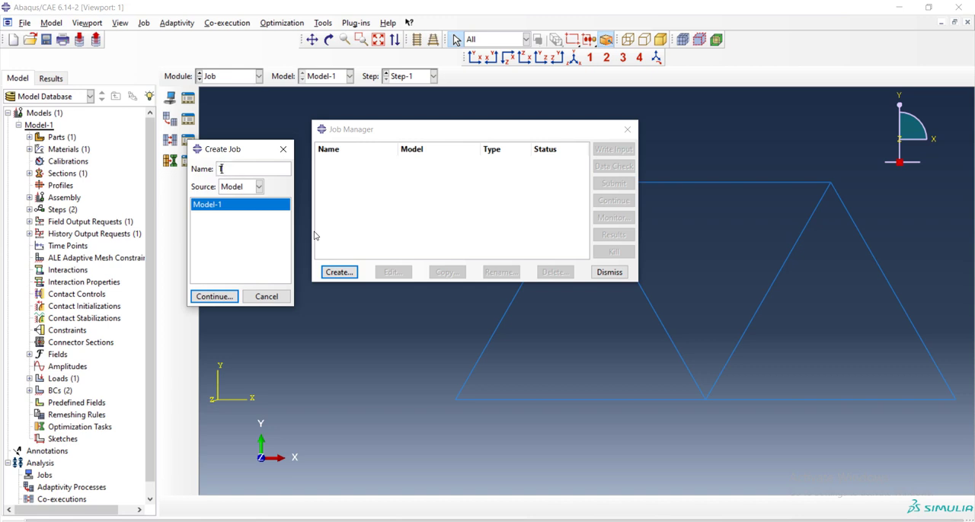
pyautogui.write('T')
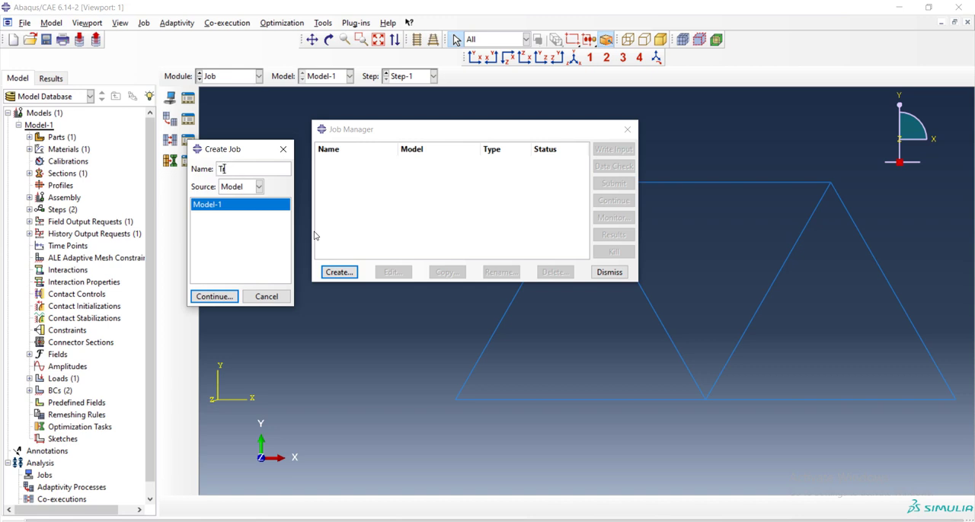
pyautogui.write('russ')
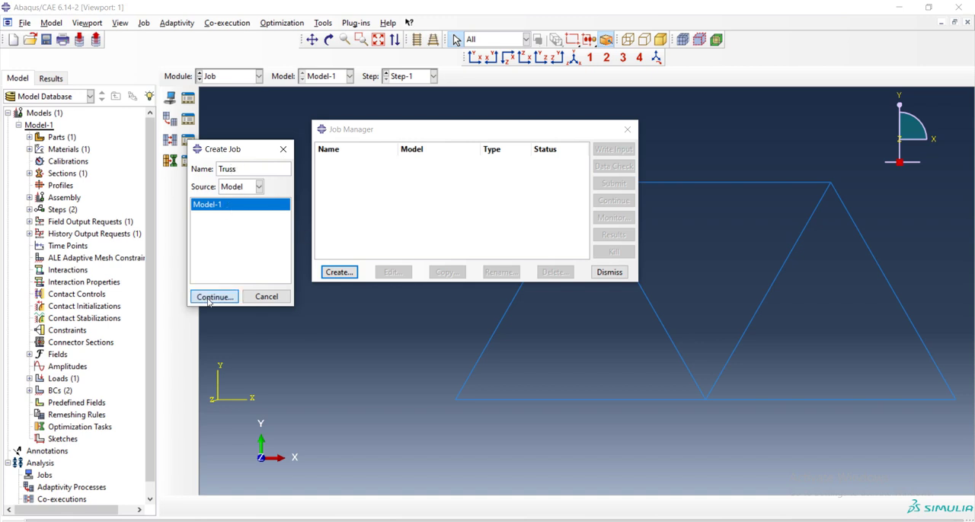
pyautogui.click(213, 297)
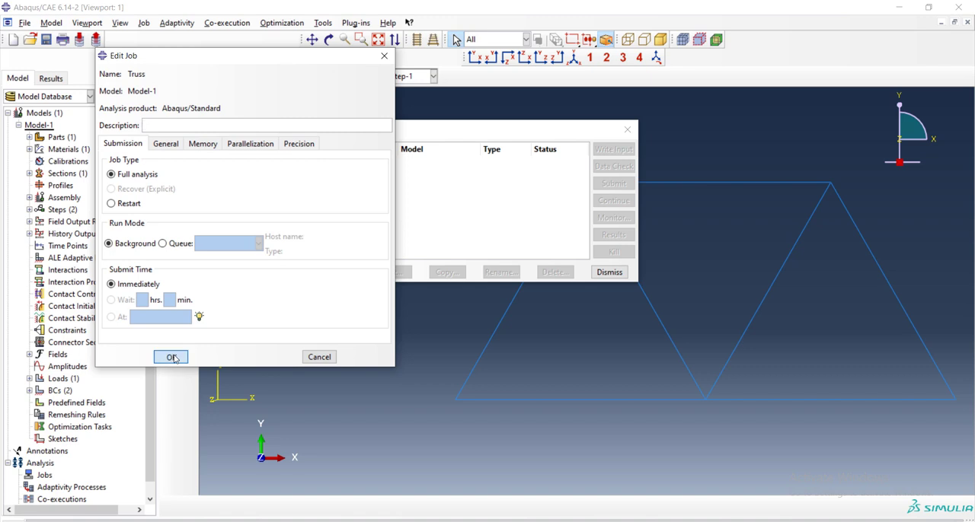
pyautogui.click(171, 357)
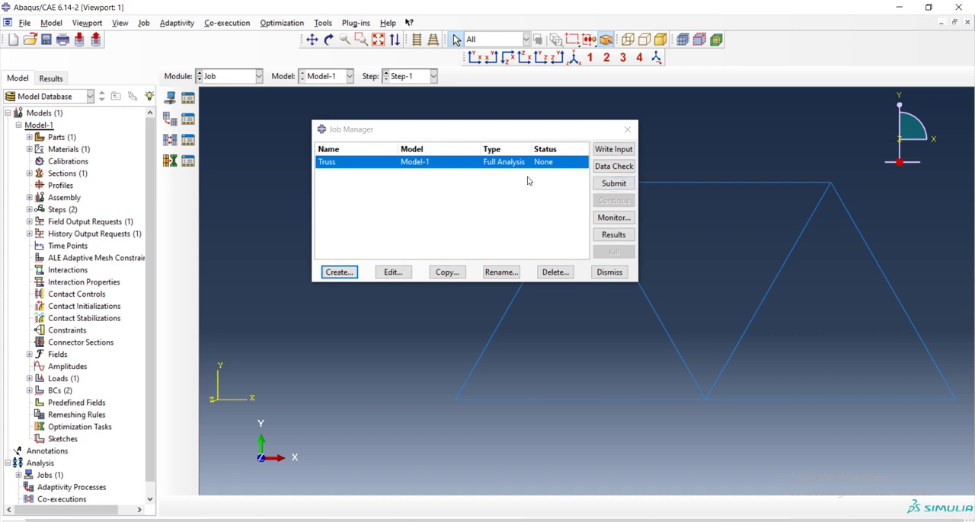
# Confirm the current working directory via File > Set Work Directory.
pyautogui.click(24, 21)
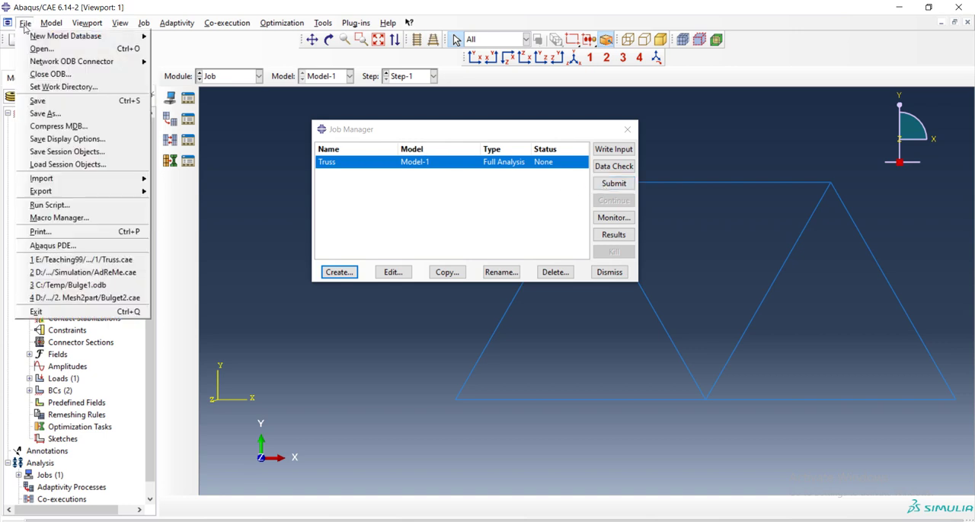
pyautogui.click(64, 85)
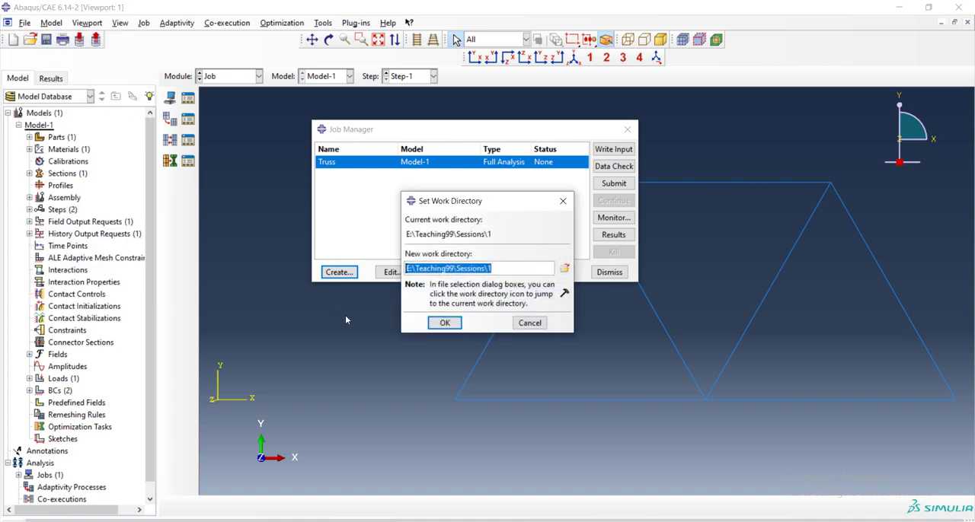
pyautogui.moveTo(383, 297)
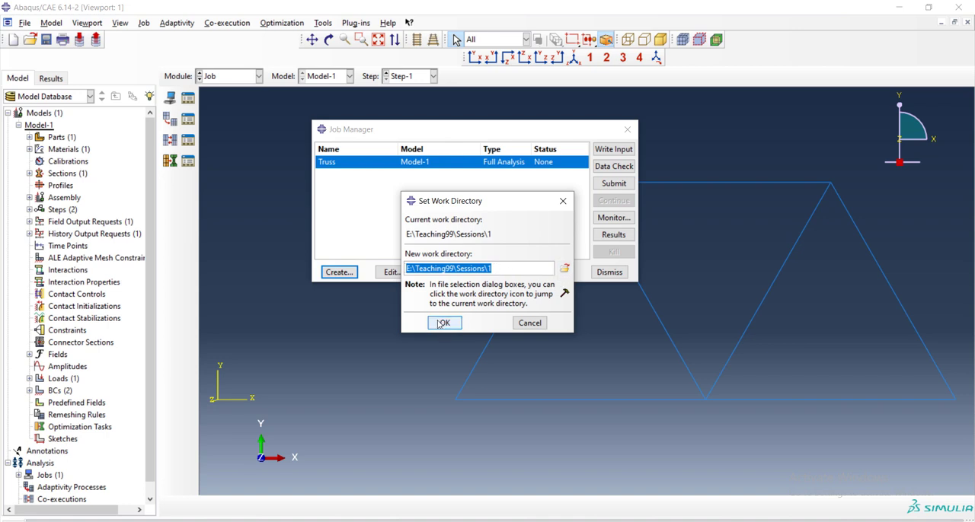
pyautogui.click(445, 323)
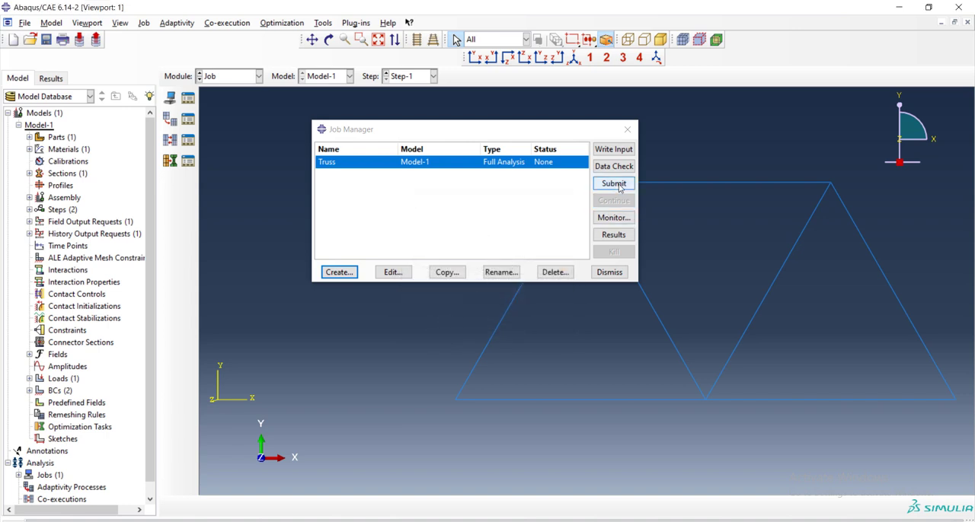
# Submit the Truss job, monitor it until completed, and dismiss the monitor.
pyautogui.click(612, 182)
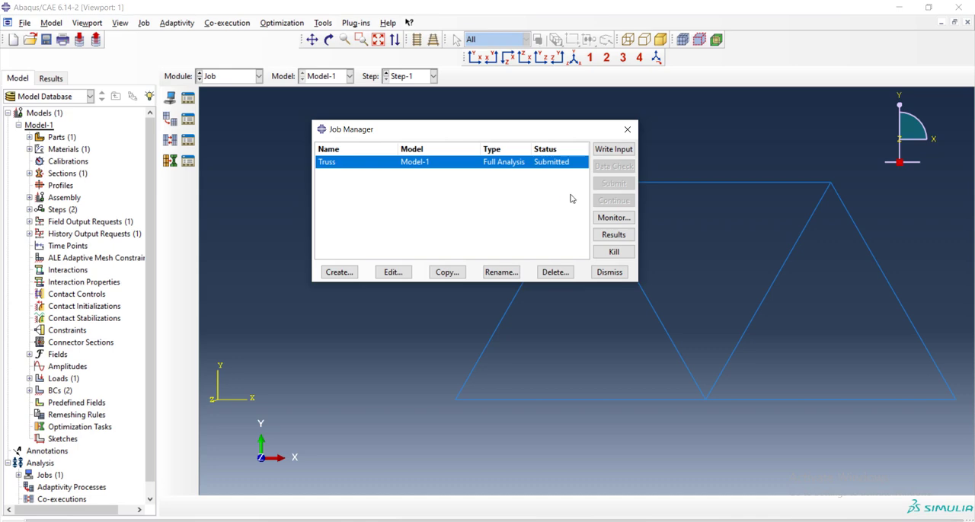
pyautogui.click(612, 218)
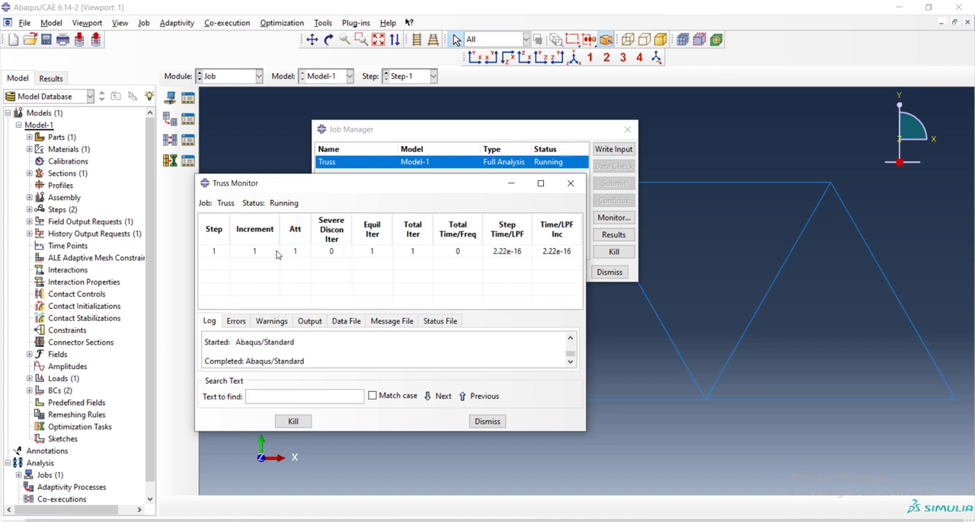
pyautogui.moveTo(508, 262)
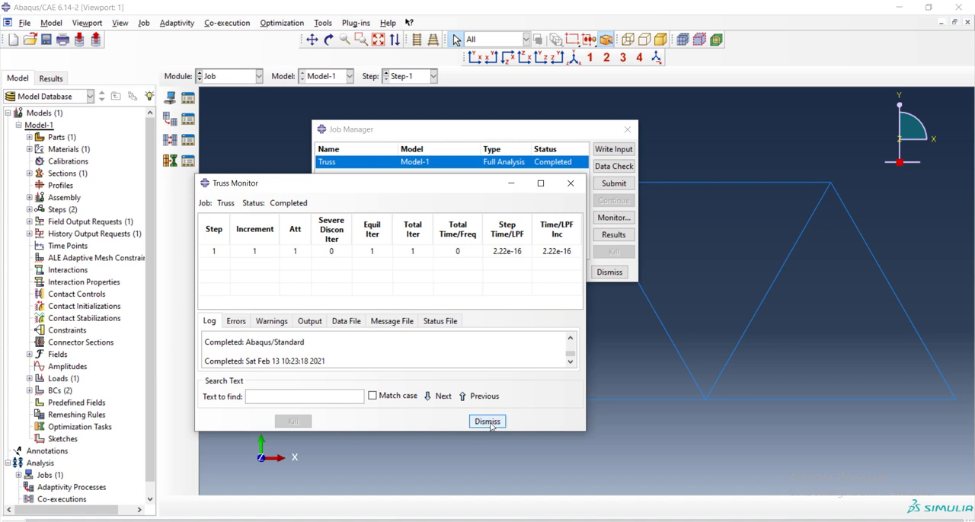
pyautogui.click(488, 421)
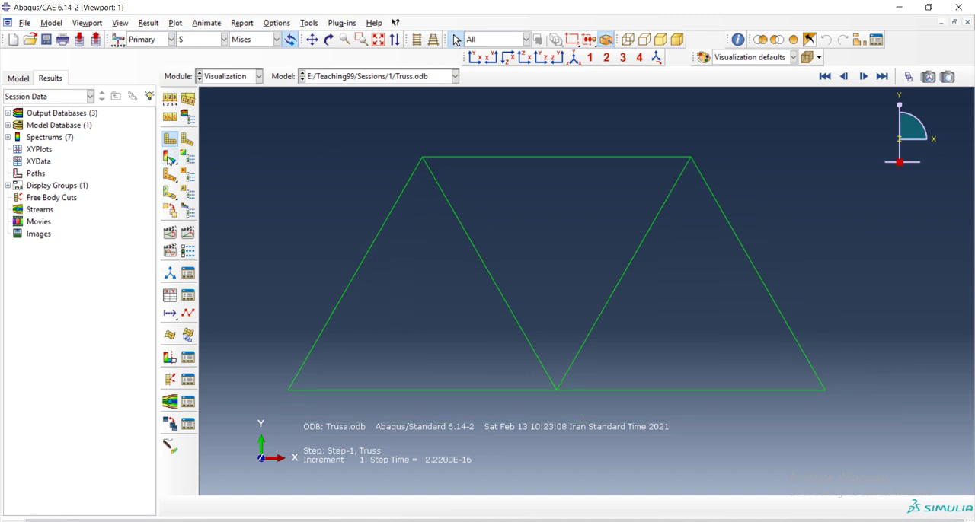
# Plot contours on the deformed truss and set a uniform deformation scale factor of 1.
pyautogui.click(187, 155)
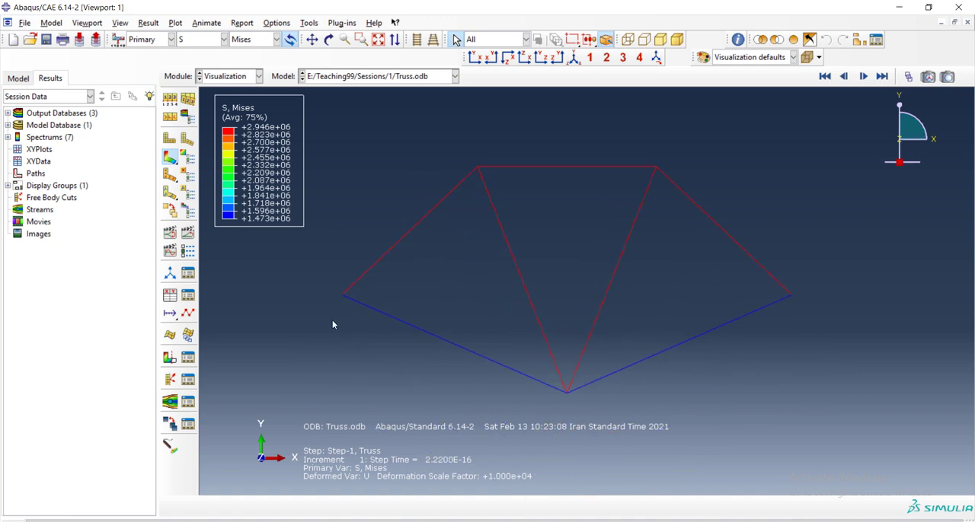
pyautogui.moveTo(332, 325); pyautogui.dragTo(637, 405)
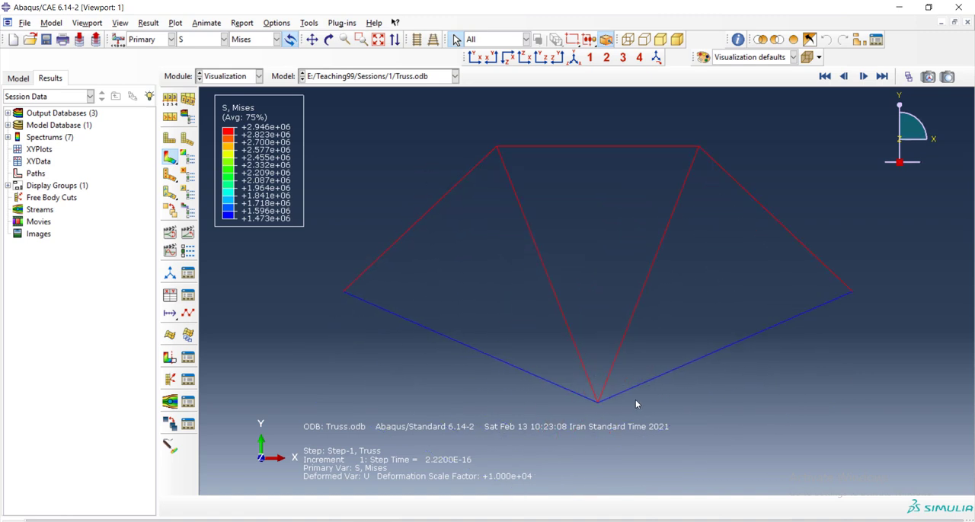
pyautogui.moveTo(561, 408)
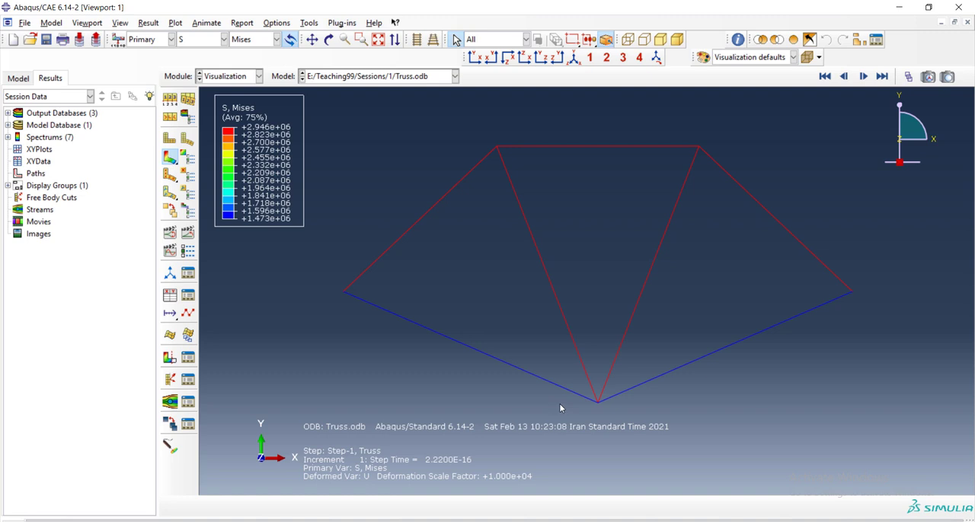
pyautogui.moveTo(342, 95)
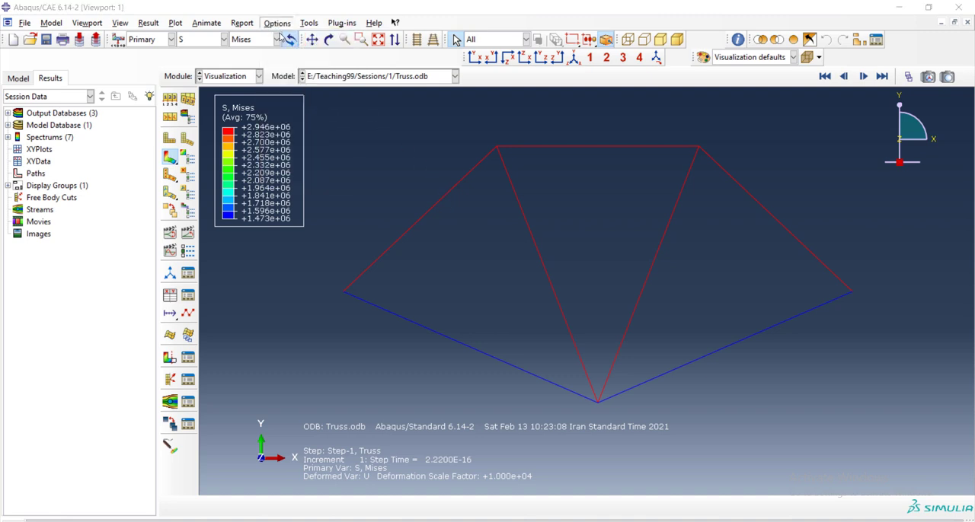
pyautogui.click(277, 22)
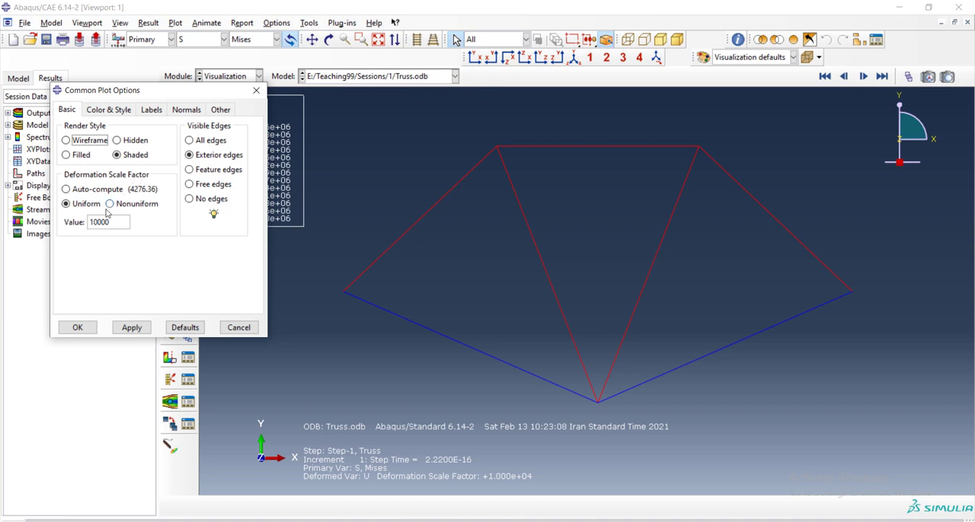
pyautogui.tripleClick(99, 222)
pyautogui.write('1')
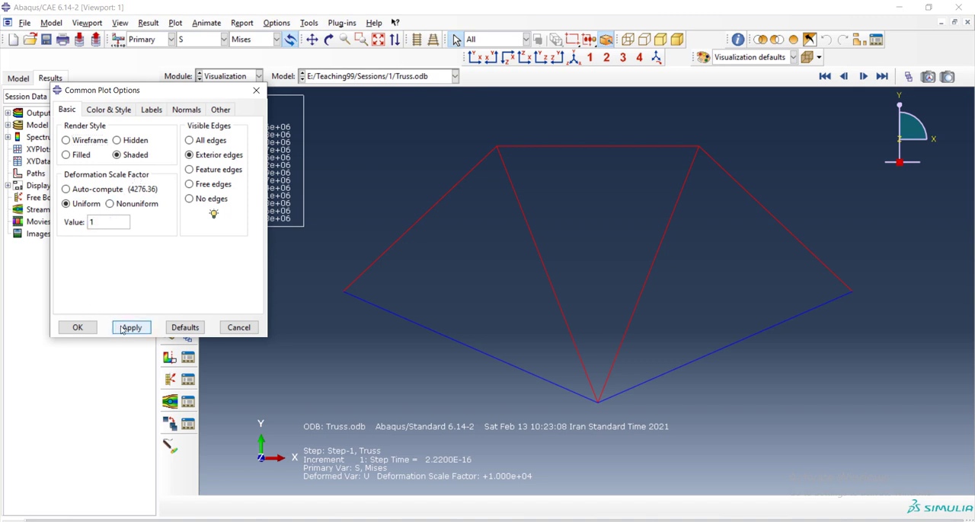
pyautogui.click(131, 328)
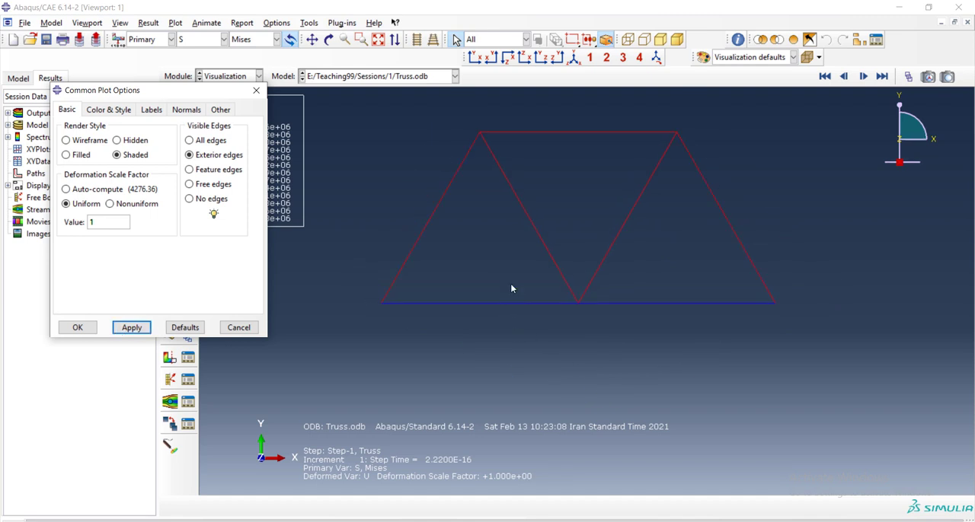
pyautogui.moveTo(183, 97)
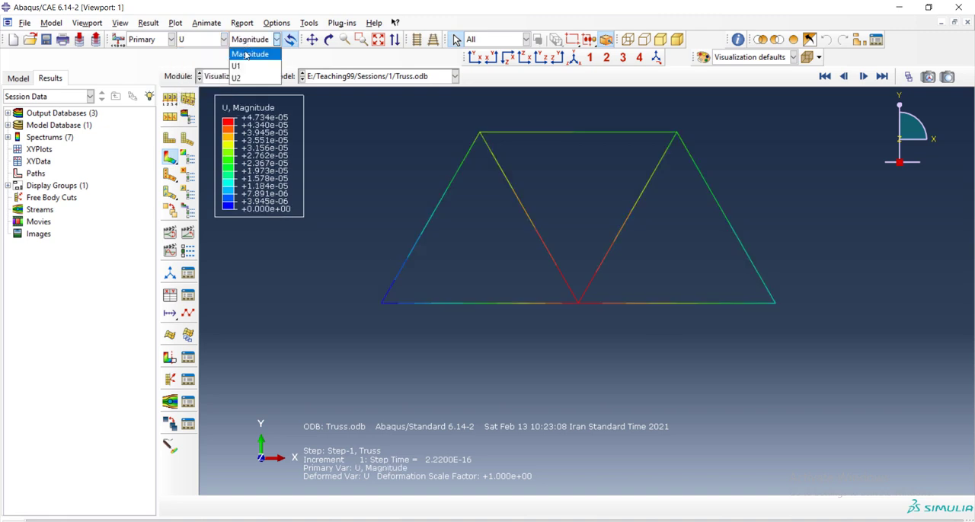
# Browse U1 and U2 displacements, then plot the S11 axial stress contour on the members.
pyautogui.click(236, 65)
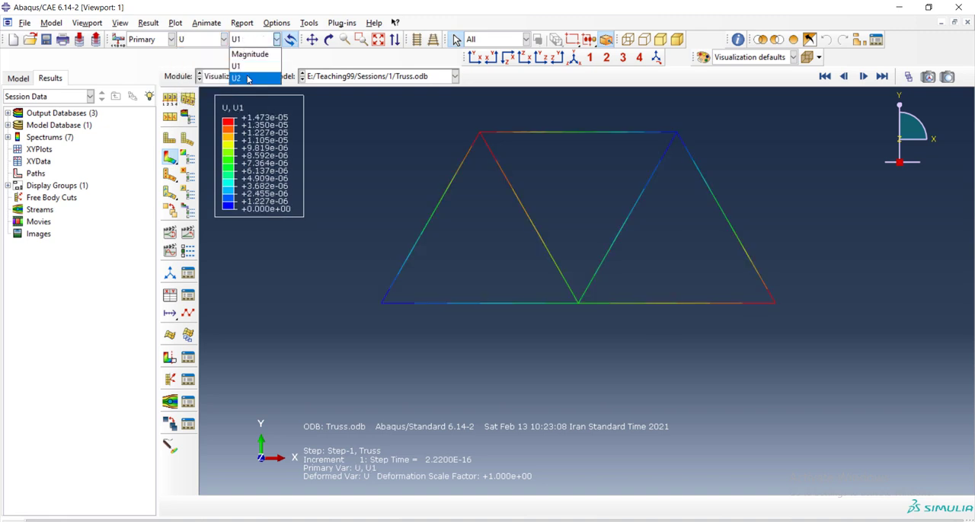
pyautogui.click(238, 76)
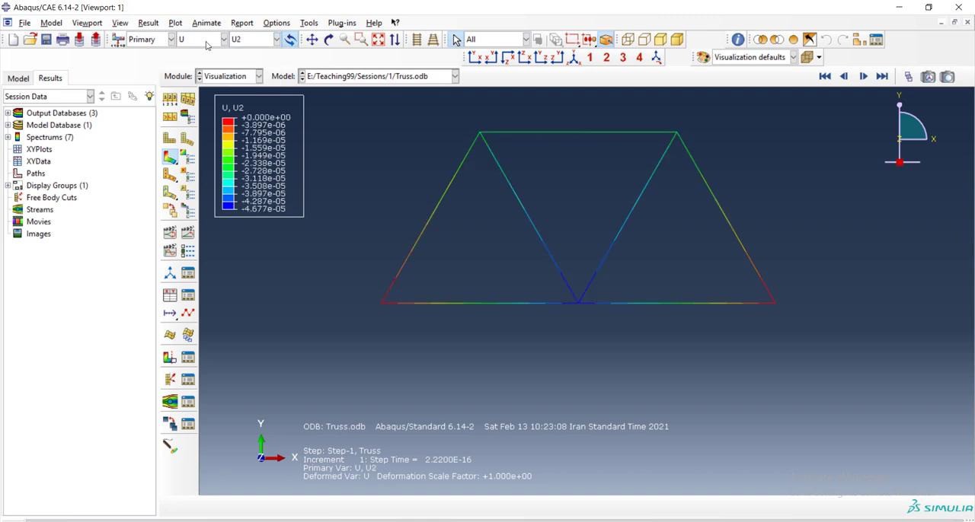
pyautogui.click(223, 39)
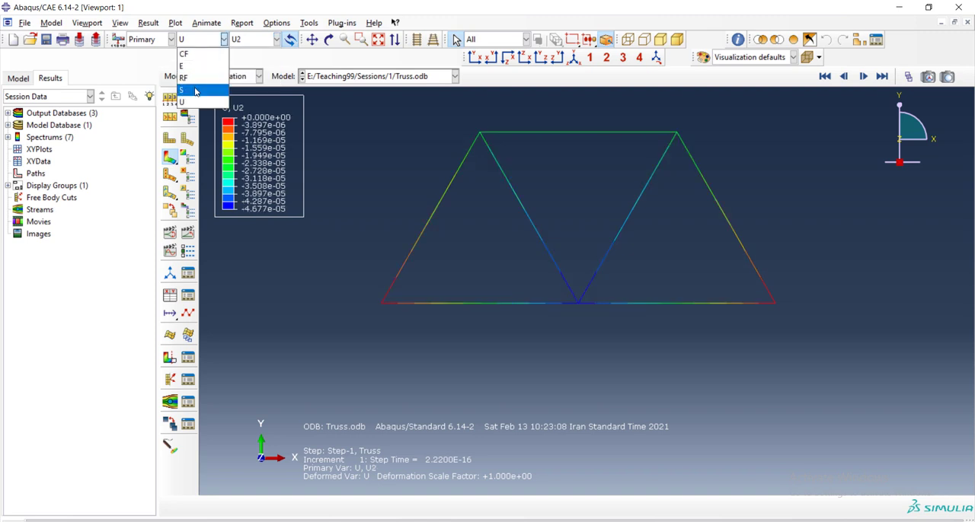
pyautogui.click(181, 89)
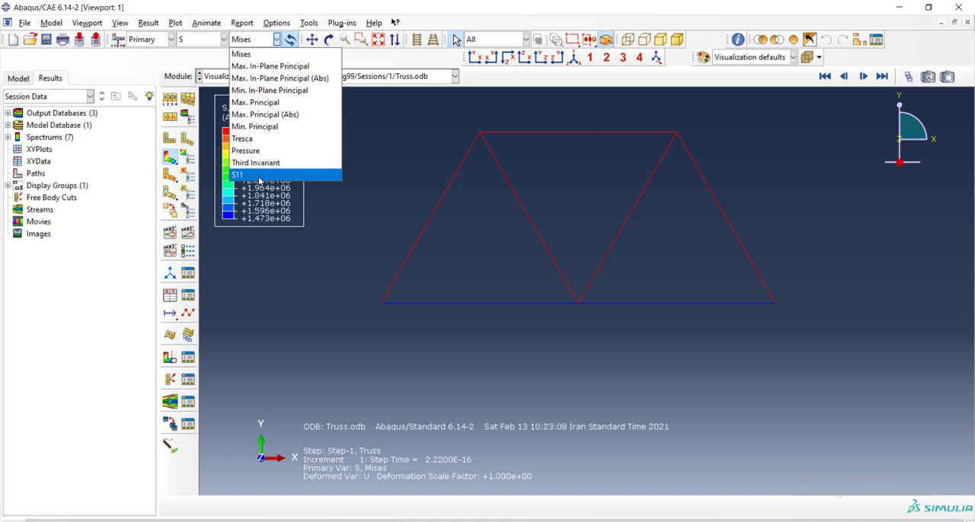
pyautogui.click(237, 174)
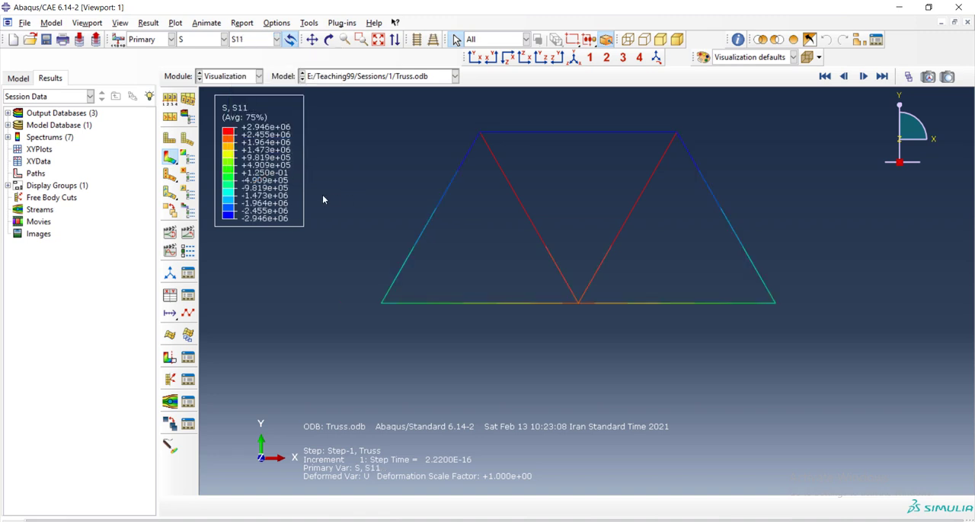
pyautogui.moveTo(268, 217)
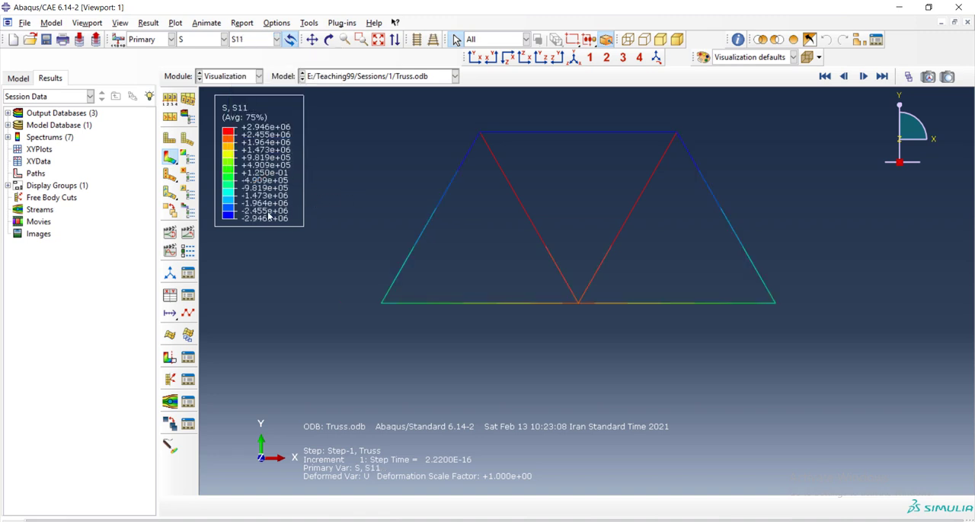
pyautogui.moveTo(566, 136)
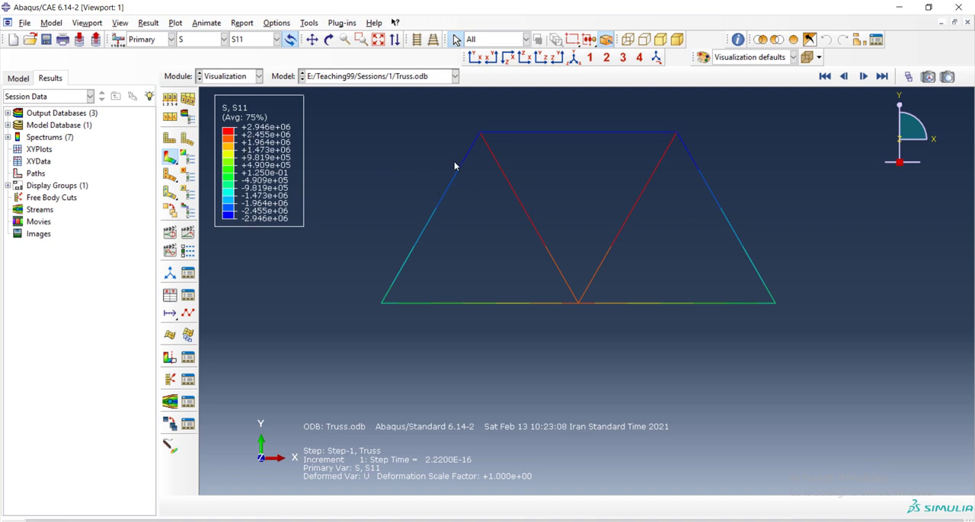
pyautogui.moveTo(502, 222)
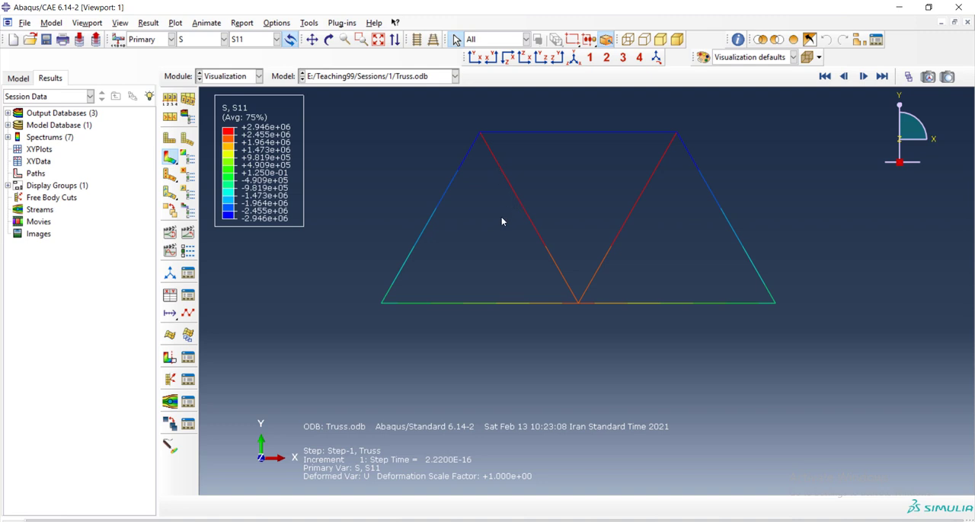